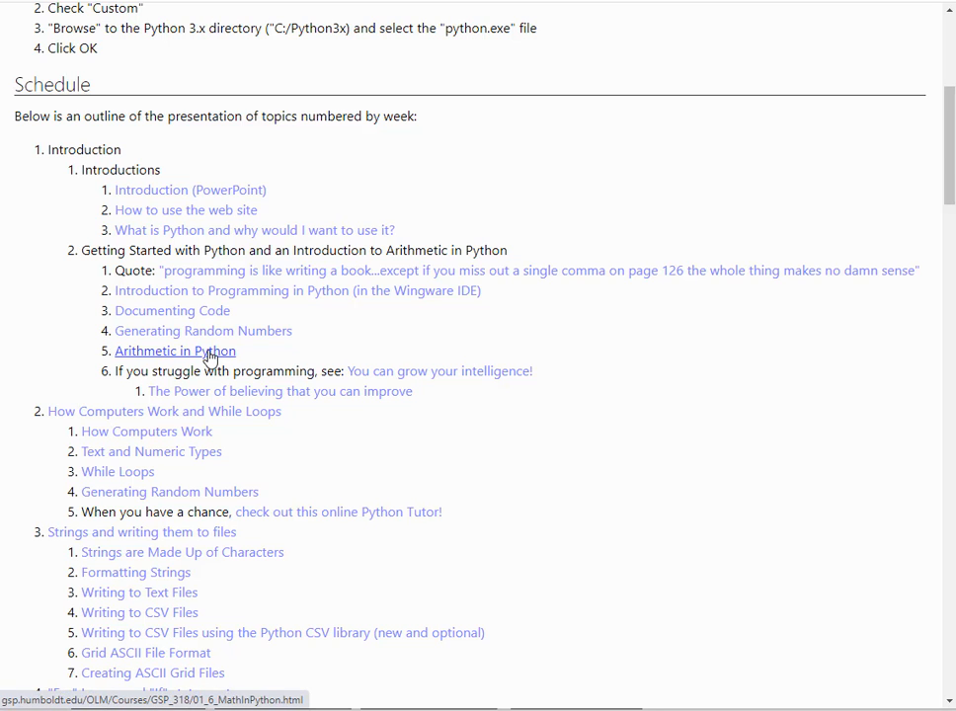
Go to the Arithmetic in Python lesson and highlight the power and absolute value operators.
left_click(173, 351)
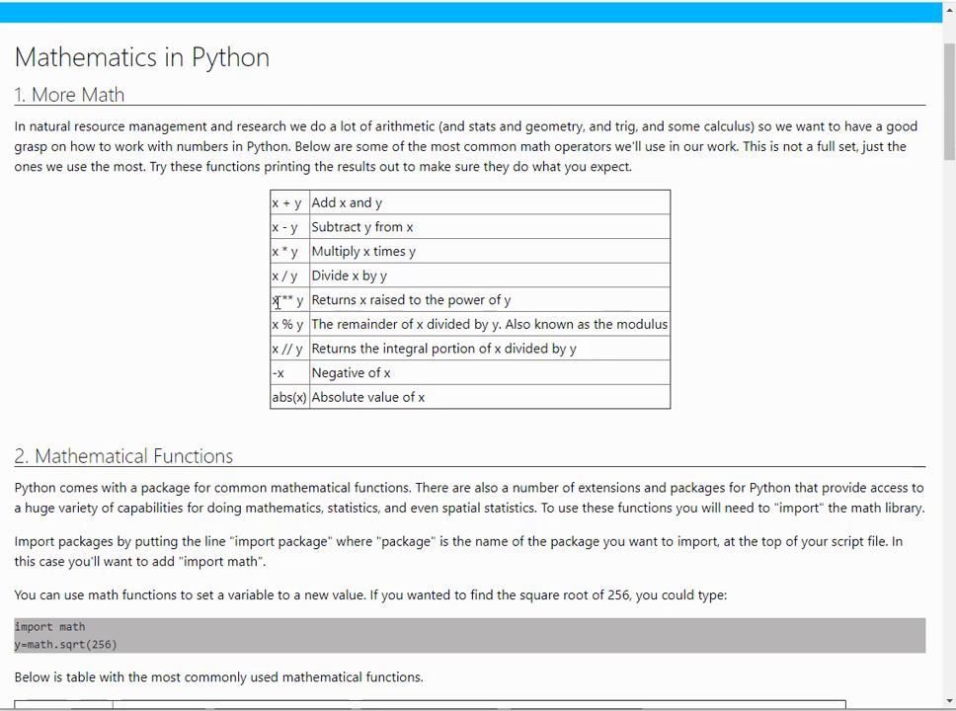
double_click(286, 300)
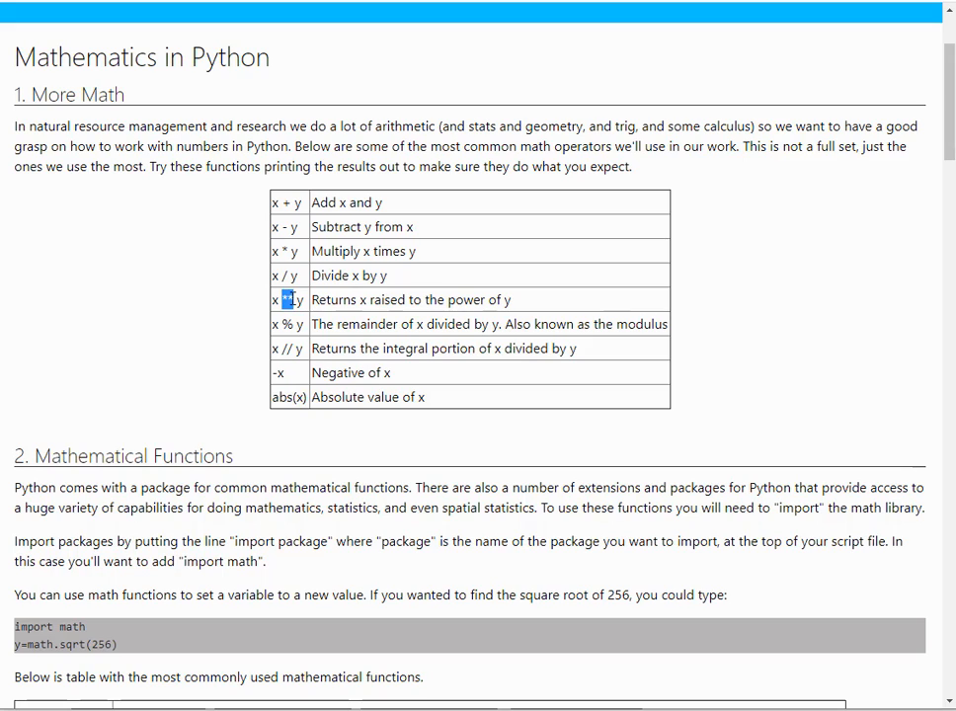
mouse_move(292, 344)
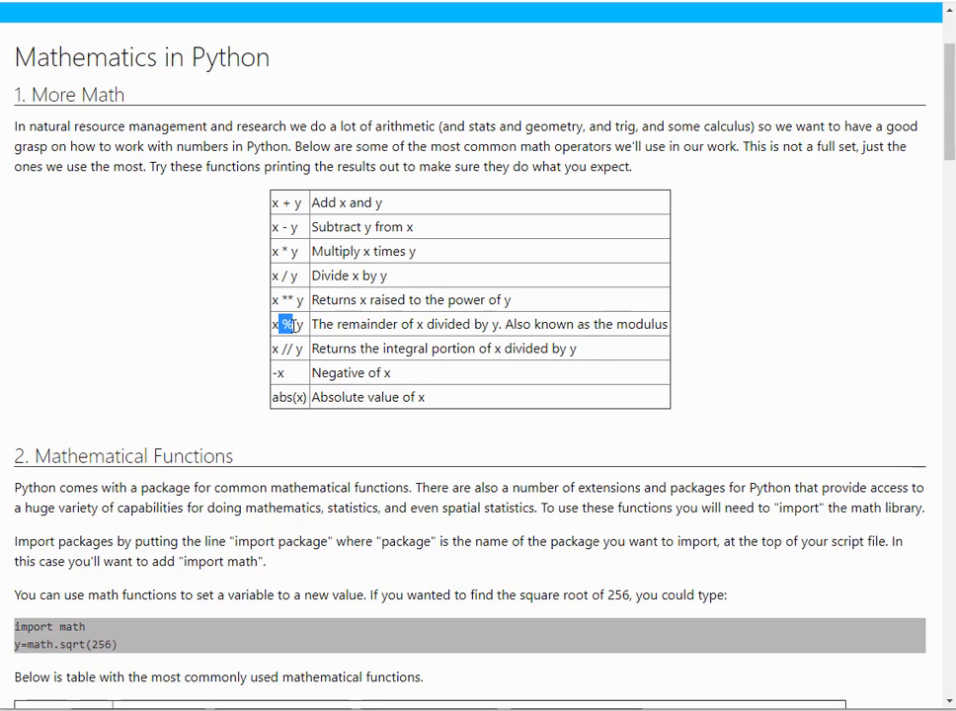
mouse_move(296, 326)
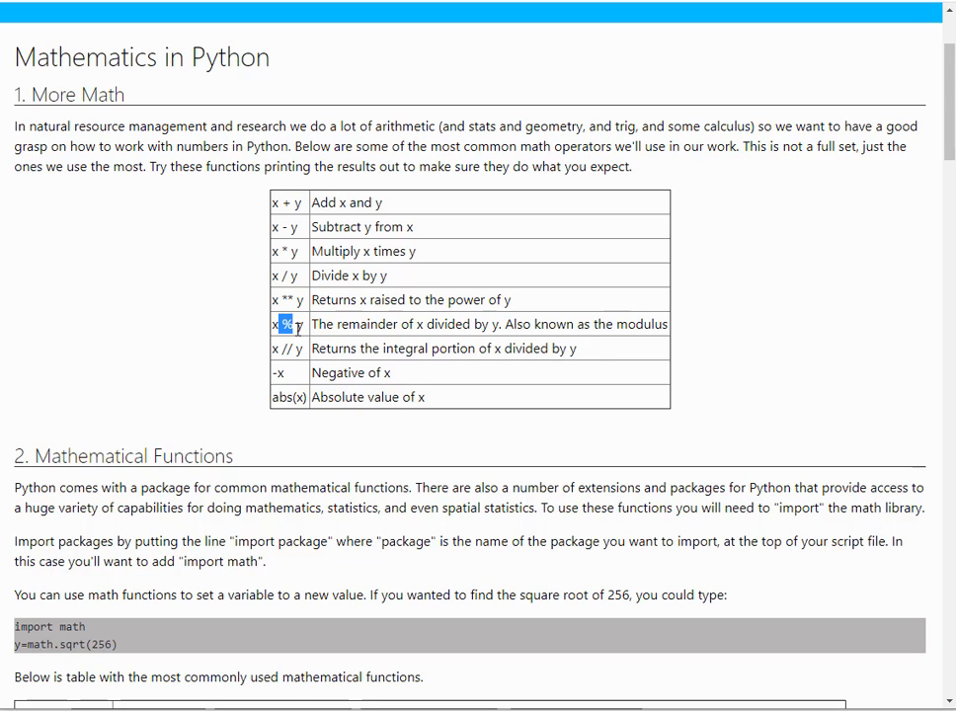
mouse_move(306, 364)
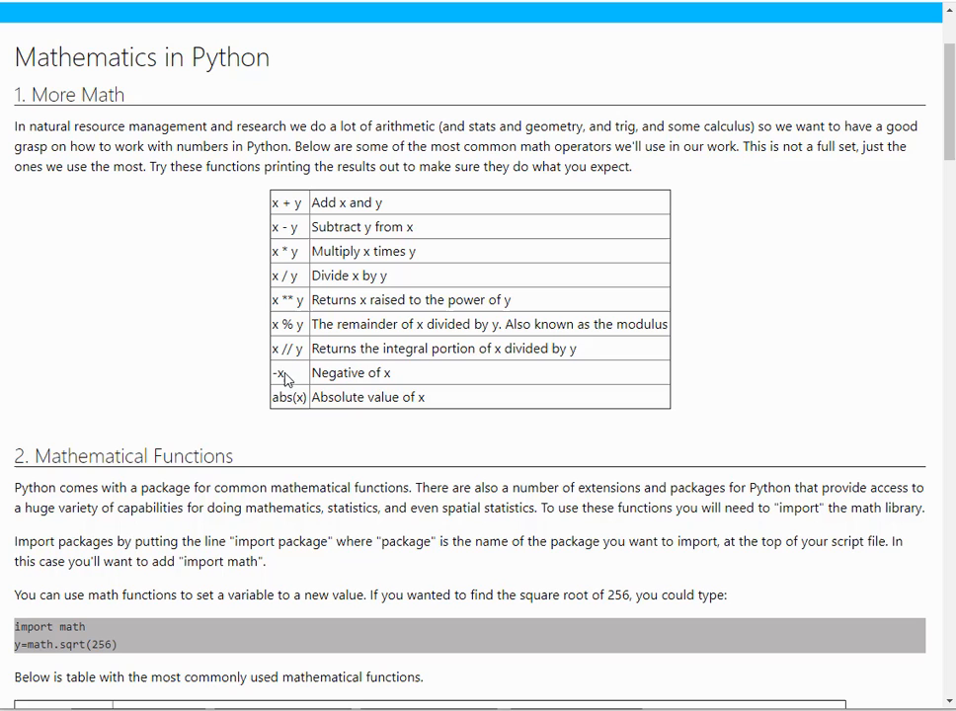
double_click(276, 371)
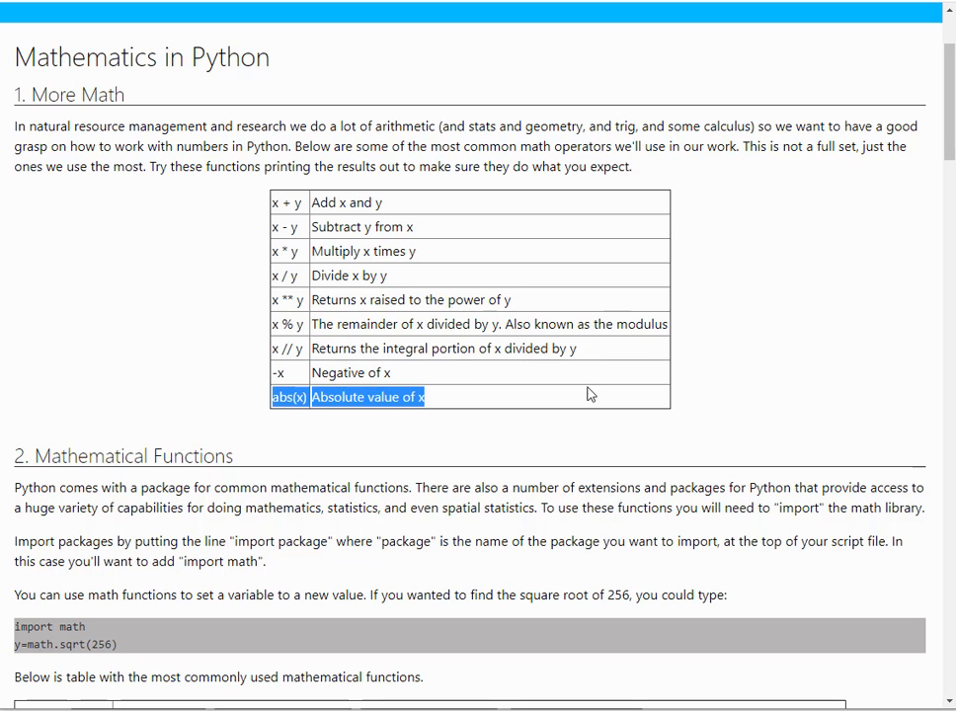
Scroll down the lesson page to the trigonometric rows of the functions table.
scroll("down", 3)
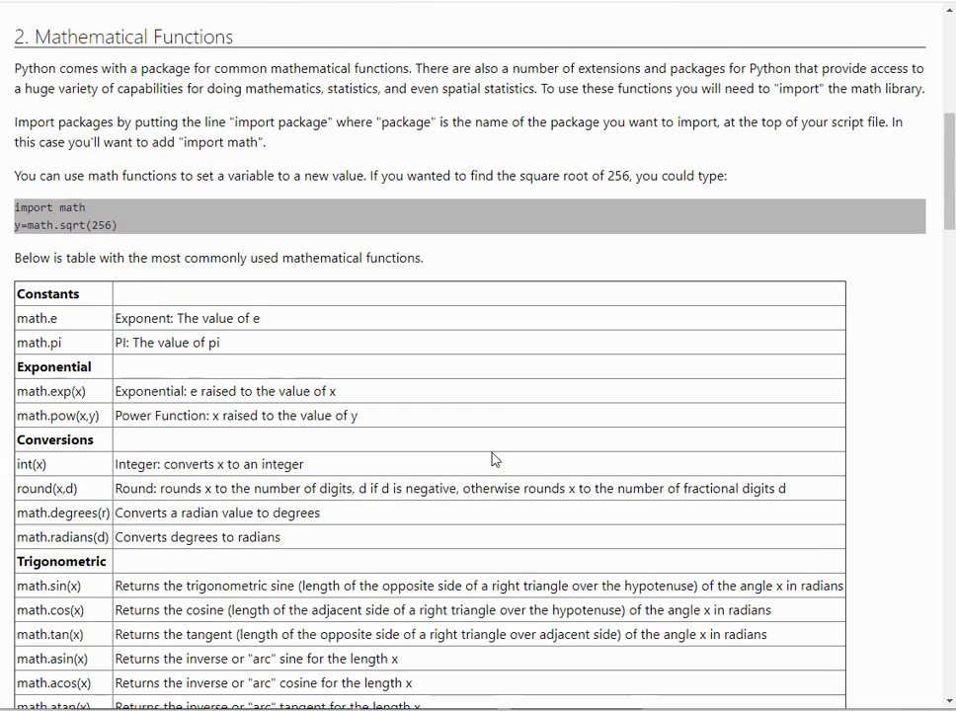
scroll("down", 3)
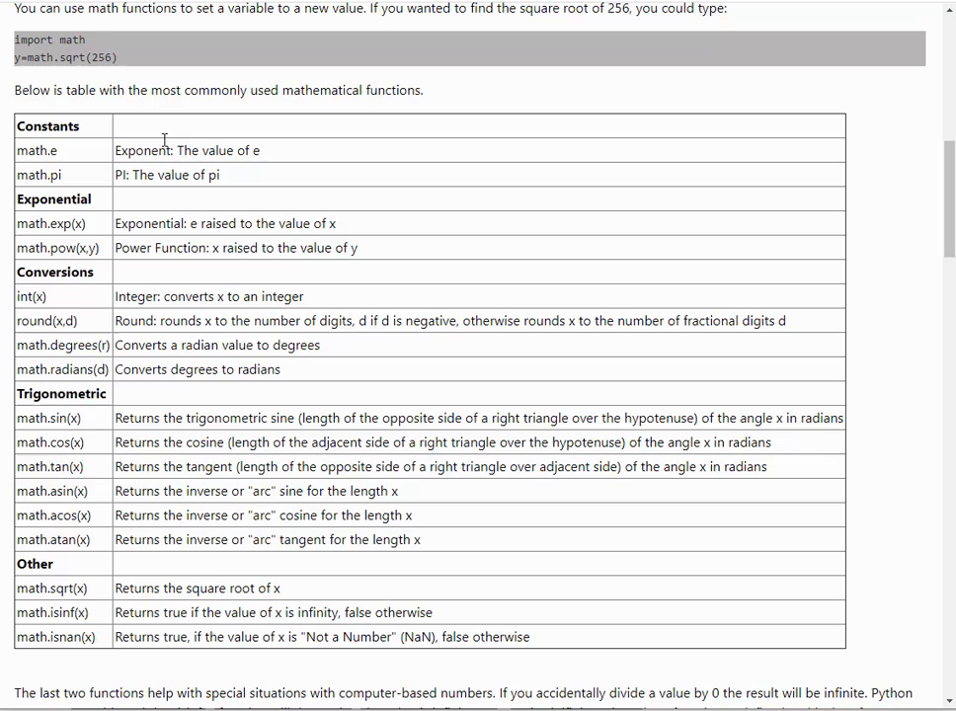
mouse_move(160, 486)
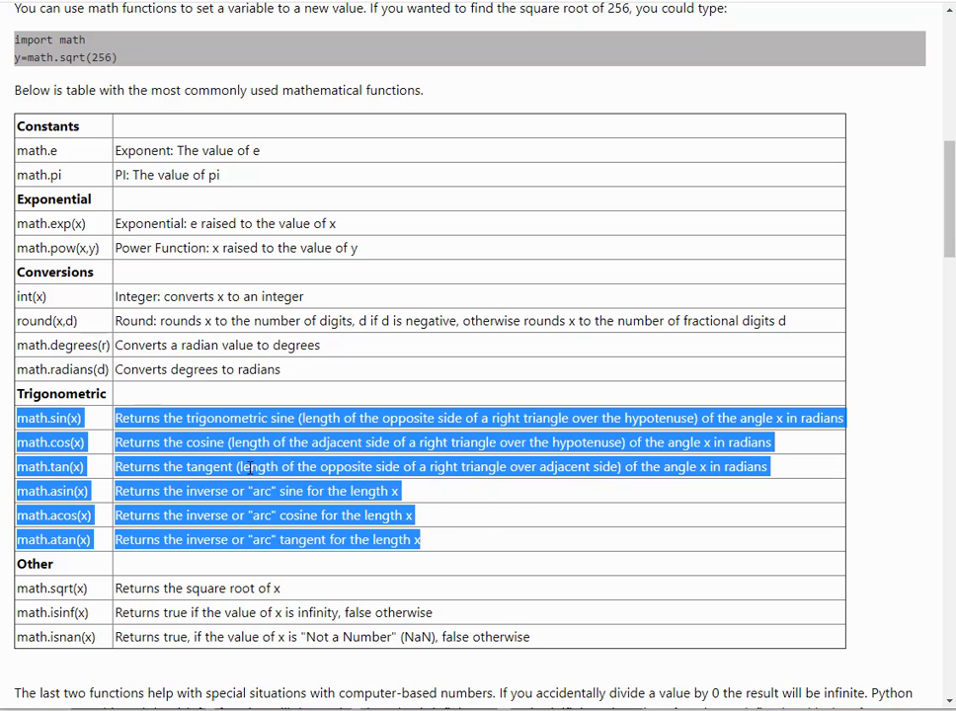
scroll("down", 3)
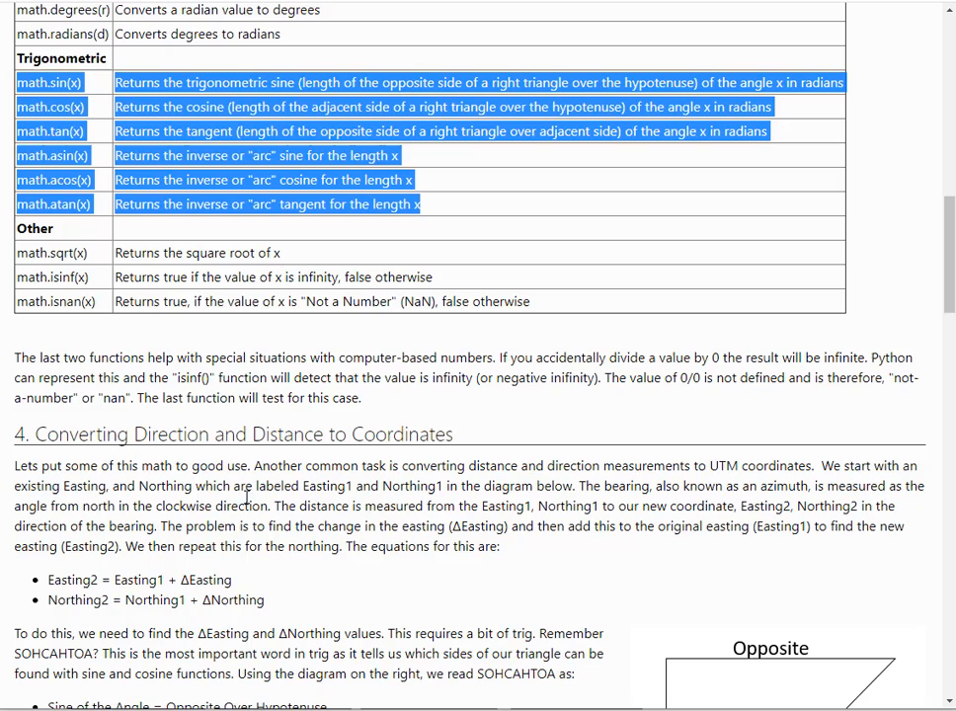
Scroll down to section 4's Easting/Northing bearing diagram.
scroll("down", 3)
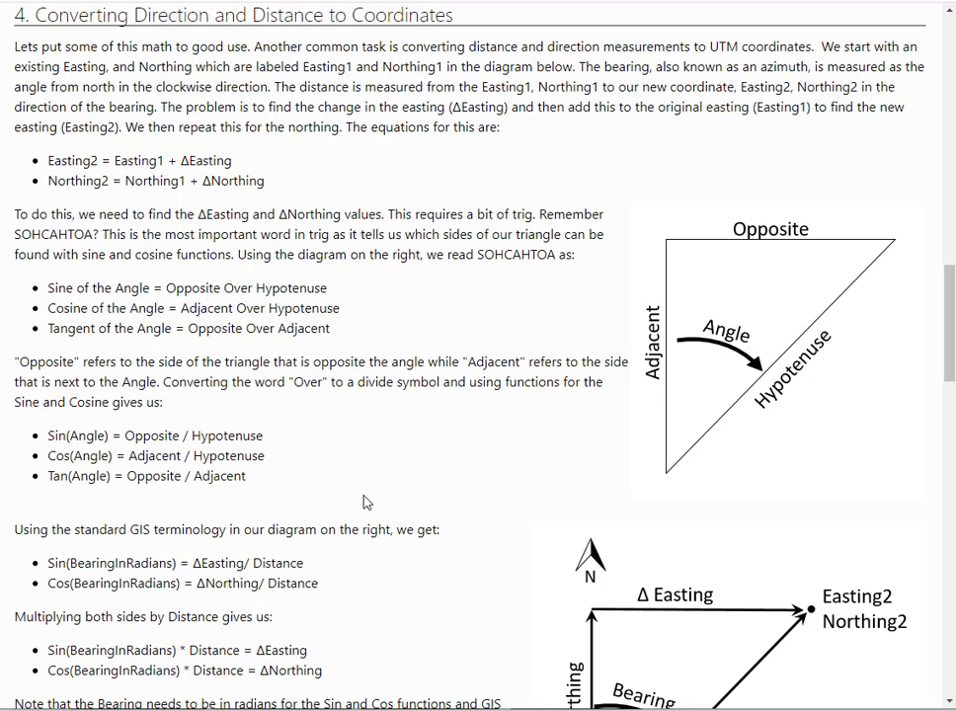
mouse_move(494, 385)
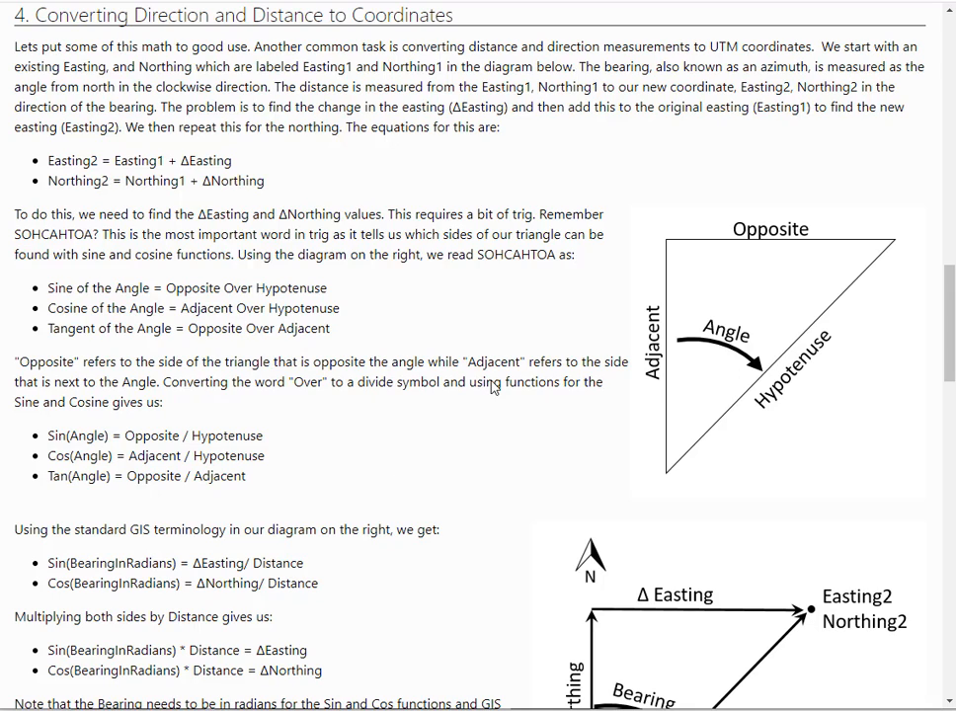
mouse_move(726, 373)
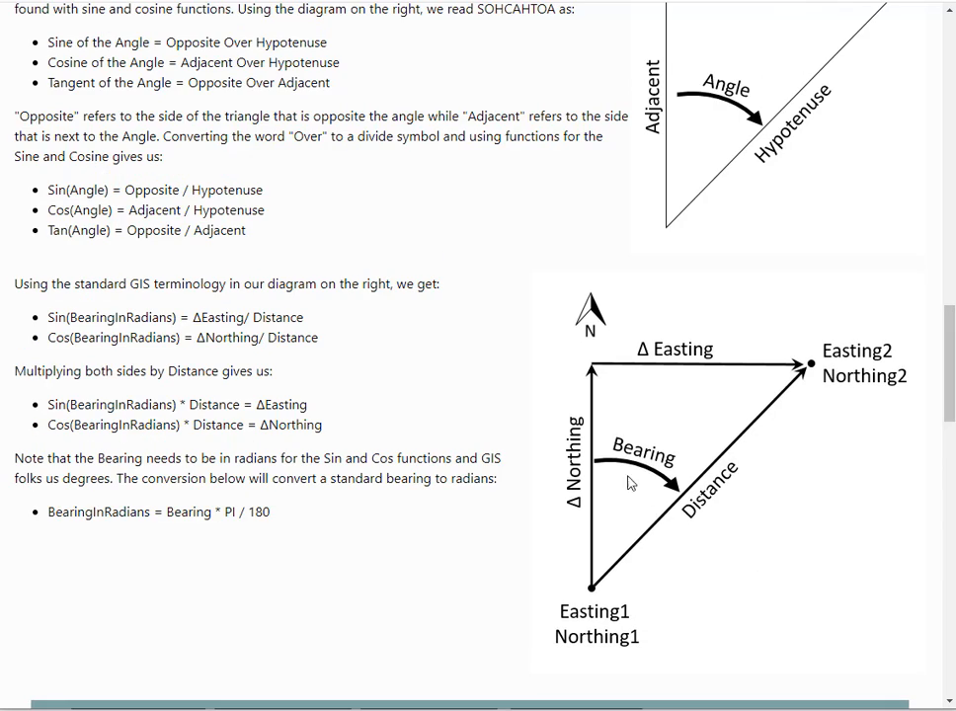
mouse_move(741, 537)
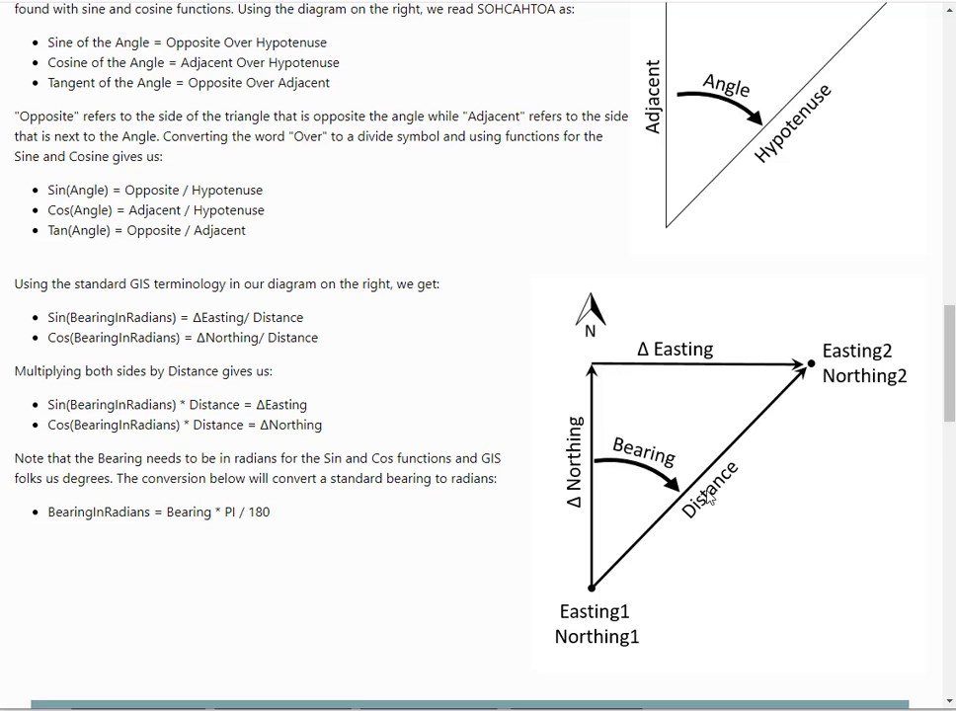
mouse_move(703, 497)
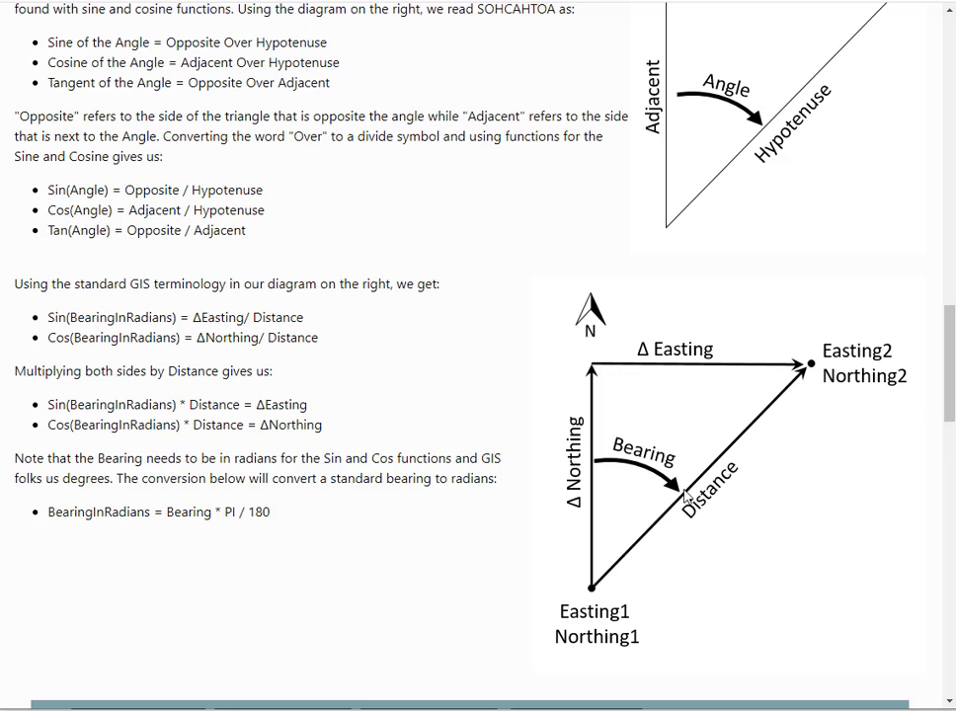
mouse_move(701, 535)
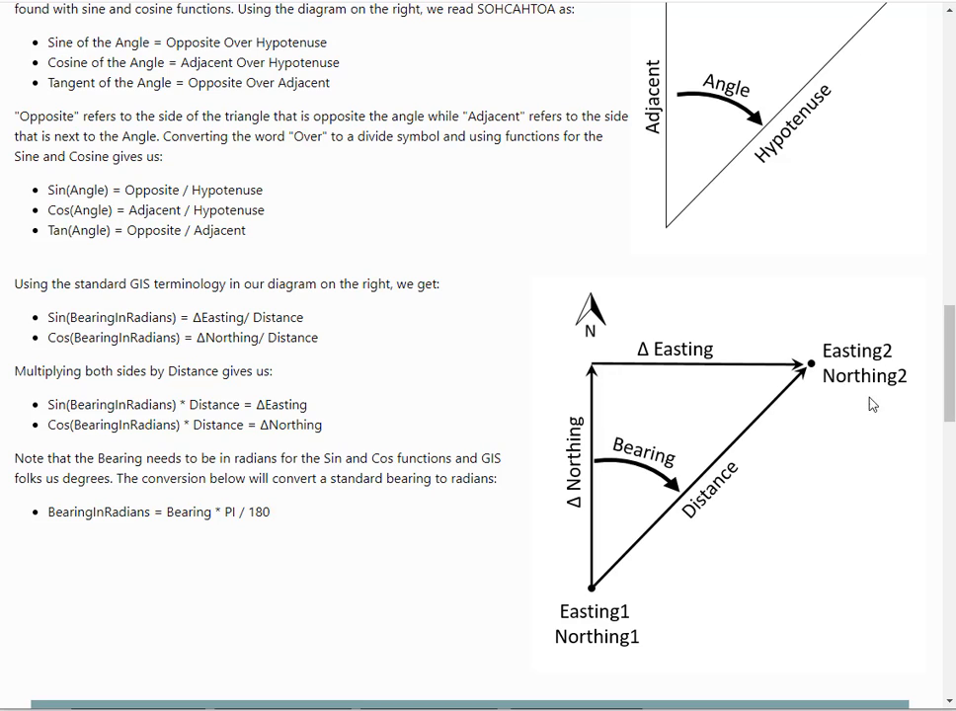
mouse_move(774, 564)
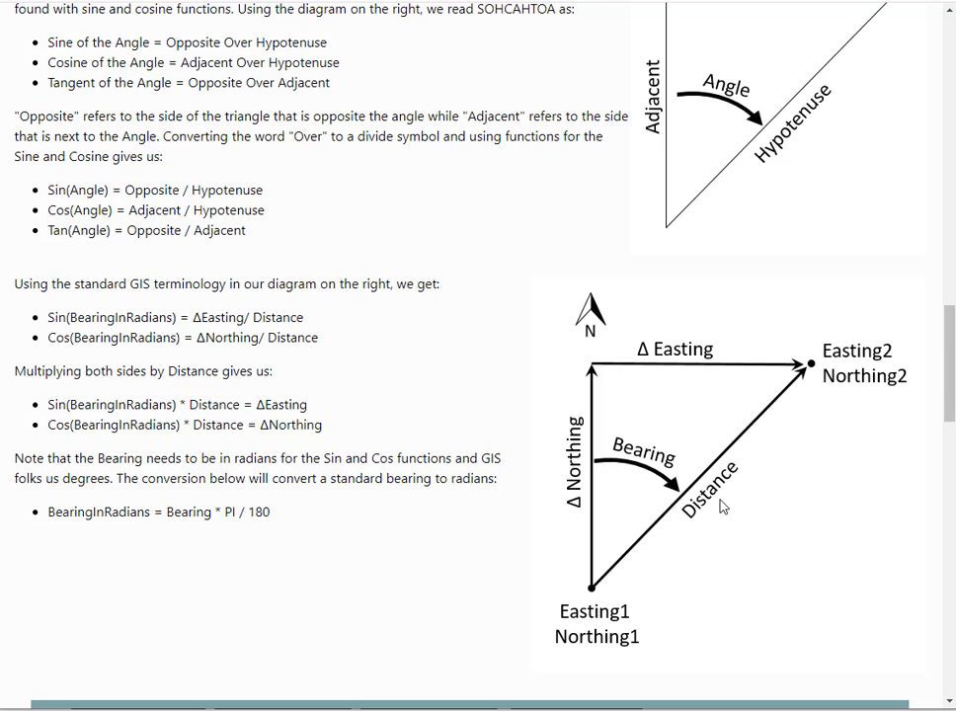
mouse_move(598, 584)
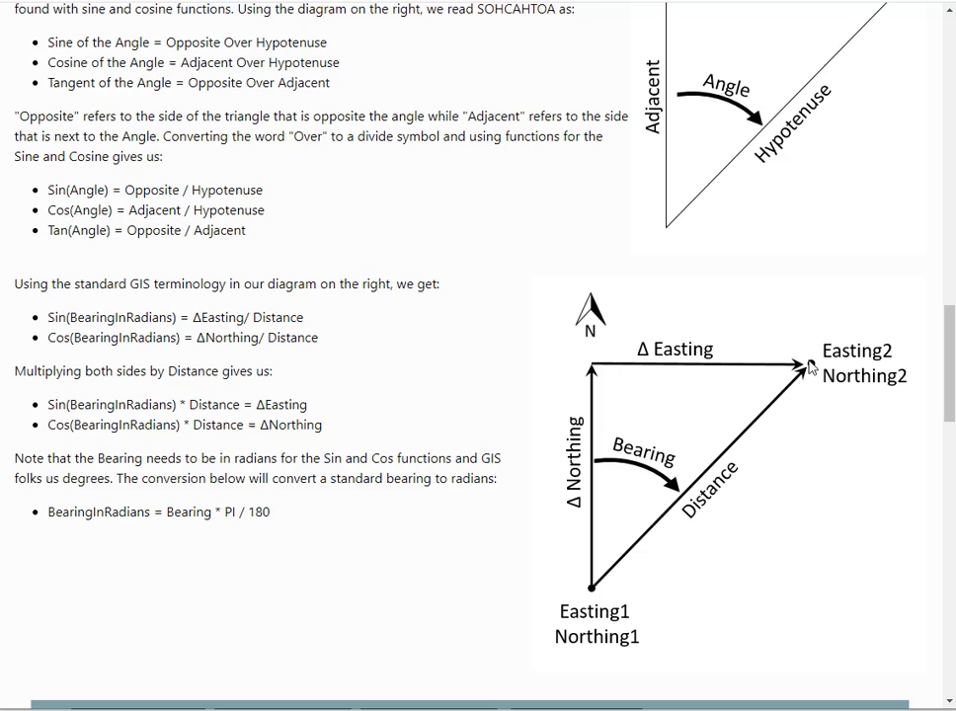
mouse_move(595, 594)
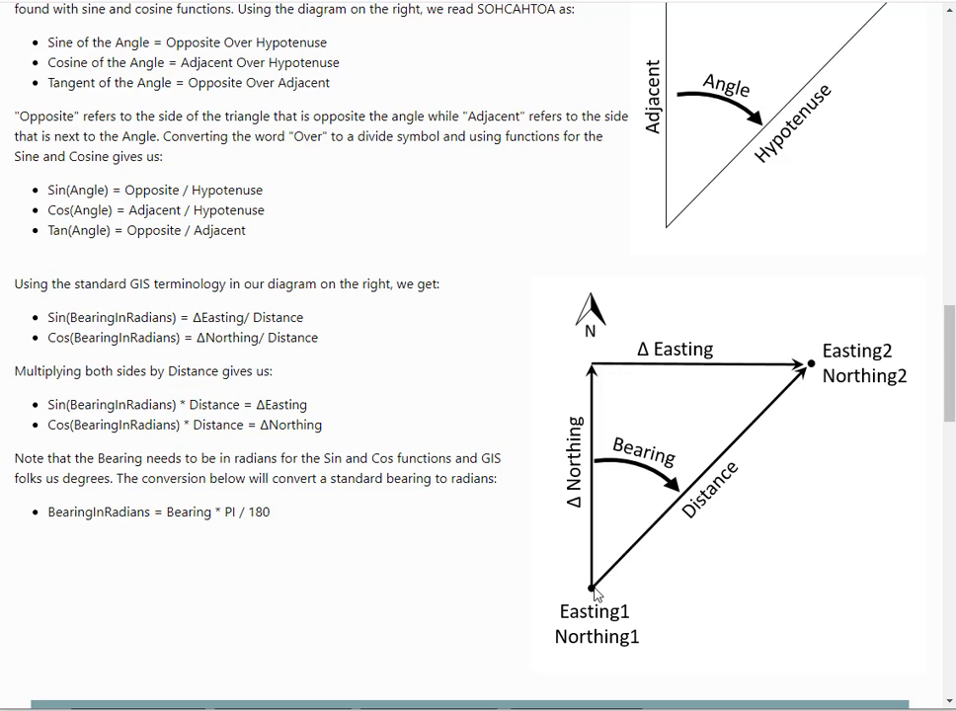
mouse_move(818, 371)
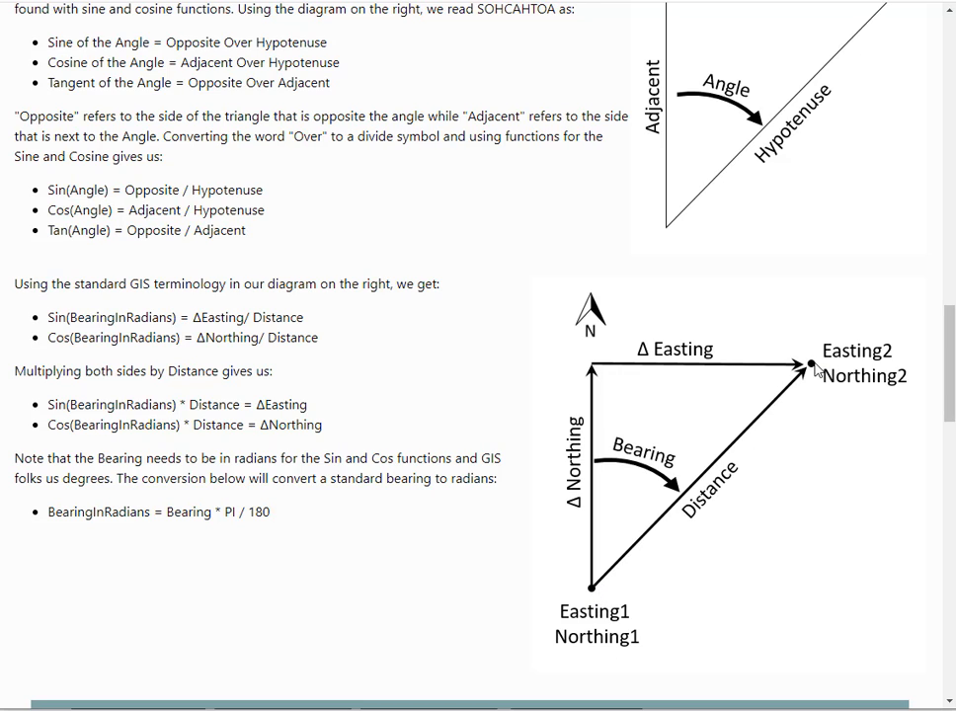
mouse_move(940, 176)
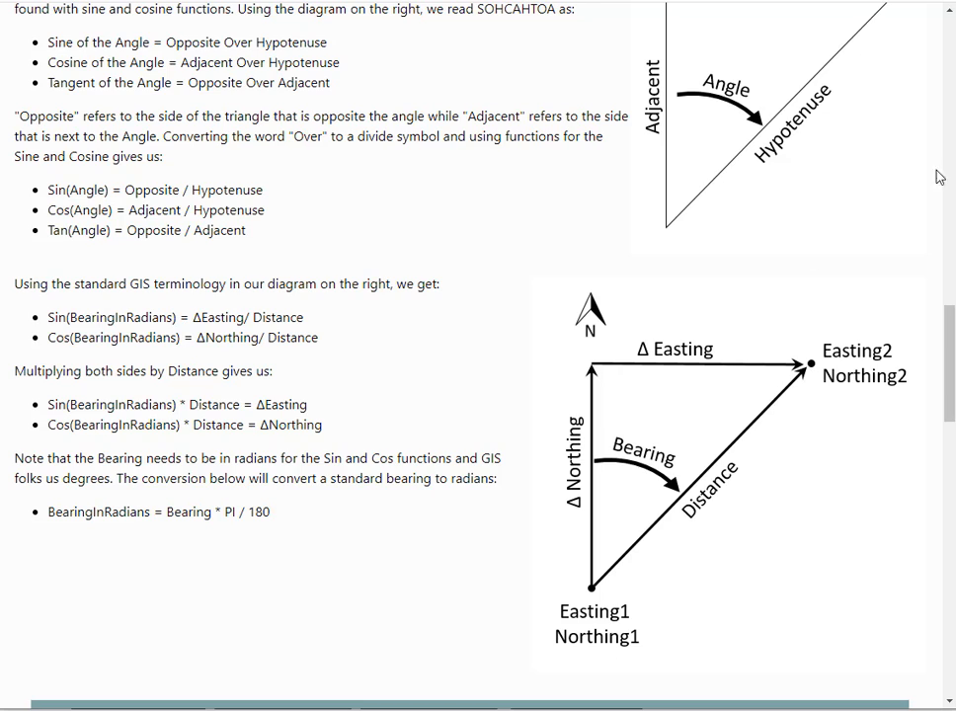
mouse_move(804, 333)
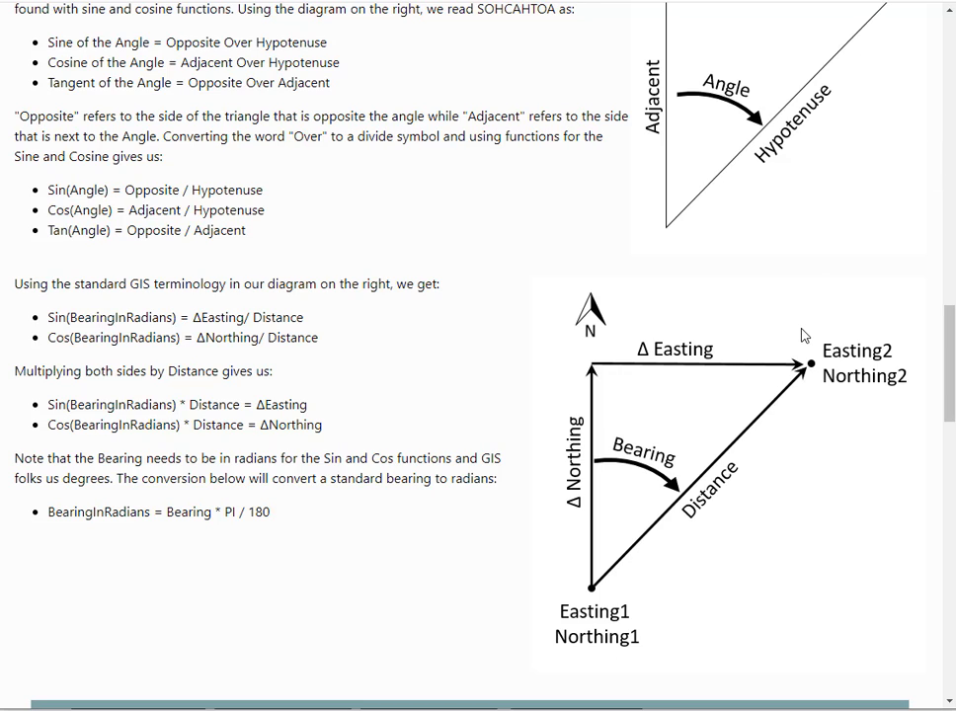
mouse_move(676, 452)
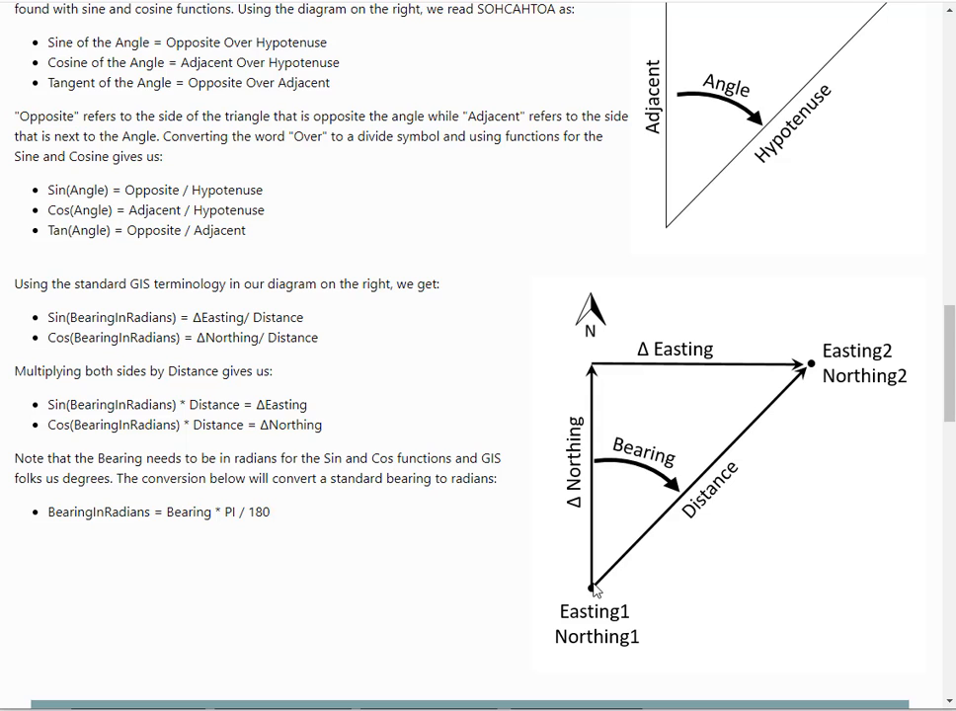
mouse_move(737, 237)
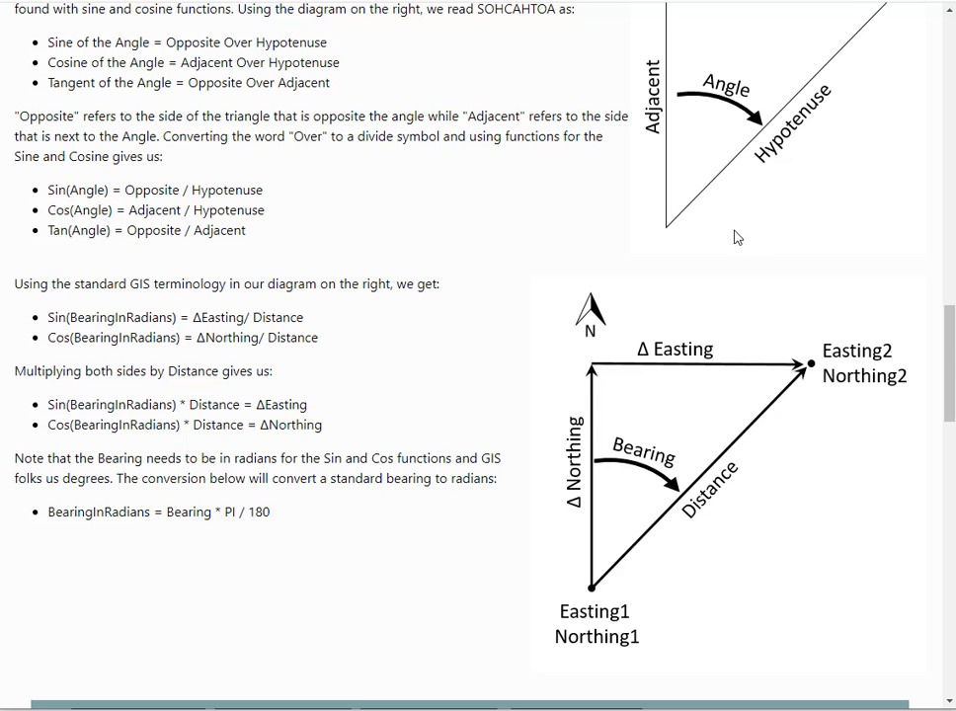
Scroll back to the start of section 4 and highlight ΔNorthing in the Northing2 equation.
scroll("up", 3)
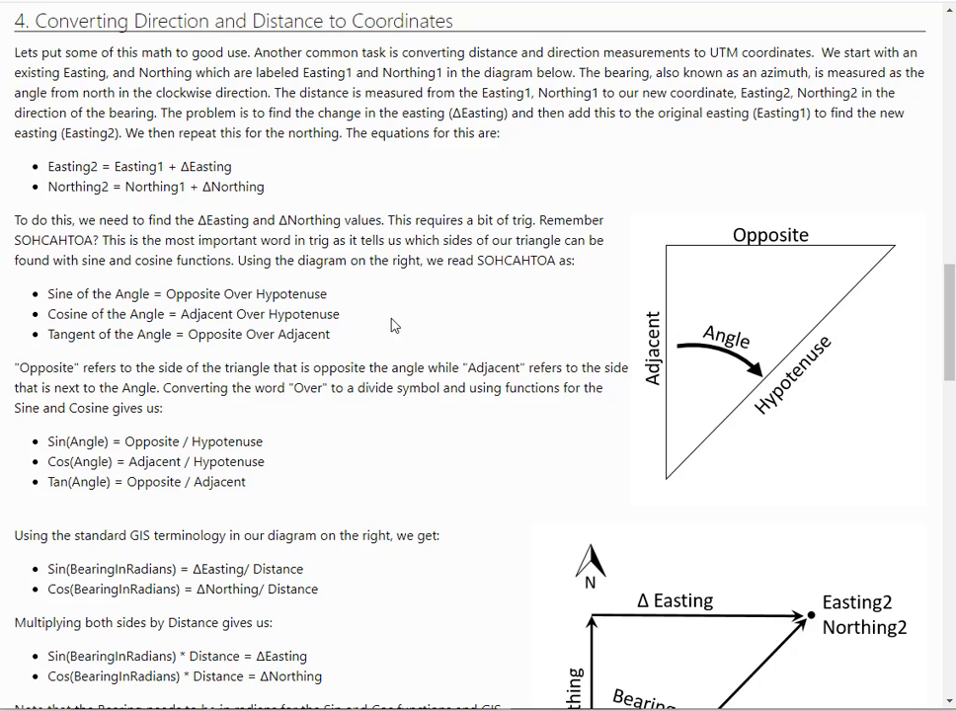
mouse_move(272, 194)
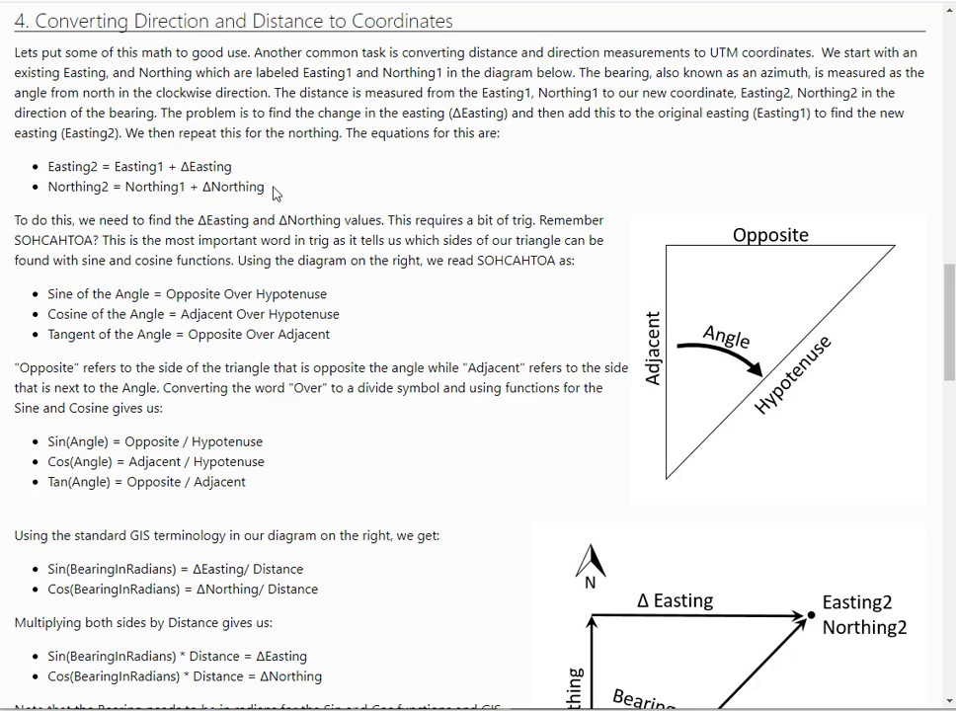
left_click_drag(63, 165, 265, 186)
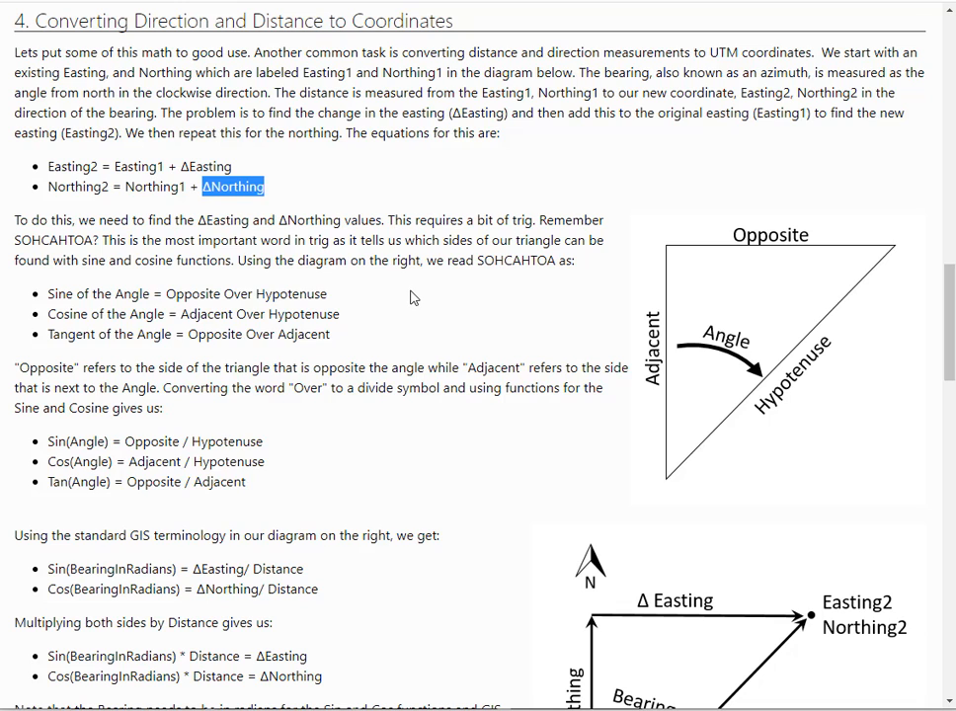
scroll("down", 3)
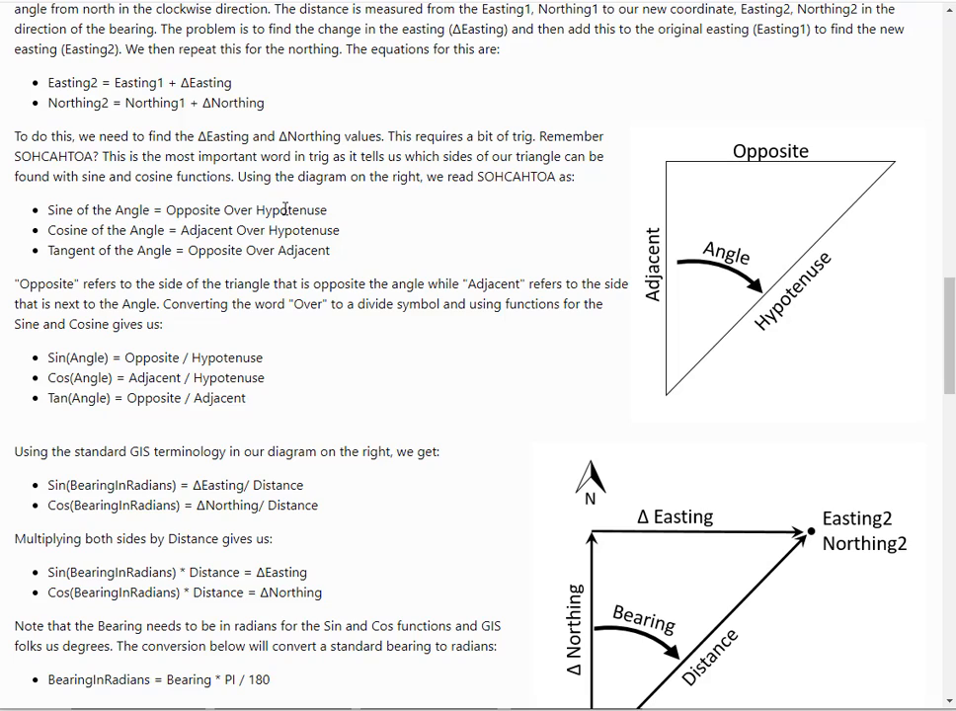
double_click(290, 209)
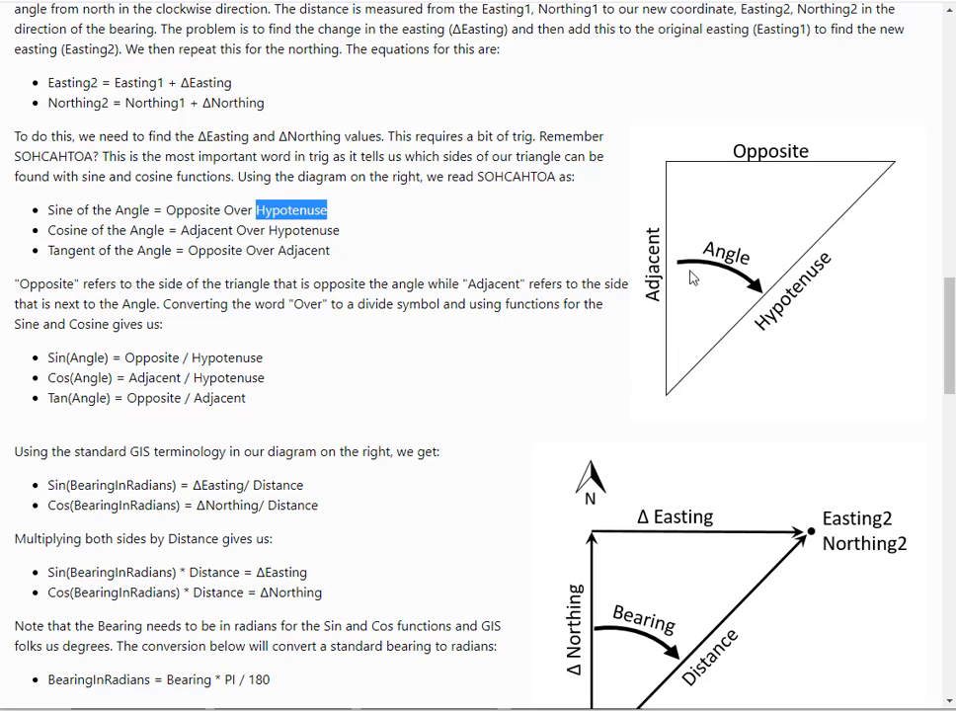
mouse_move(707, 284)
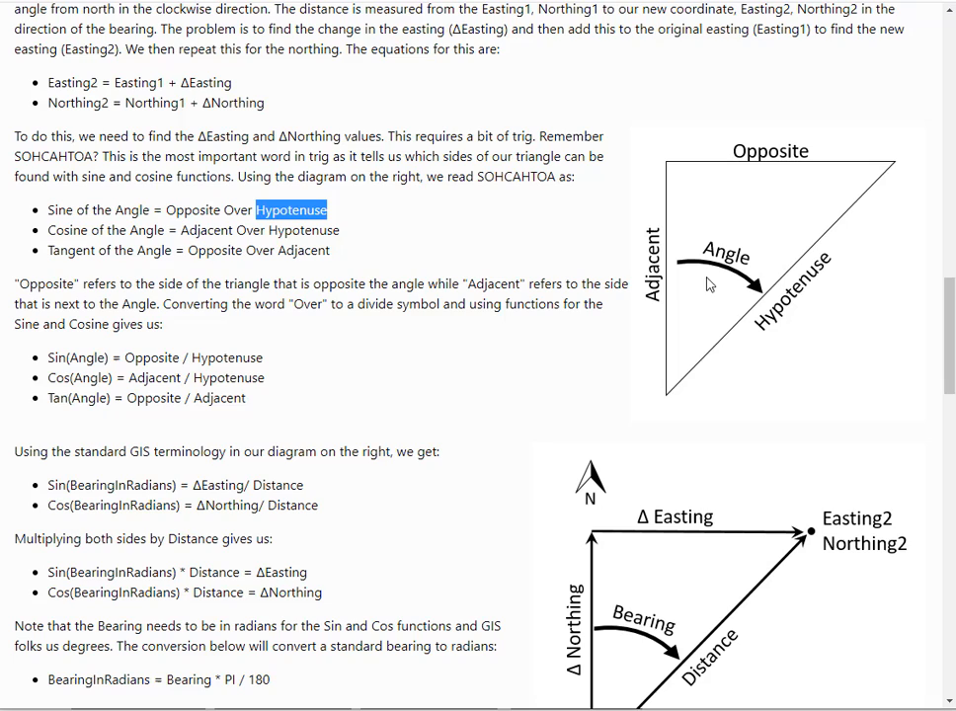
mouse_move(758, 150)
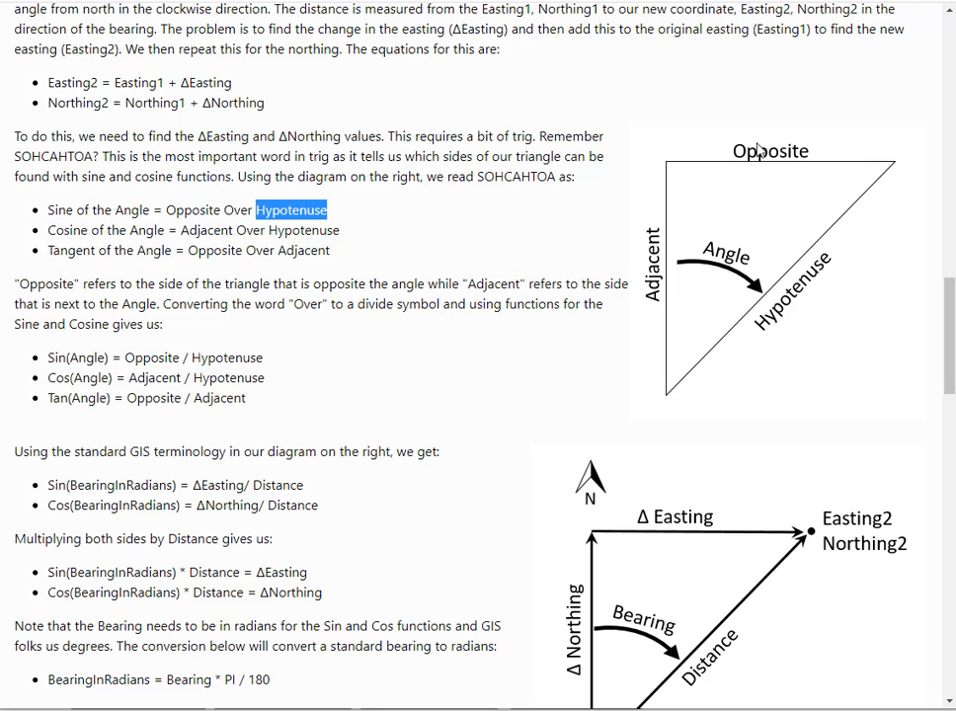
mouse_move(776, 164)
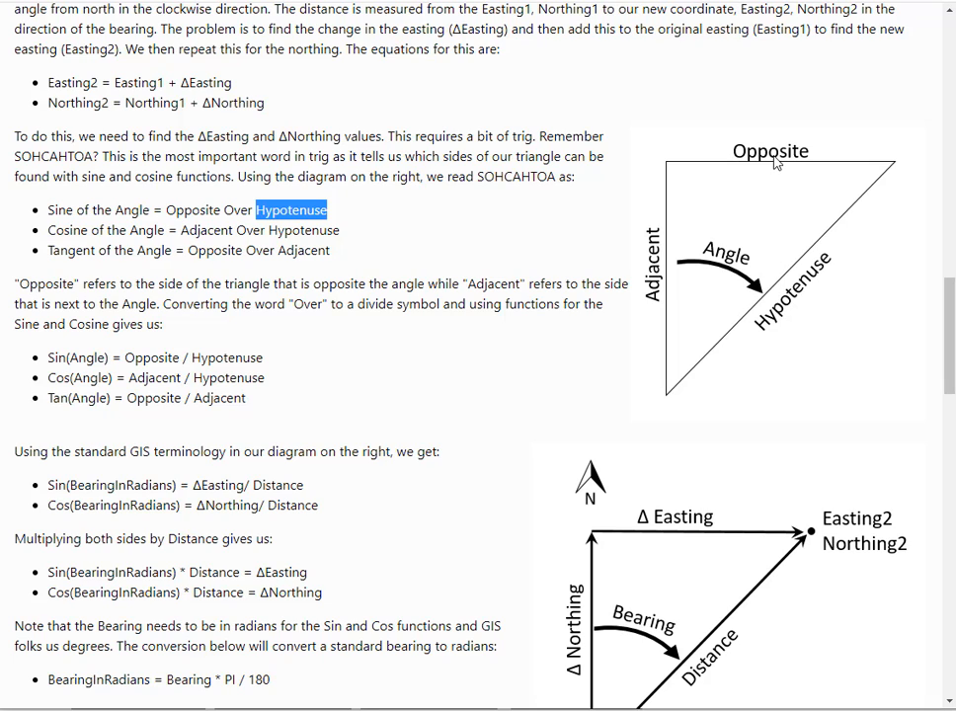
mouse_move(790, 304)
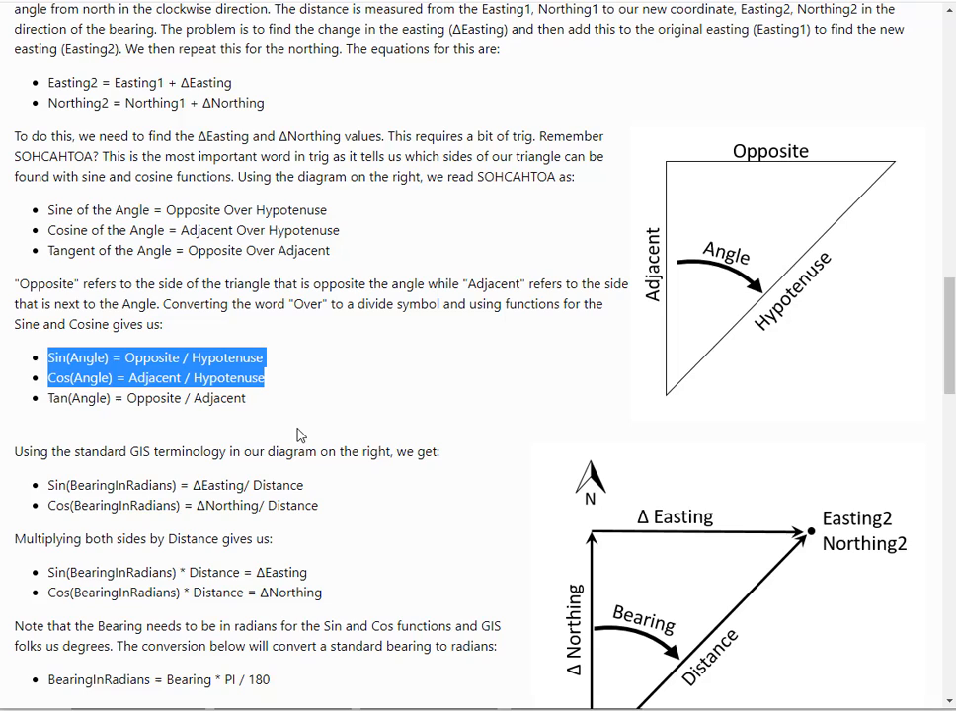
mouse_move(366, 413)
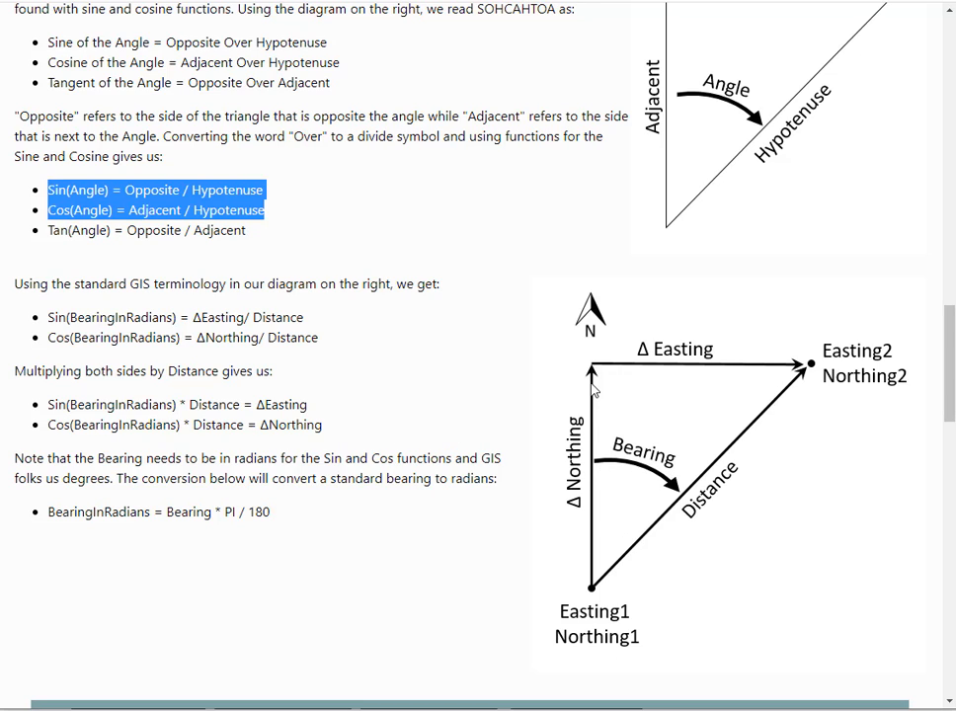
mouse_move(584, 334)
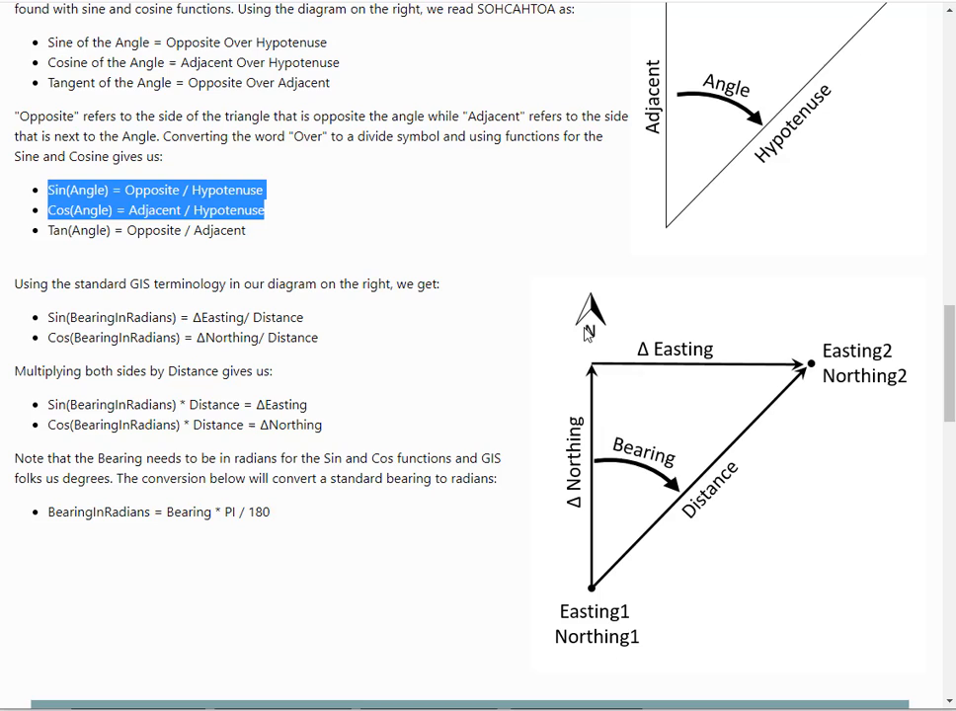
mouse_move(591, 374)
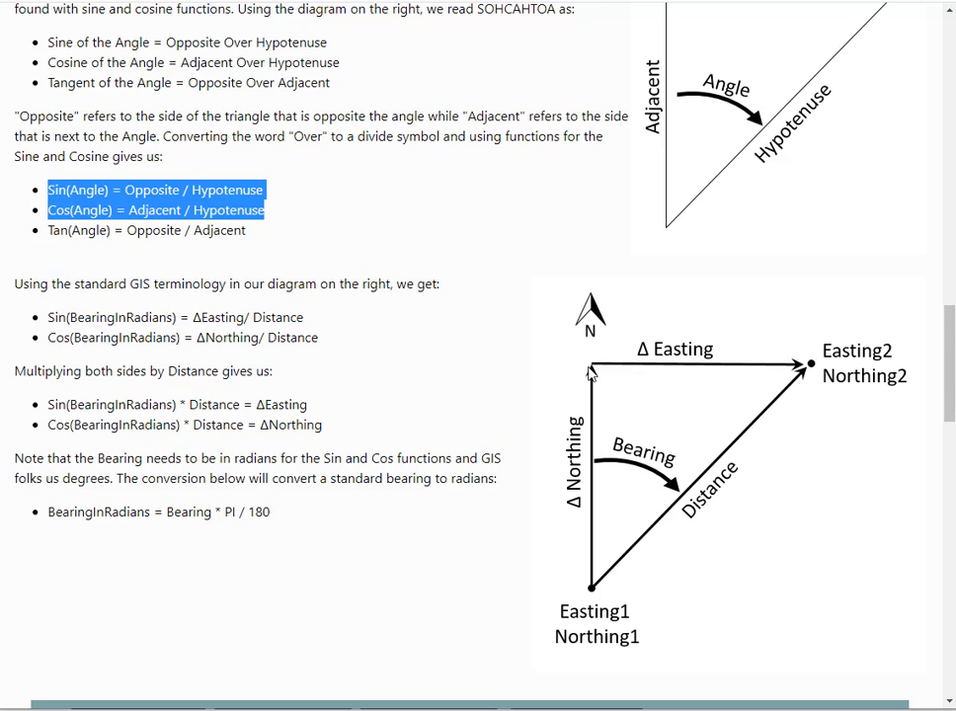
mouse_move(660, 341)
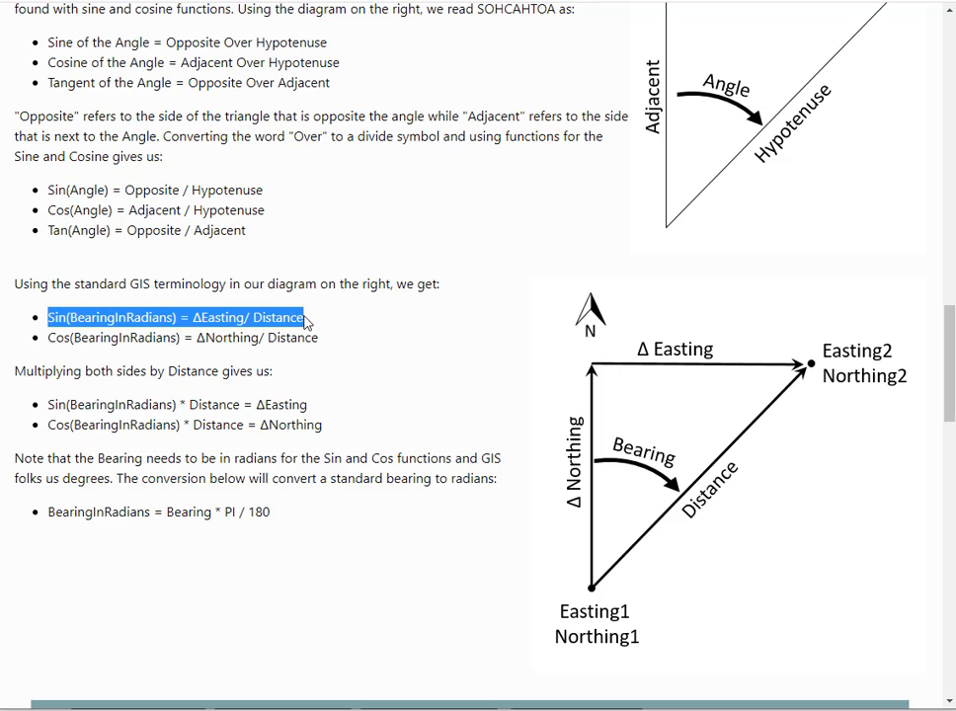
mouse_move(553, 422)
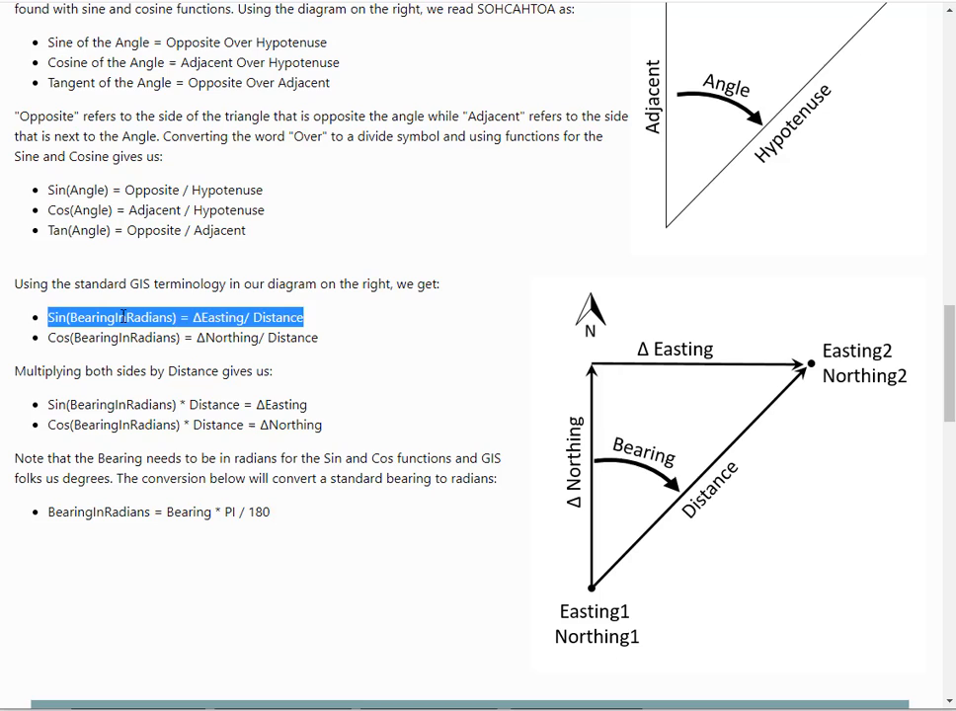
double_click(120, 316)
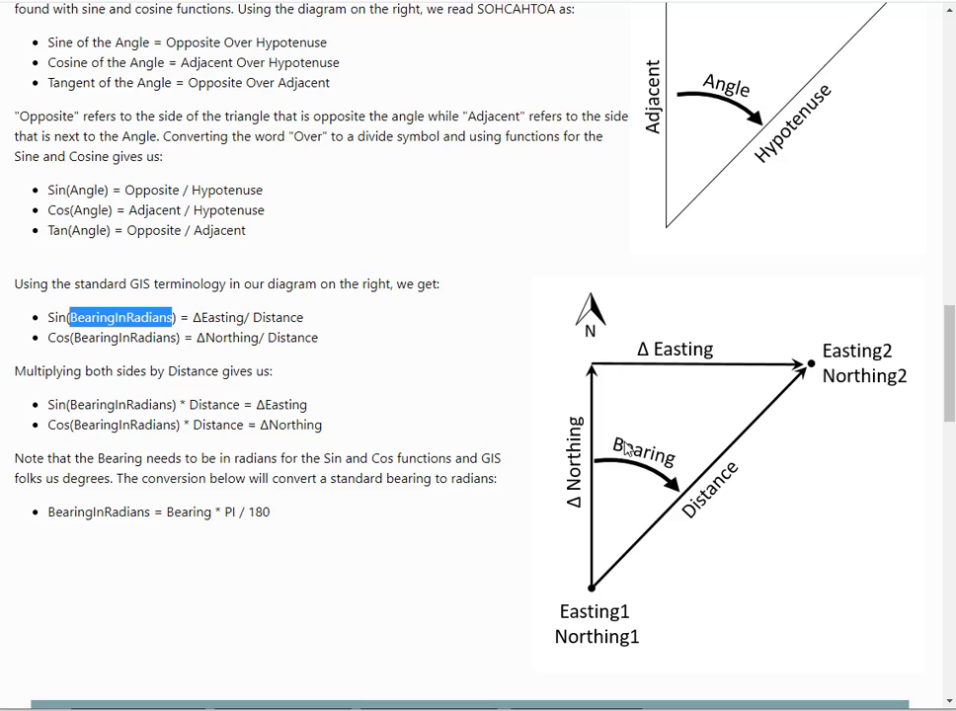
mouse_move(653, 353)
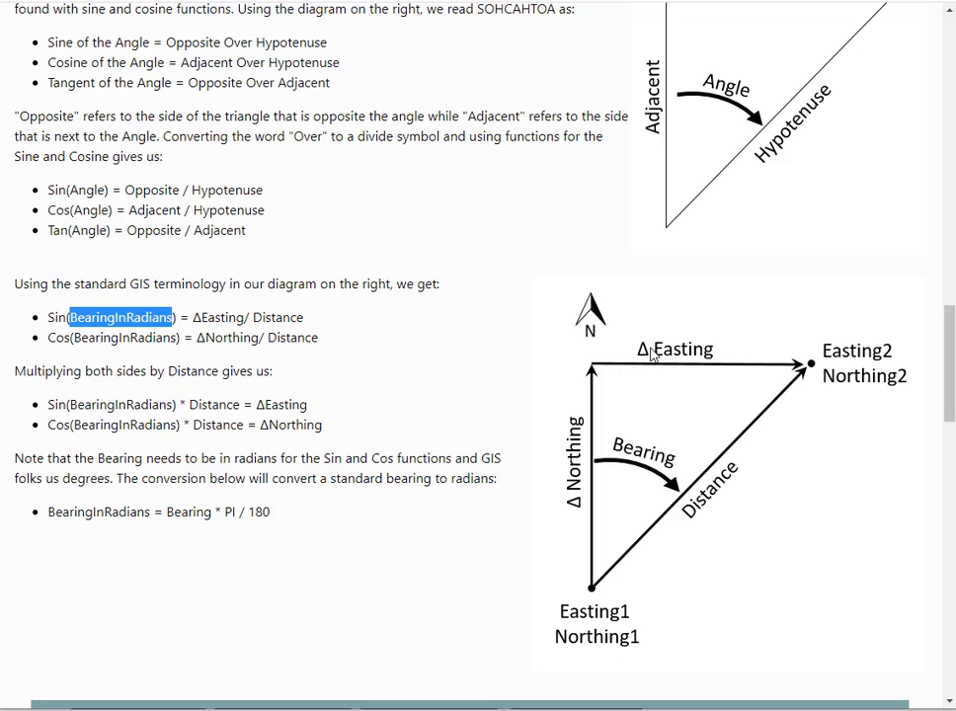
mouse_move(691, 495)
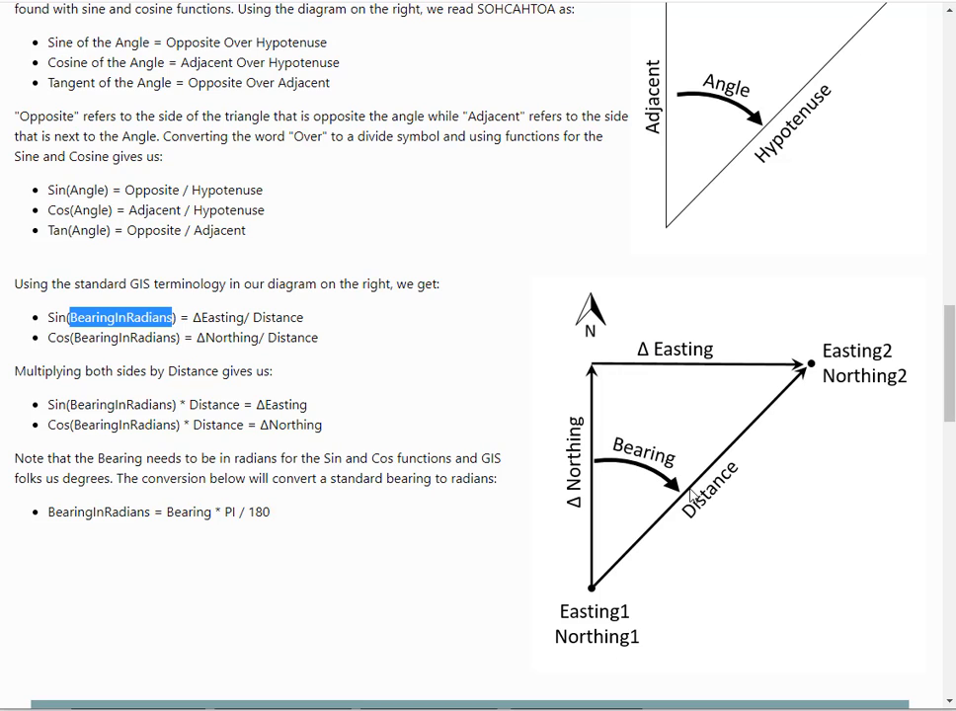
mouse_move(335, 426)
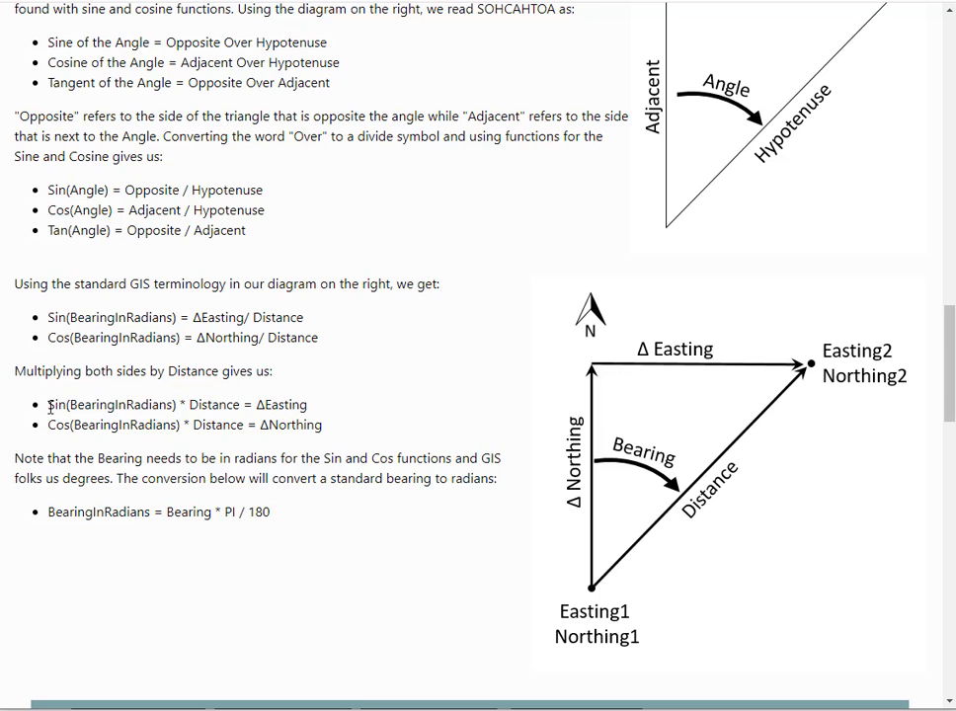
left_click_drag(47, 405, 205, 404)
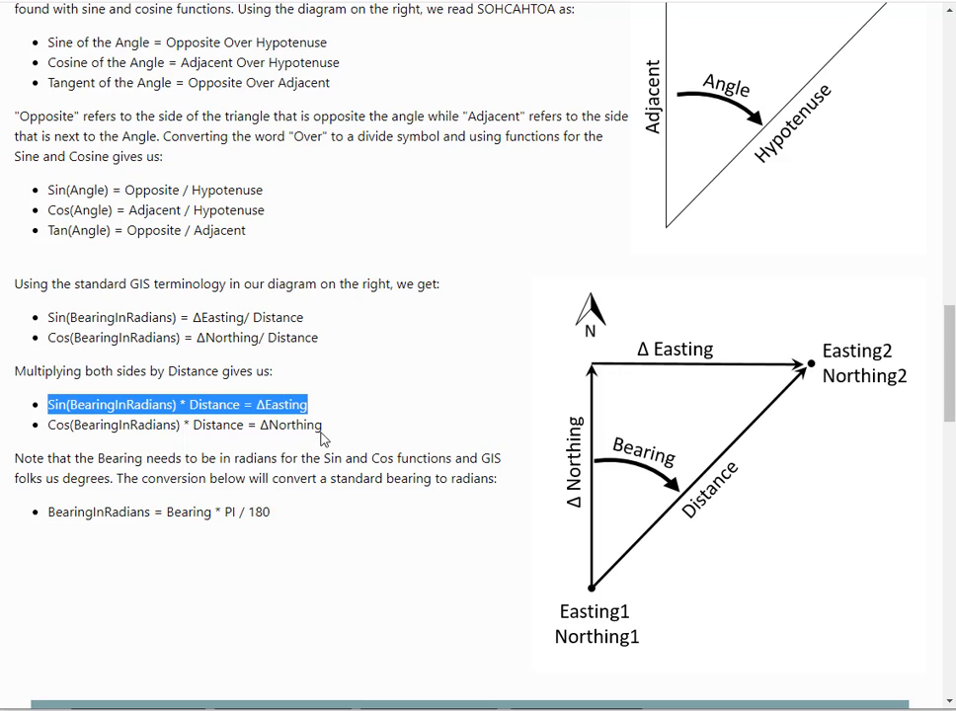
double_click(61, 425)
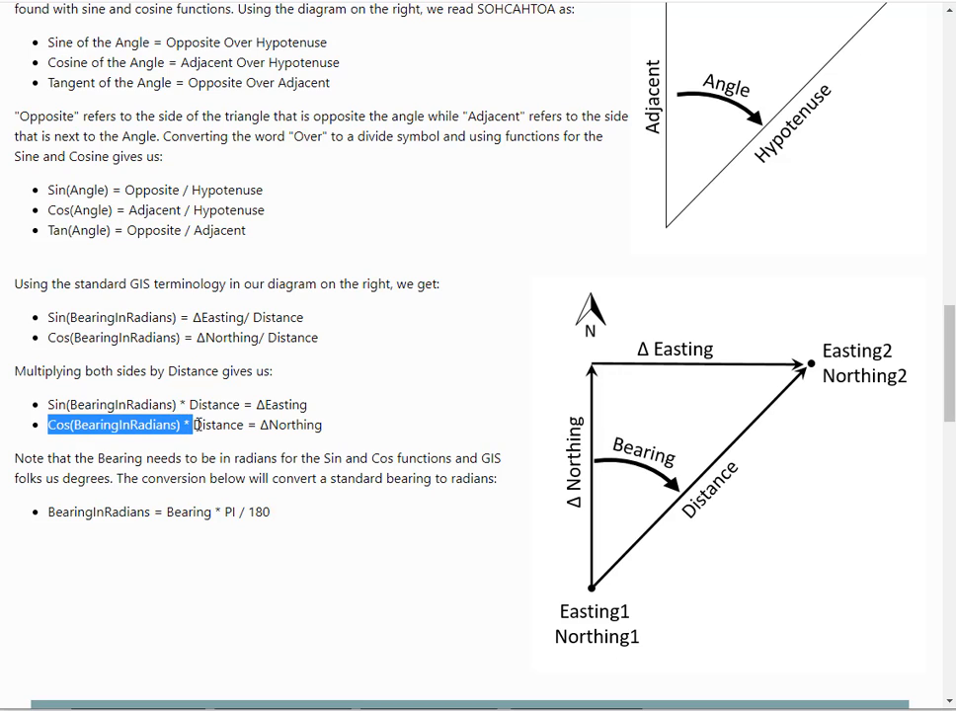
left_click_drag(198, 424, 322, 424)
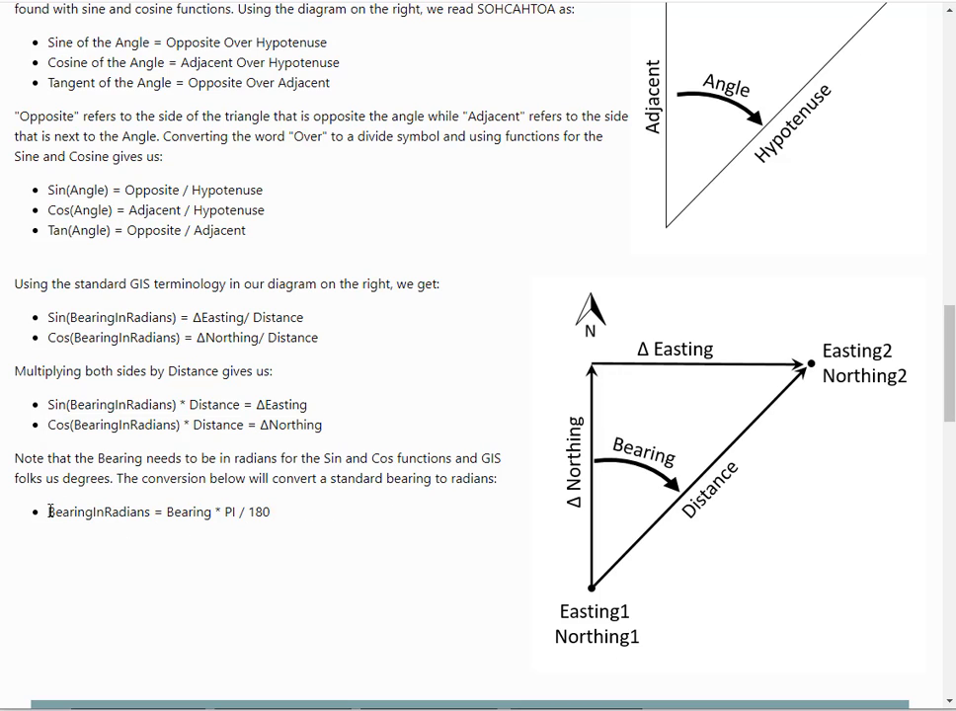
double_click(189, 511)
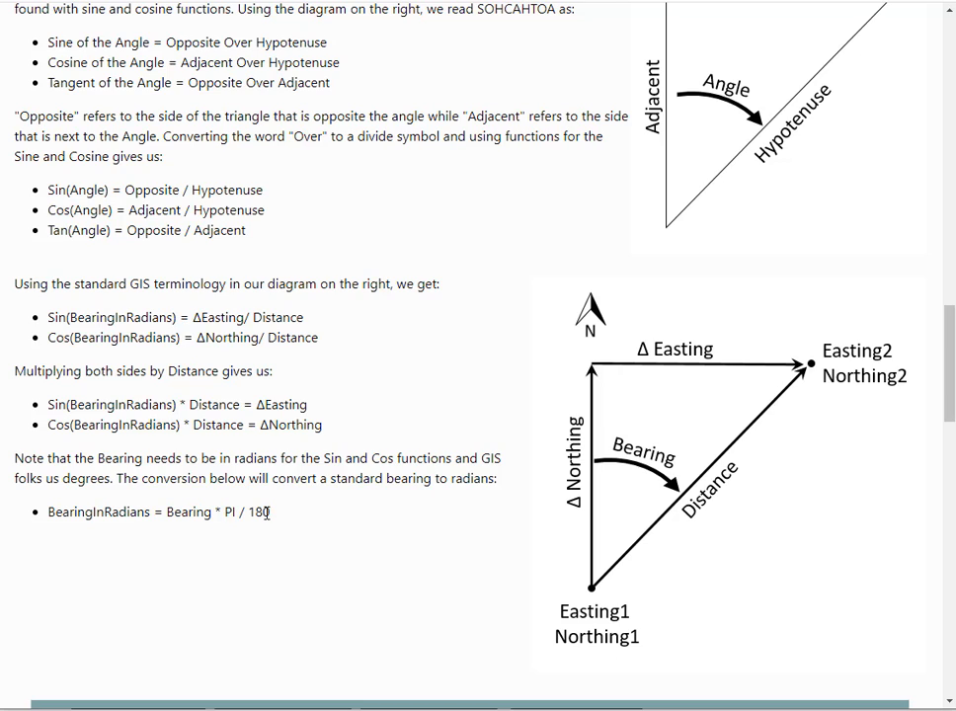
mouse_move(275, 517)
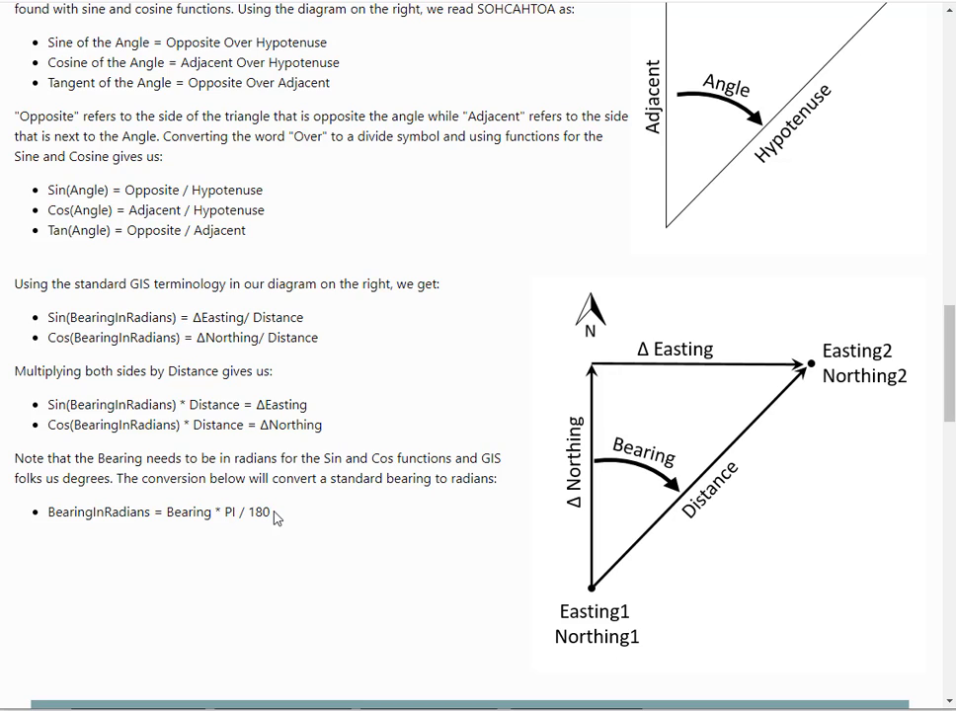
left_click_drag(221, 512, 269, 511)
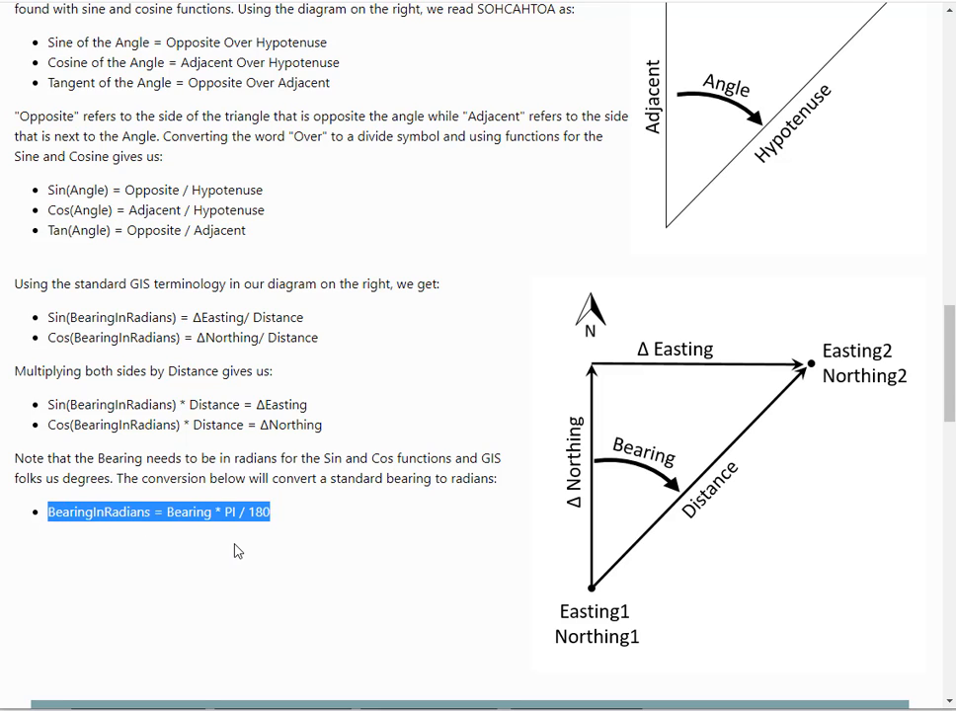
mouse_move(403, 521)
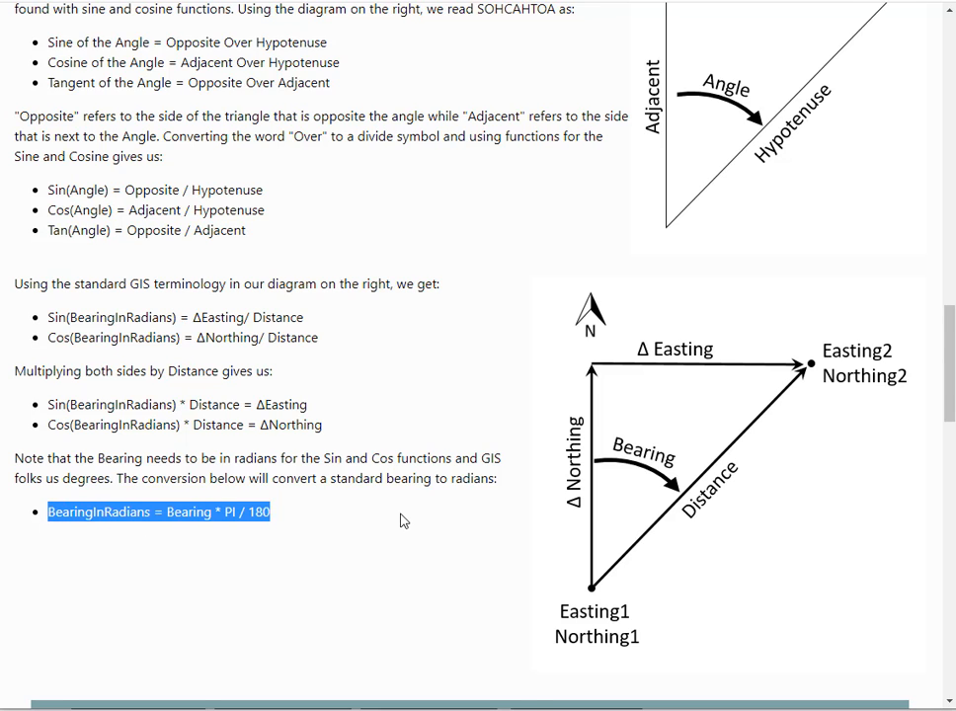
scroll("down", 3)
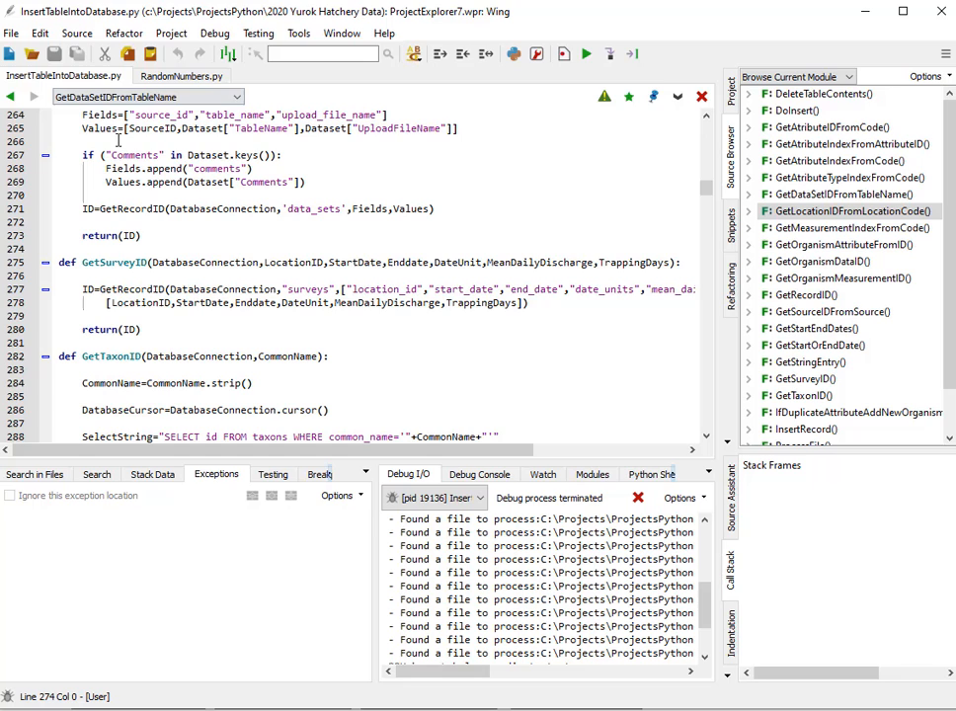
Close InsertTableIntoDatabase.py and create the new empty file untitled-3.py.
right_click(64, 75)
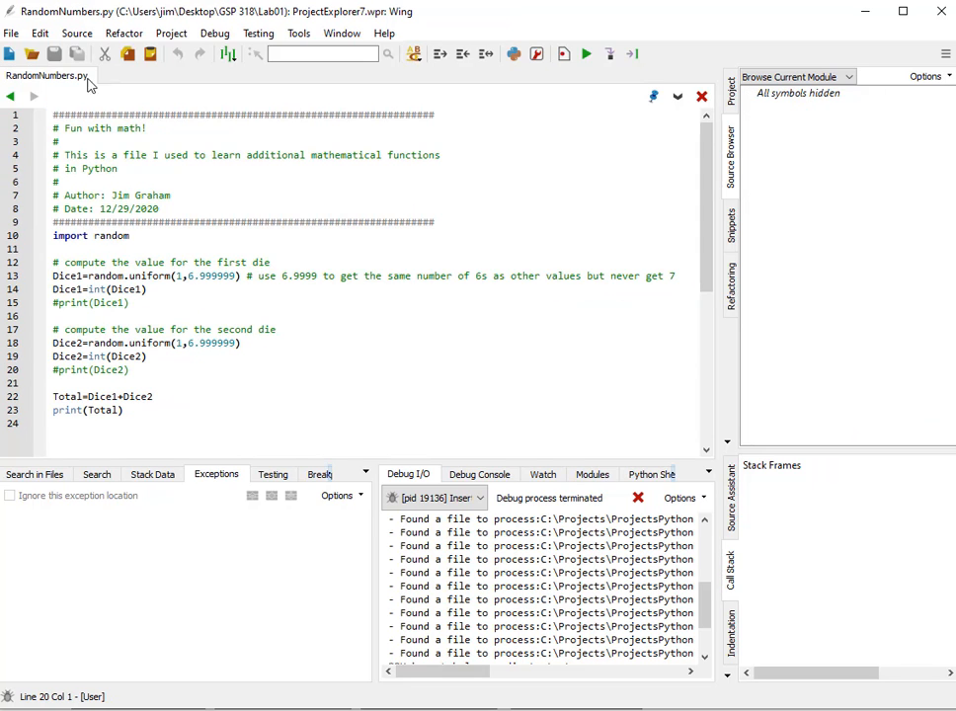
left_click(7, 55)
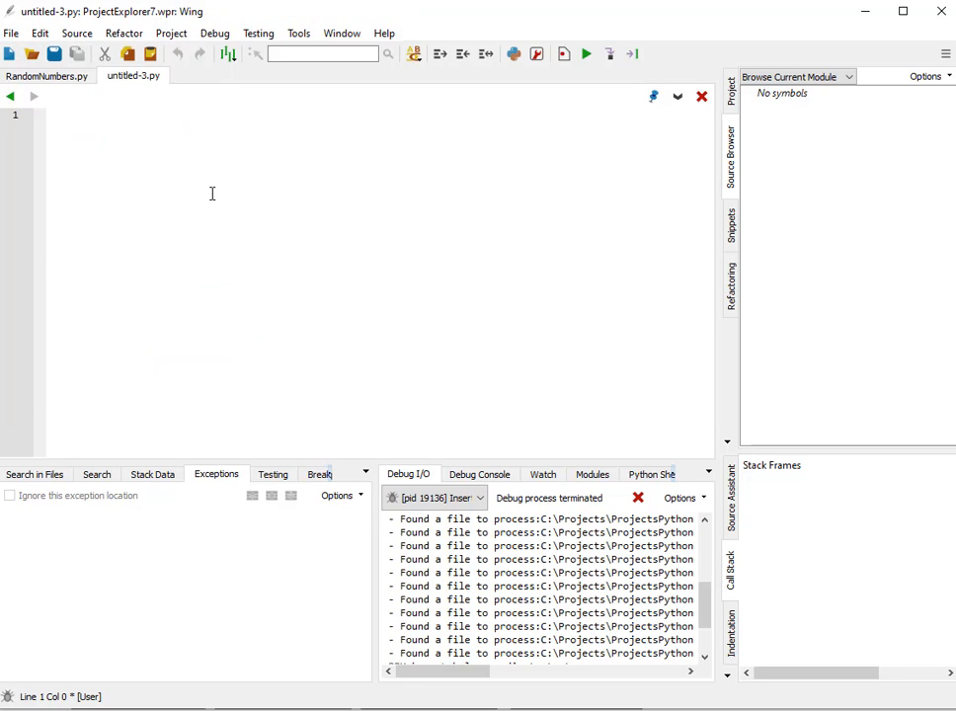
Write import math and begin the Easting1= coordinate definition.
type("import map")
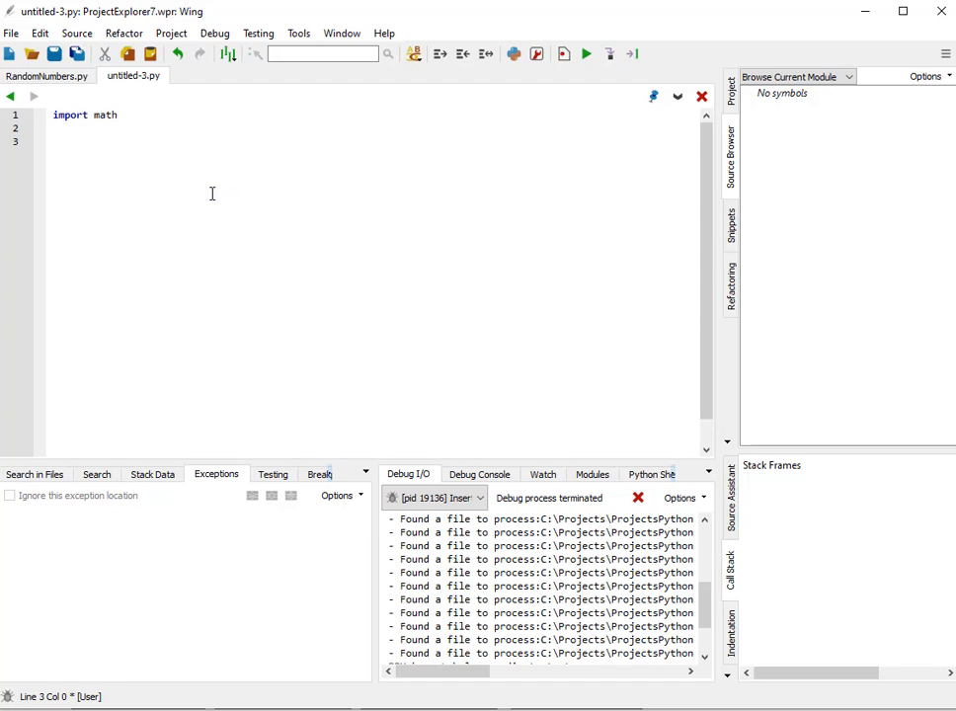
type("E")
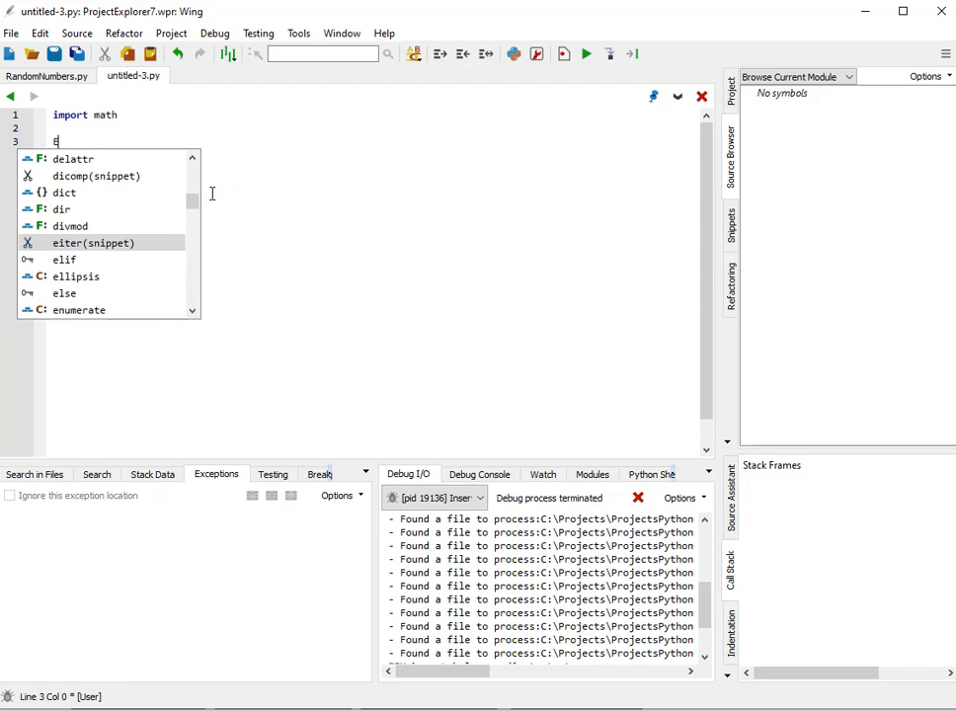
type("eas")
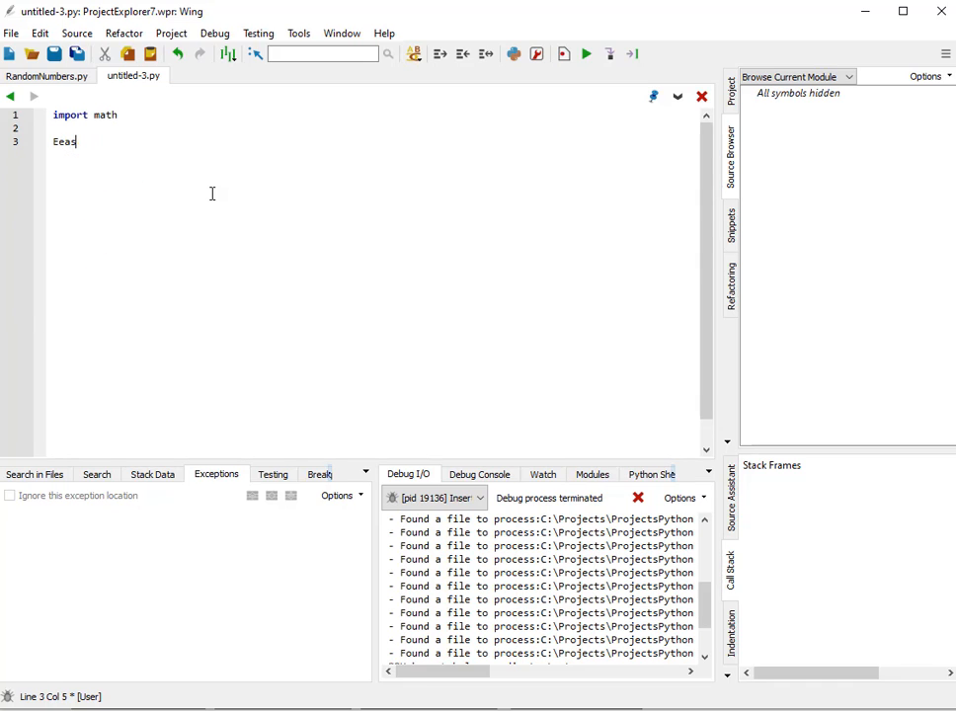
type("ting")
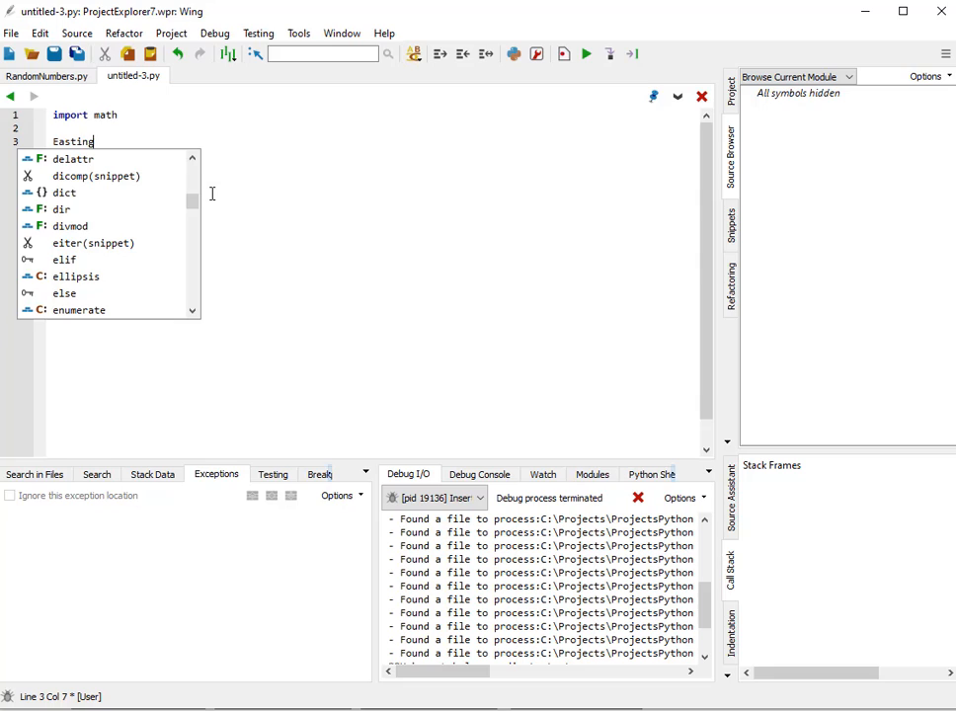
type("1=446131")
type("Northing1=4475364")
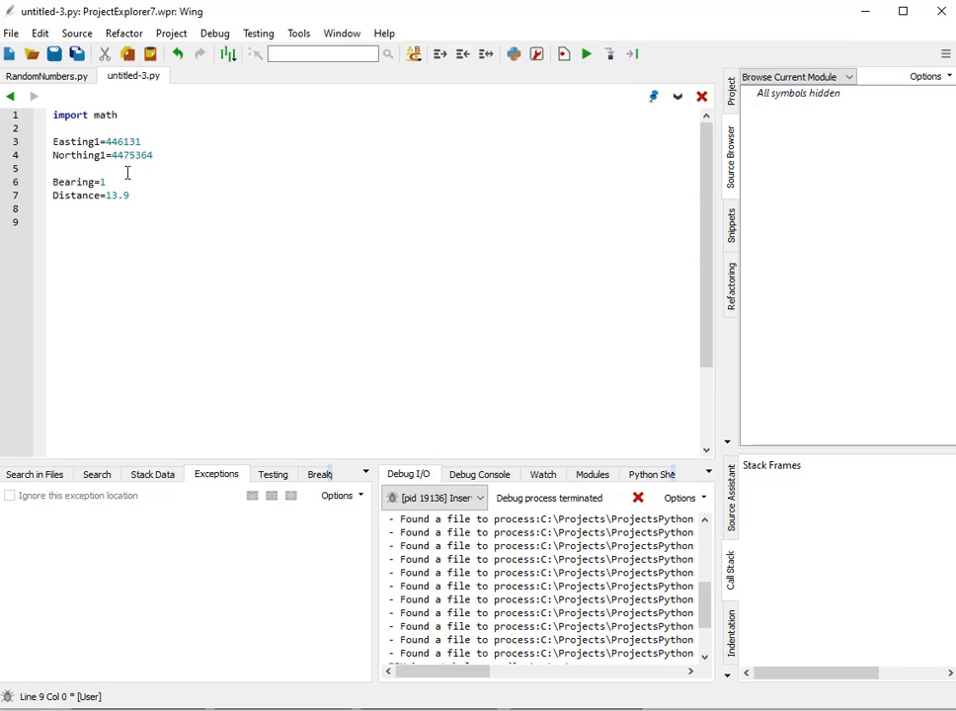
Write BearingInRadians=Bearing*math.pi/180 to convert the bearing to radians.
type("Beart")
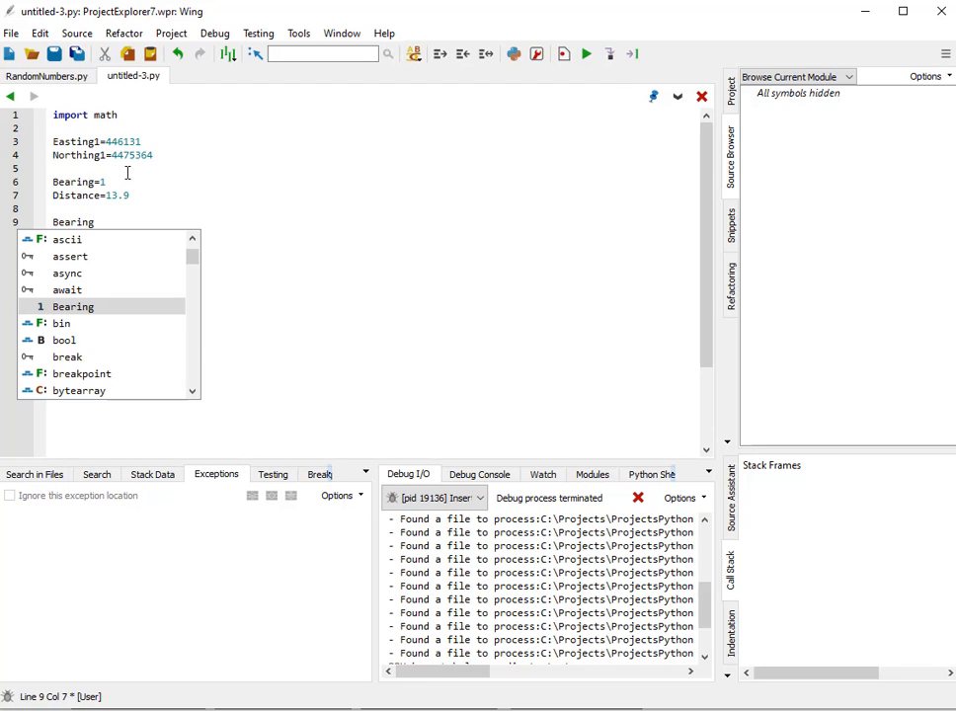
type("InRadians=Bearing")
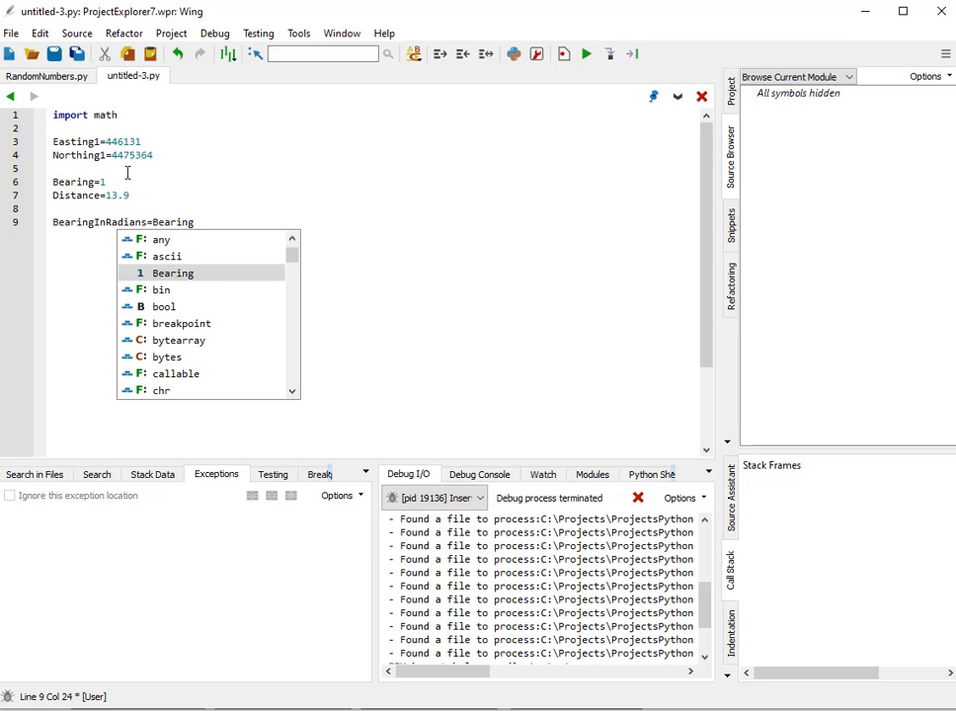
type("*math.")
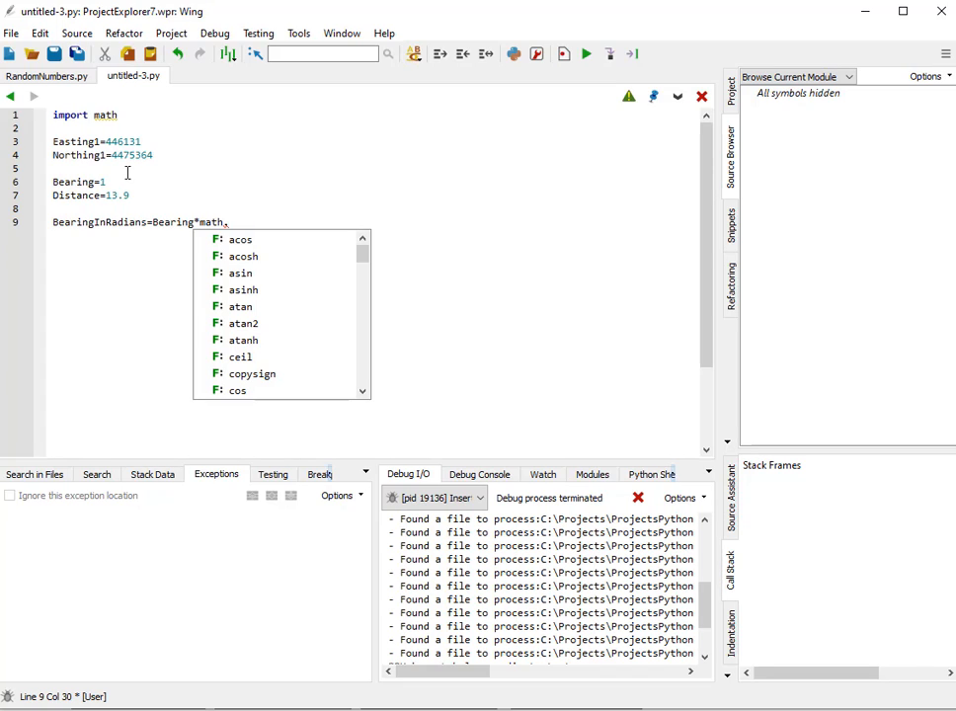
type("pi")
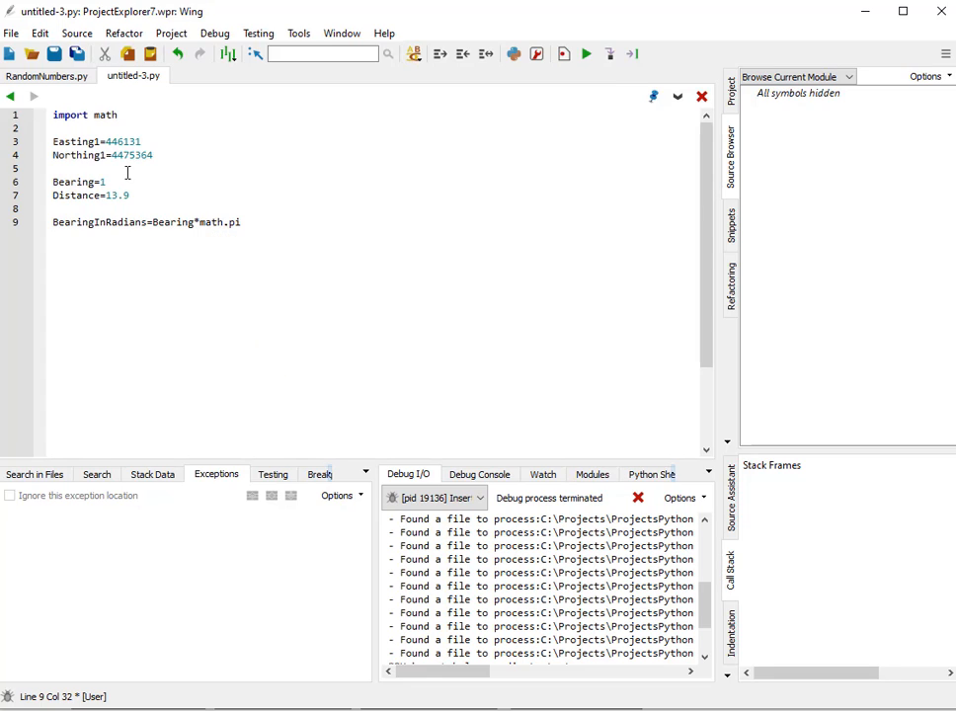
type("/")
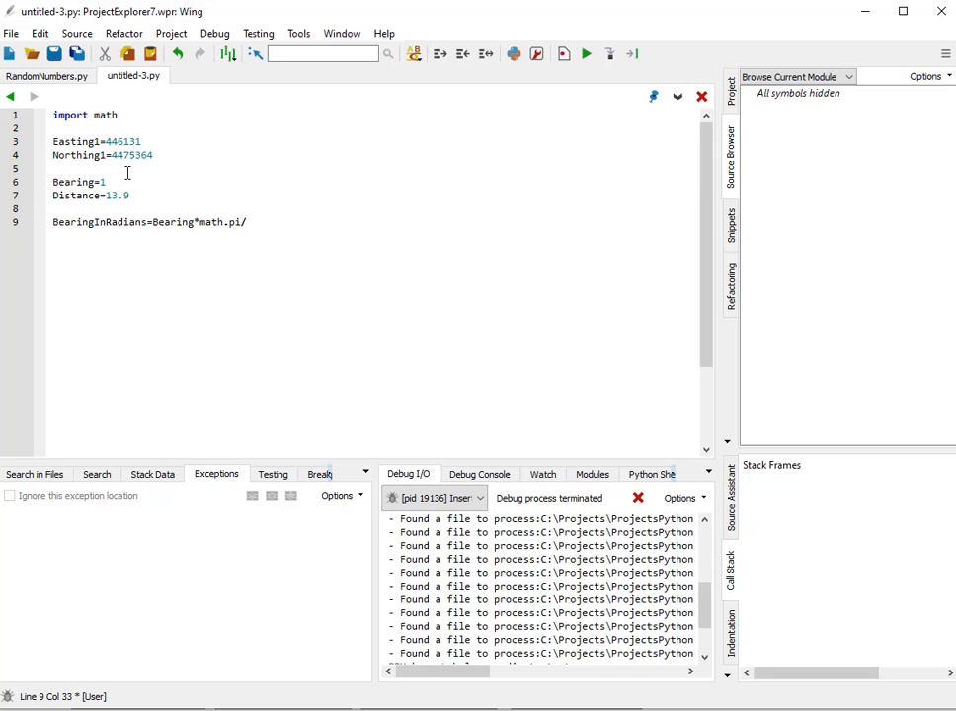
type("180")
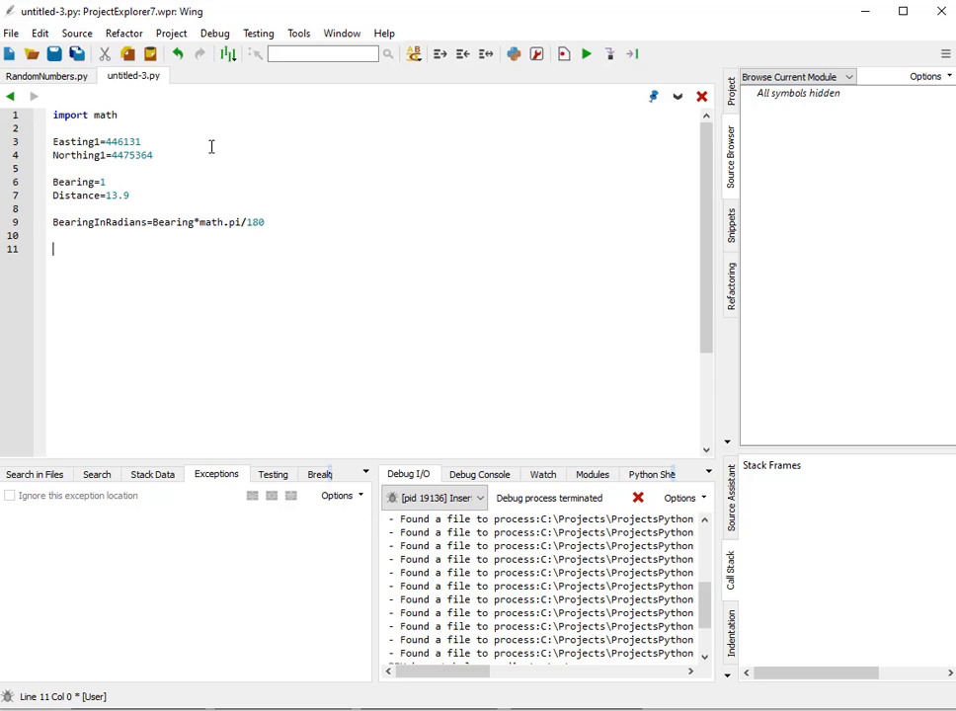
Run the script, saving it first as Coordinate.py in Desktop > GSP 318 > Lab01.
left_click(585, 53)
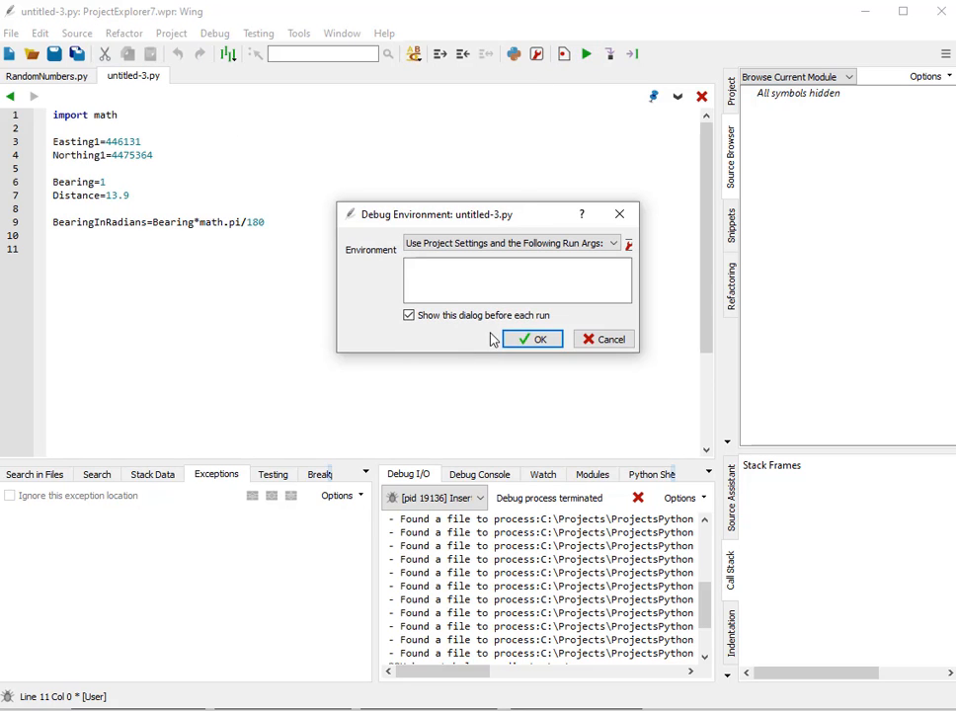
left_click(533, 339)
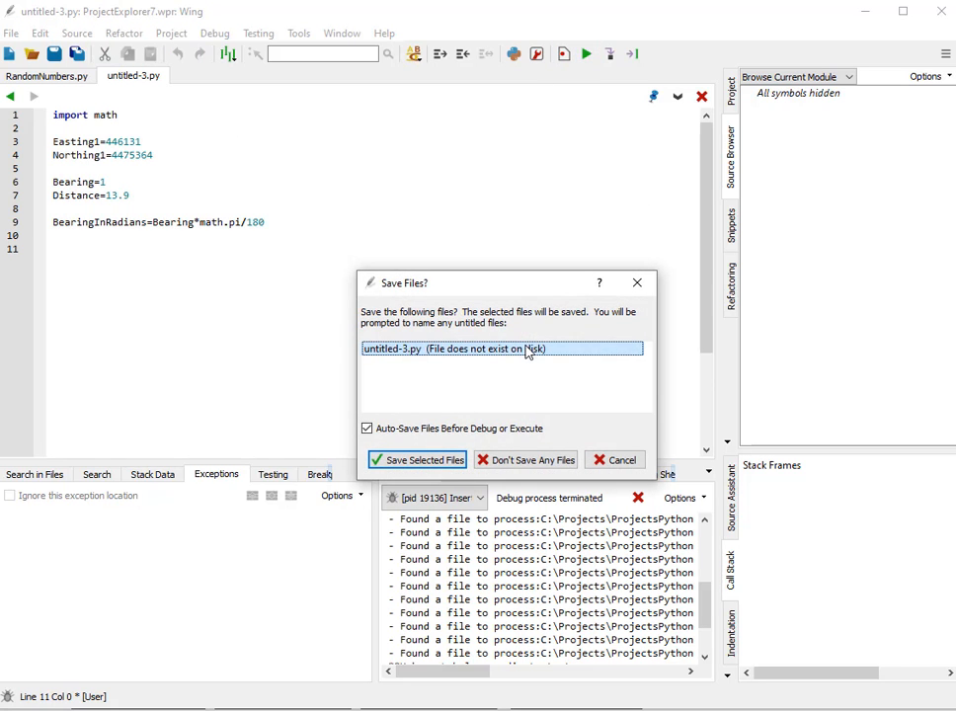
left_click(415, 458)
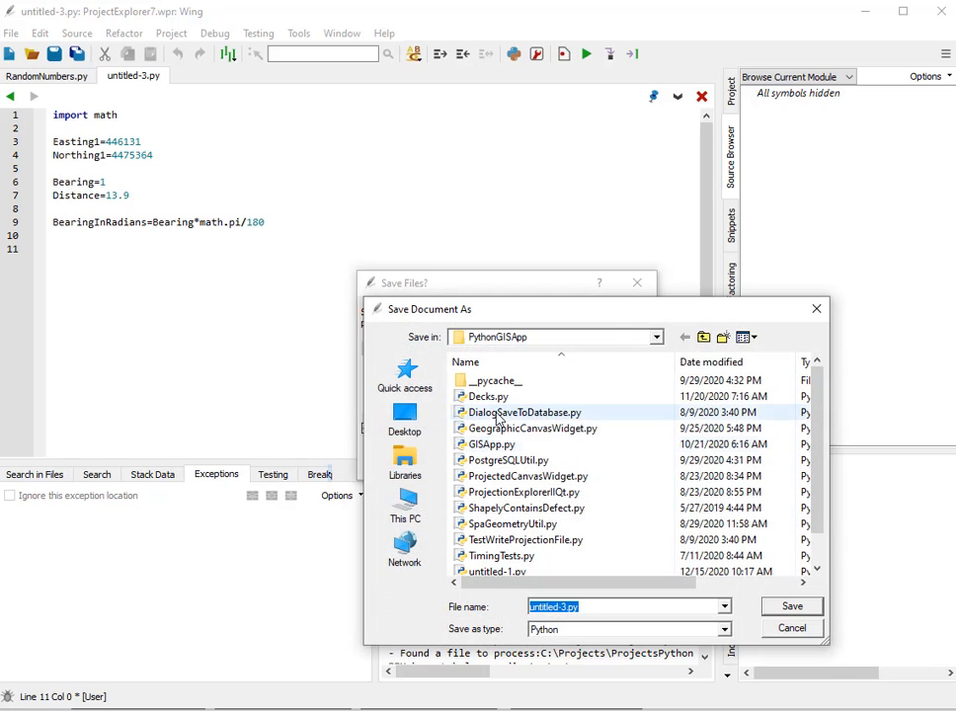
left_click(405, 414)
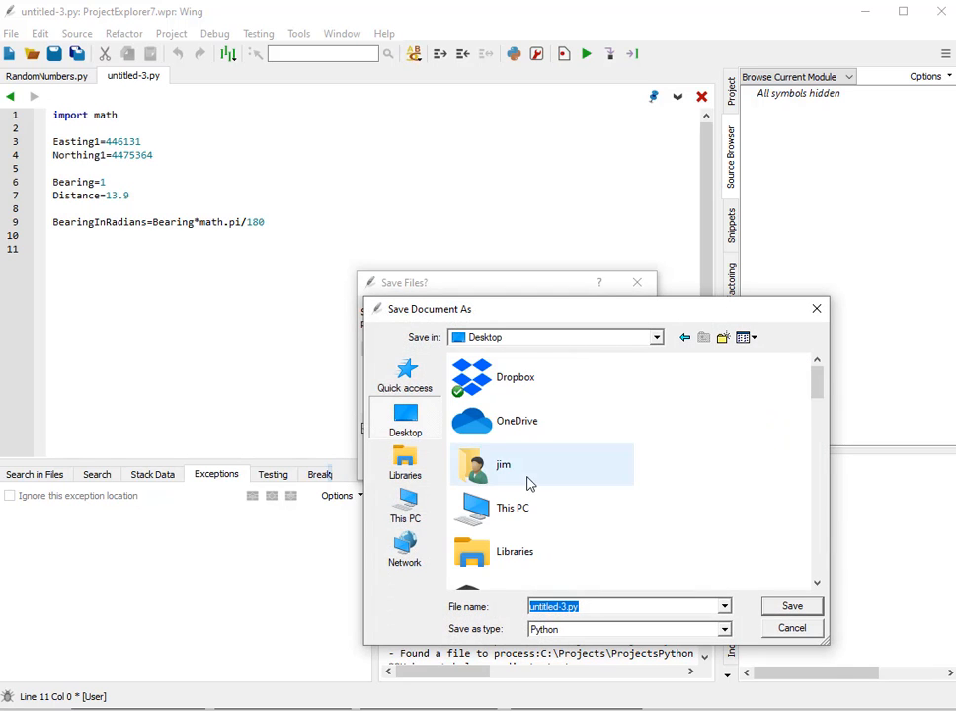
scroll("down", 3)
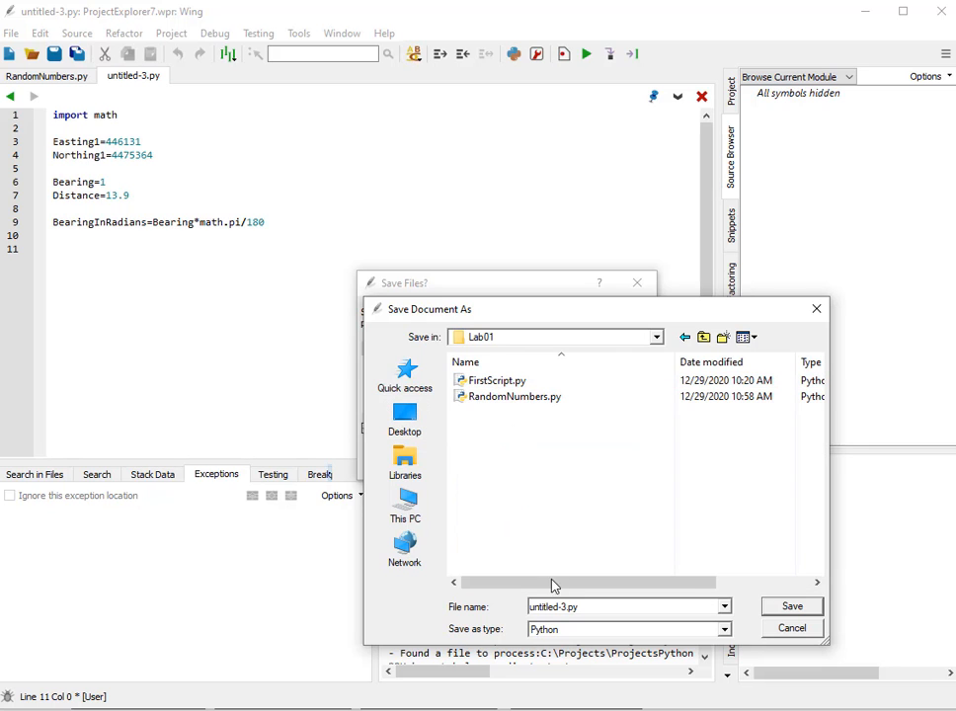
type("Coor")
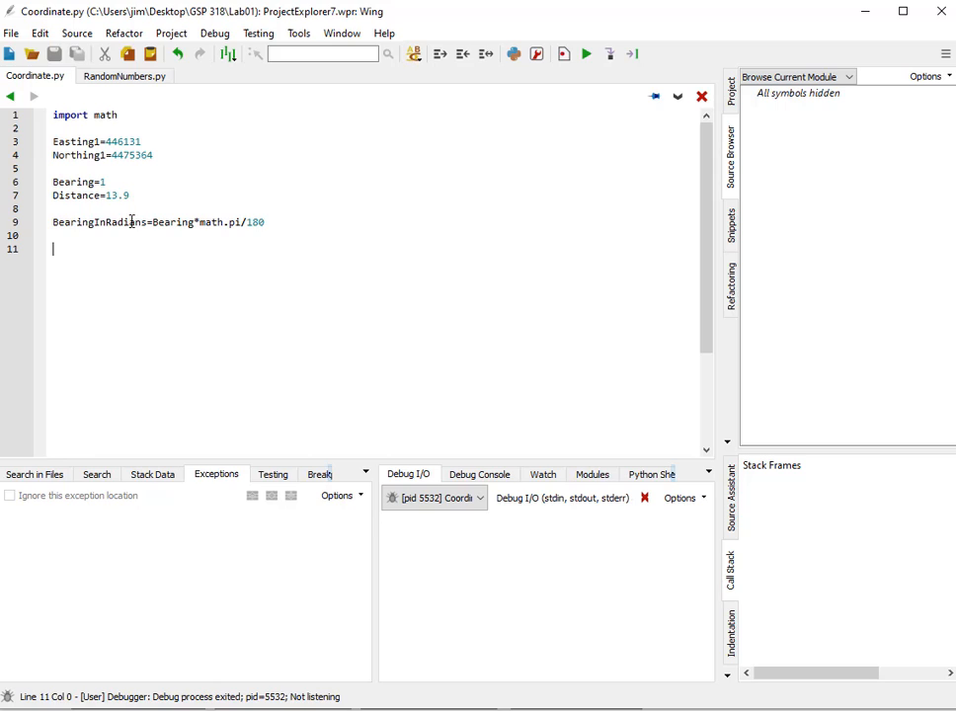
Add print(BearingInRadians and run it, hitting the unclosed-parenthesis syntax error.
type("print")
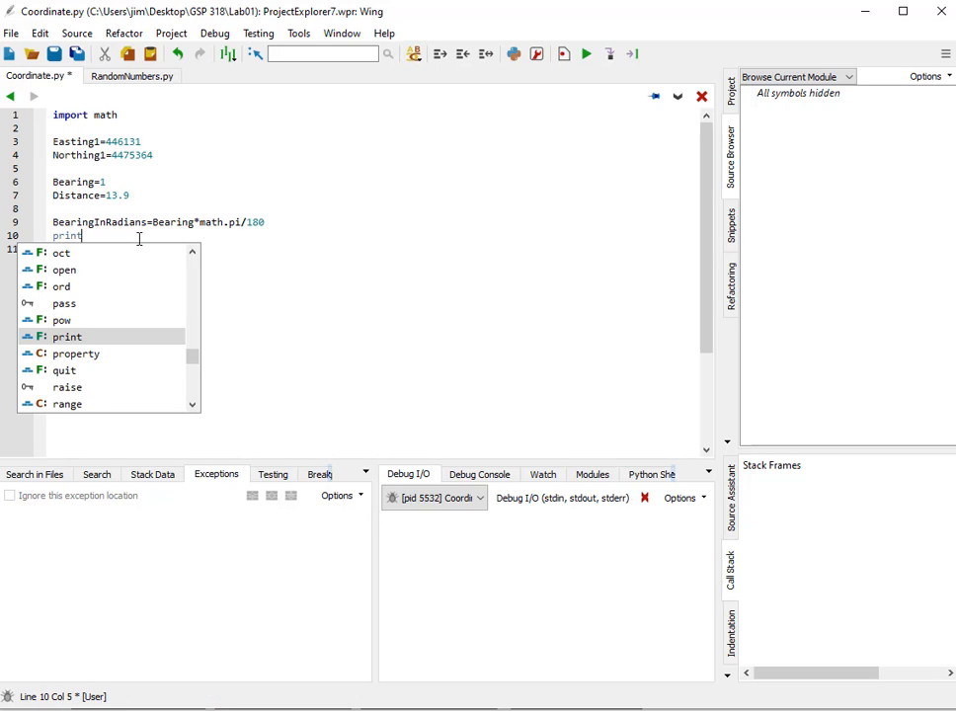
type("(BearingInRadians0")
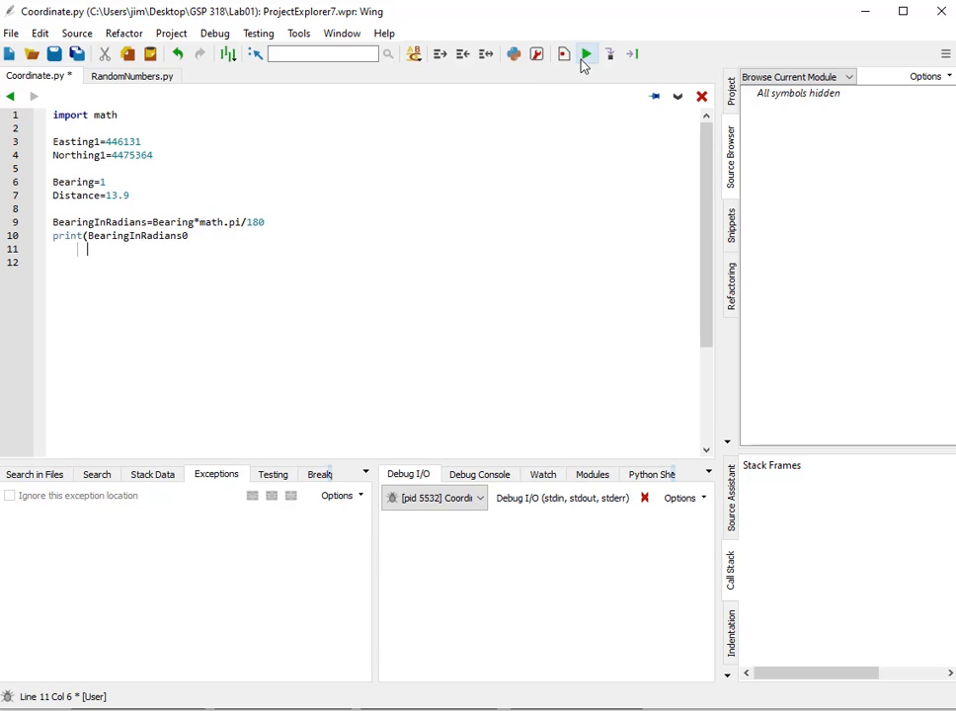
left_click(585, 56)
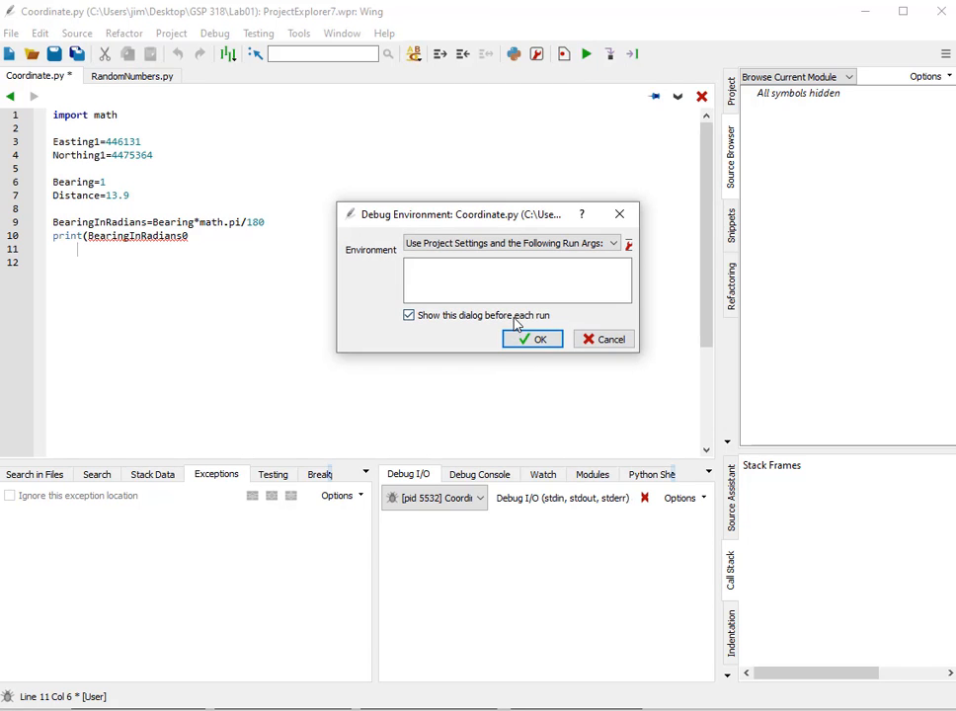
left_click(534, 339)
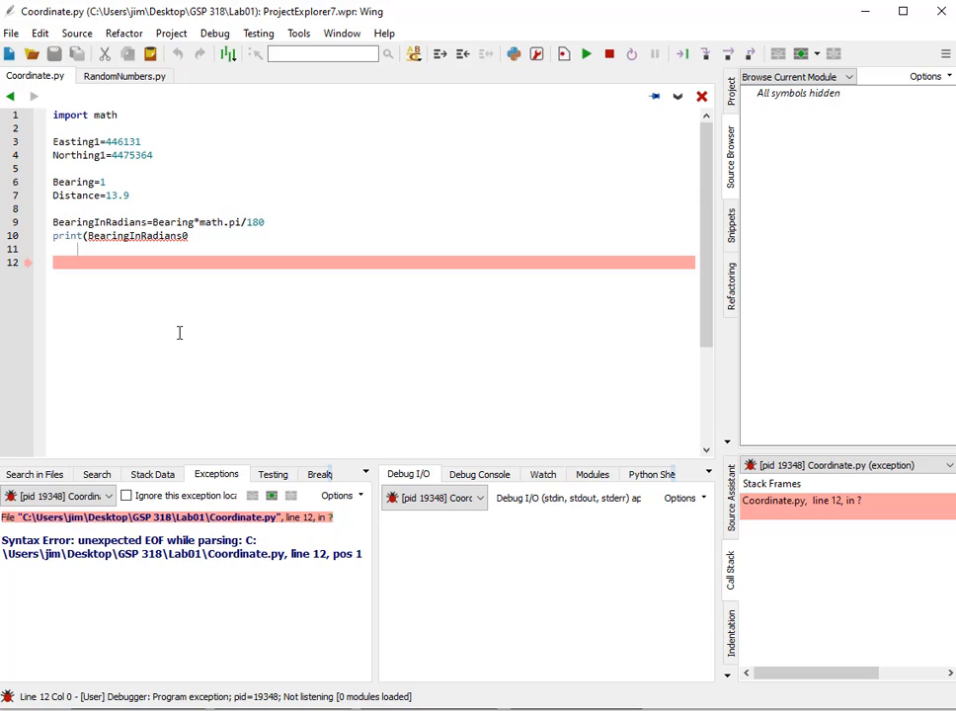
mouse_move(185, 257)
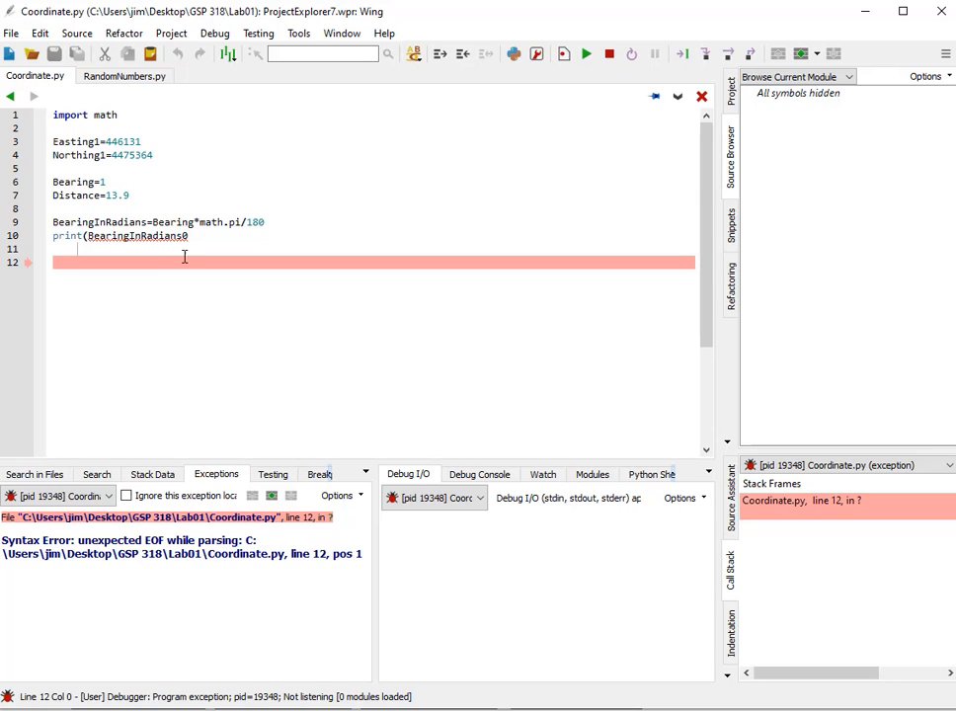
Close the parenthesis and rerun to output 0.017453292519943295.
type(")")
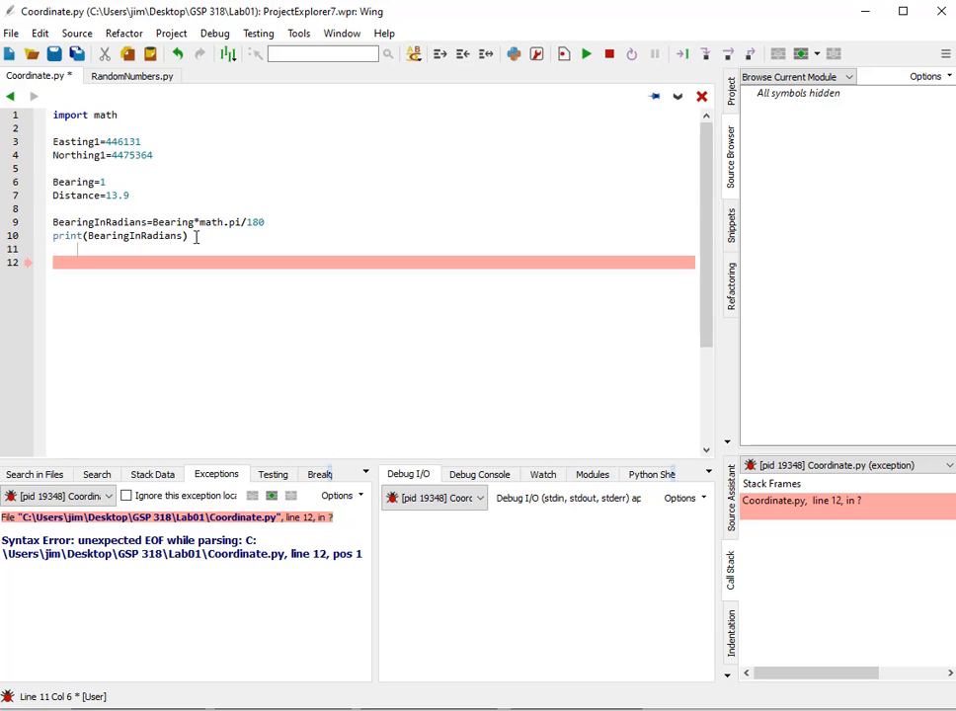
left_click(608, 54)
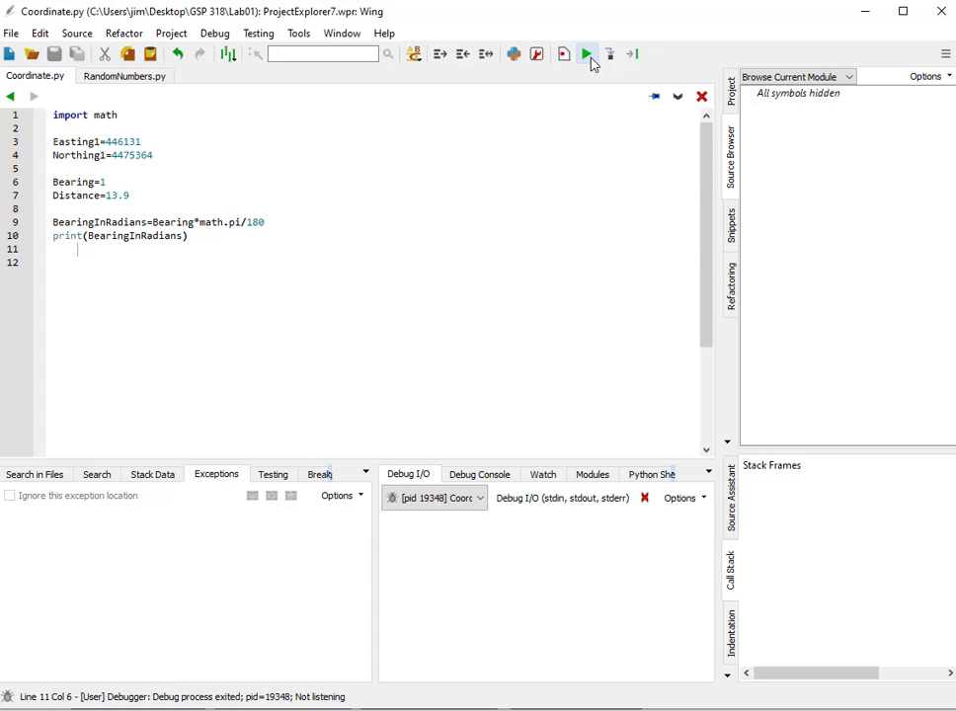
left_click(584, 53)
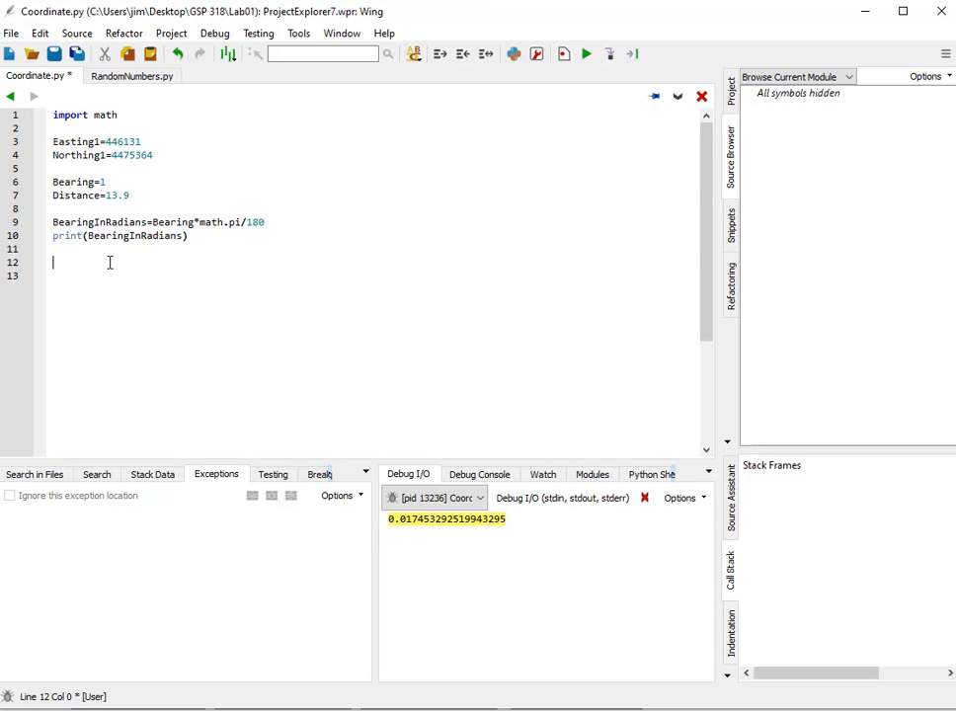
Write DeltaEasting=math.sin(BearingInRadians) and DeltaNorthing=math.cos(BearingInRadians).
type("D")
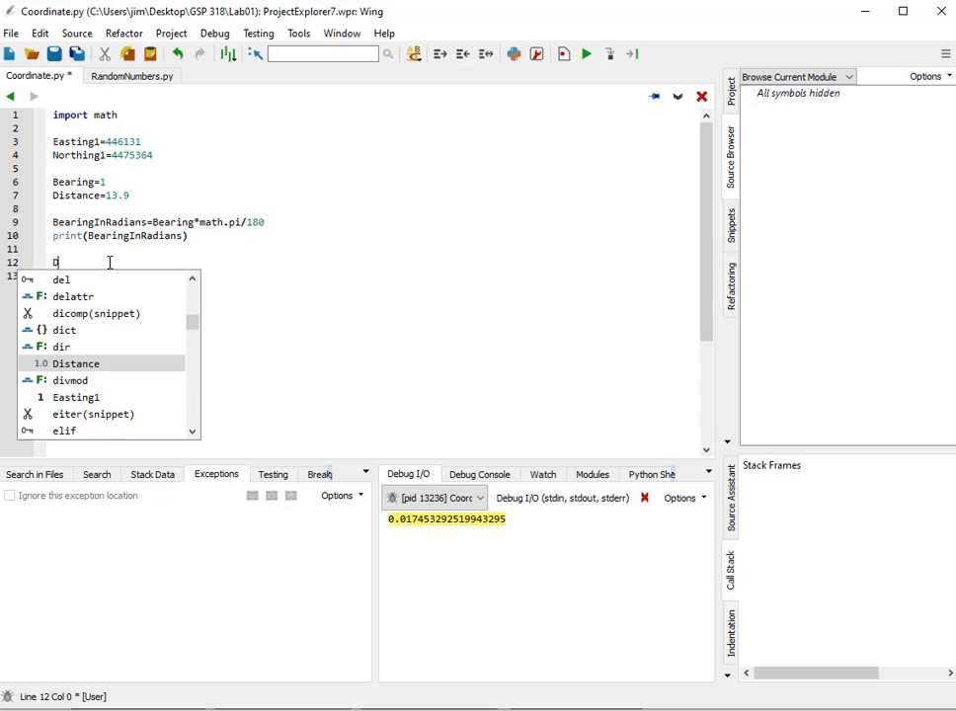
type("eltaEasting")
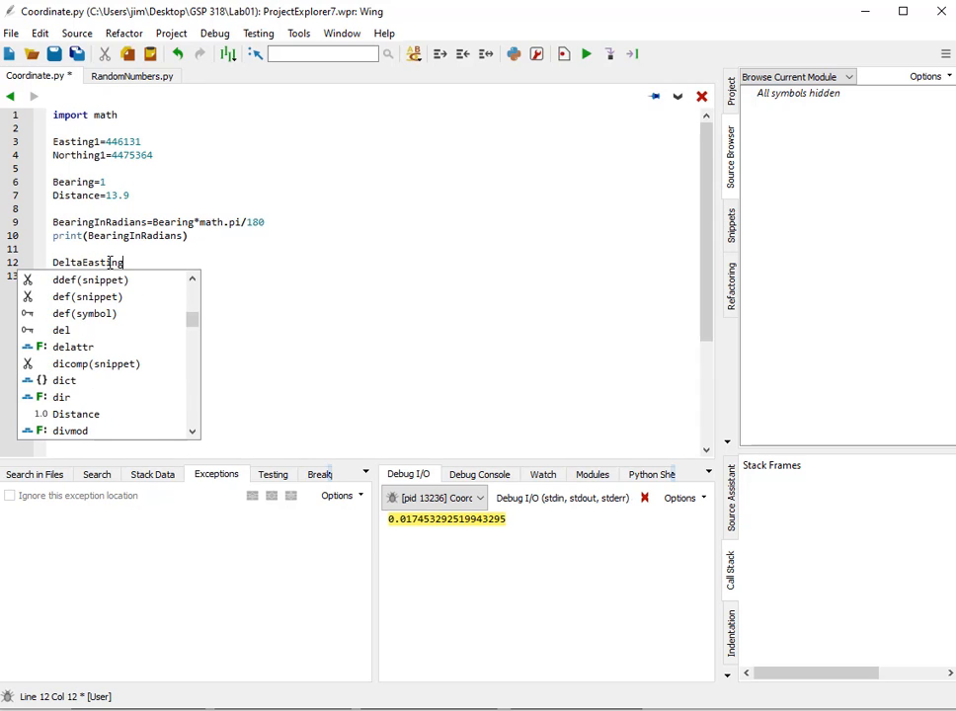
type("=math")
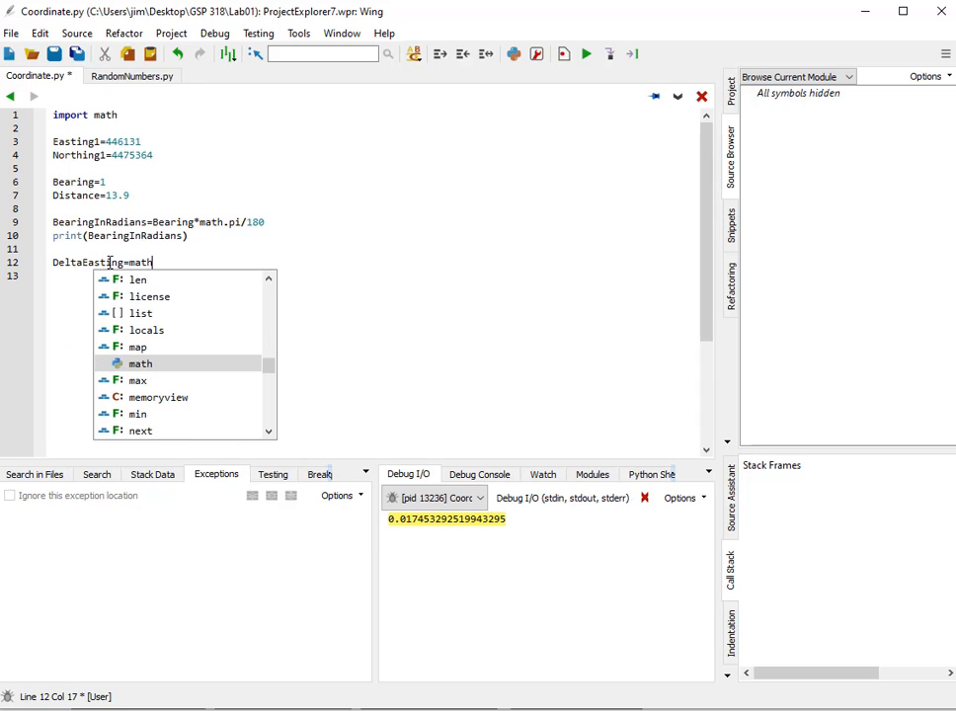
type(".sin(Be")
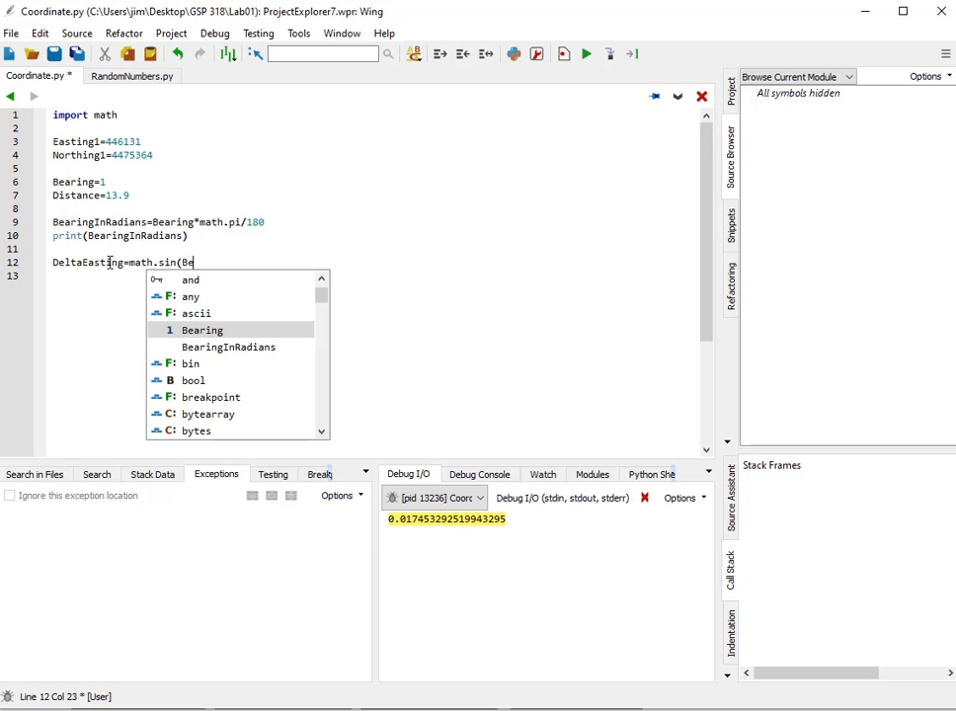
type("aringInRadians")
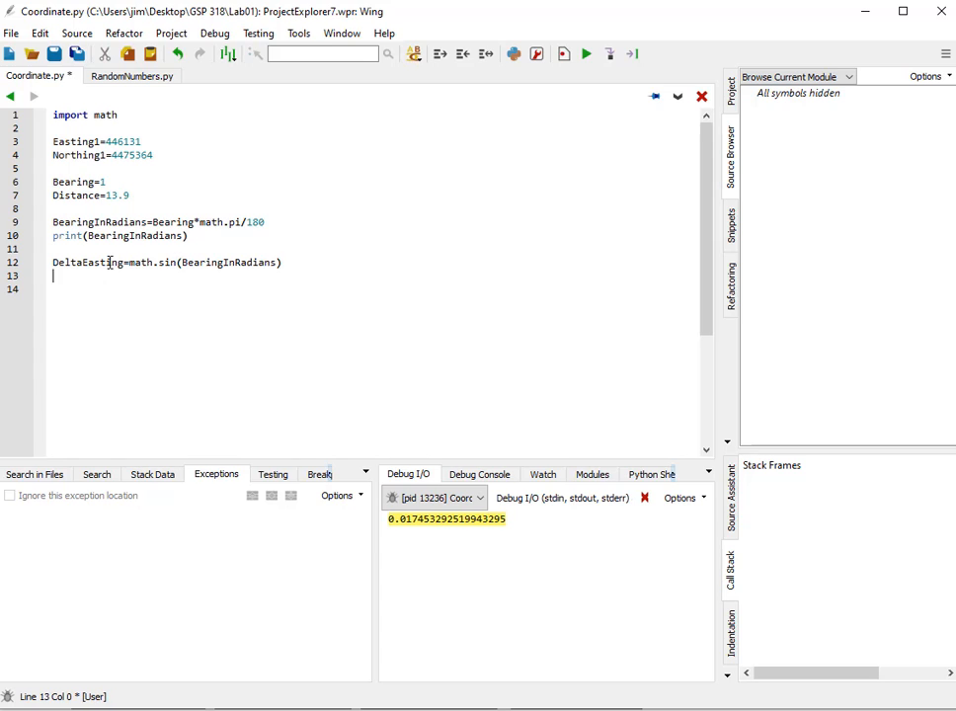
type("DeltaNor")
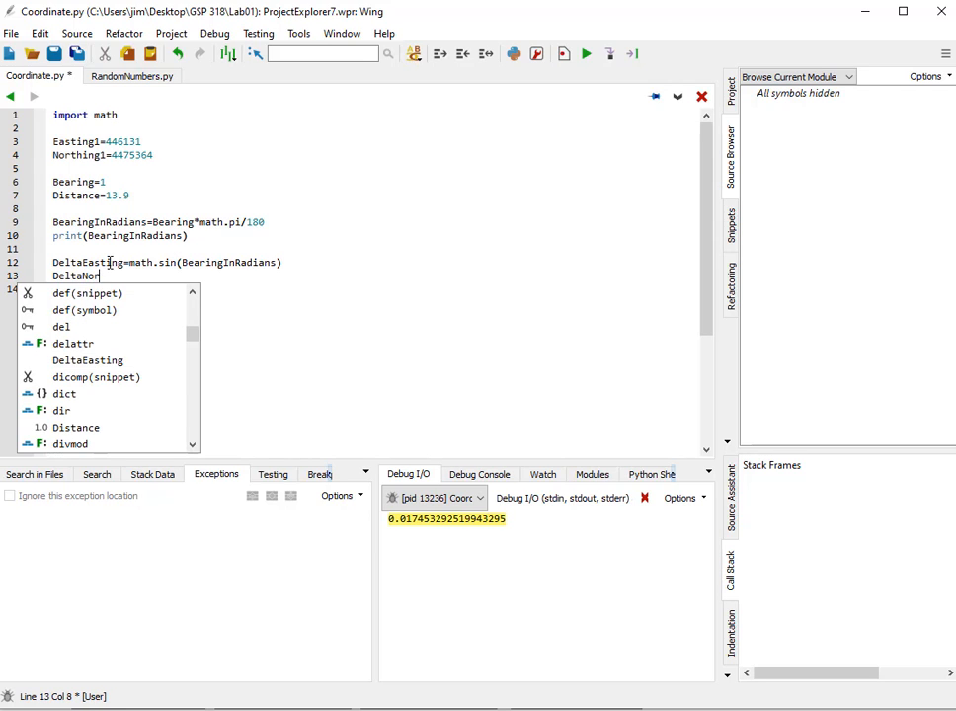
type("thing=math.cos(BearingInRadians")
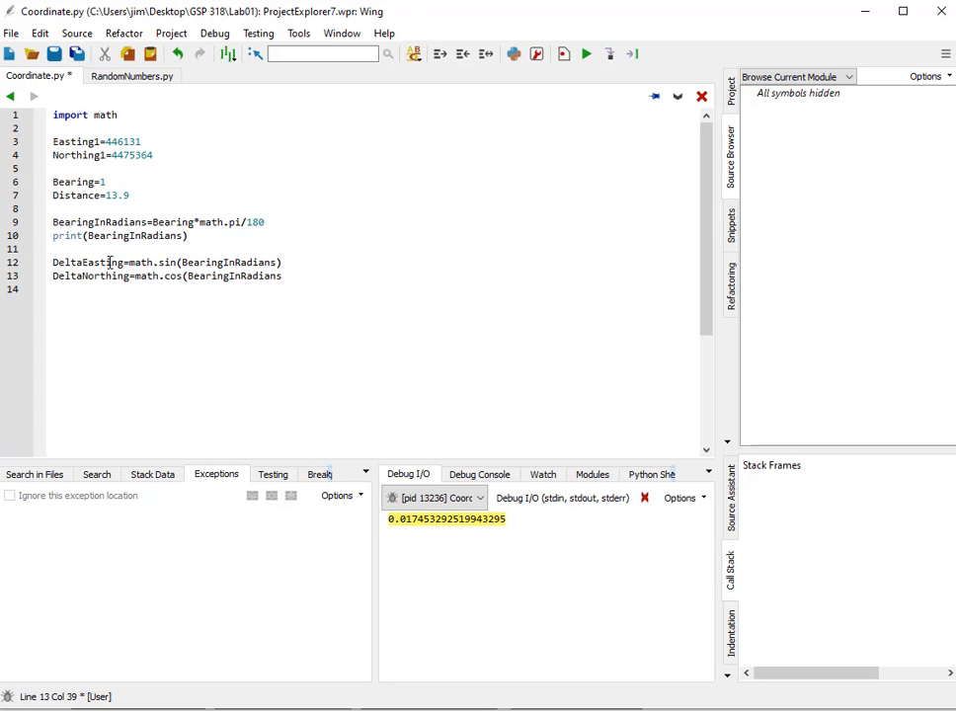
Add print(DeltaEasting) and print(DeltaNorthing) lines.
type("p")
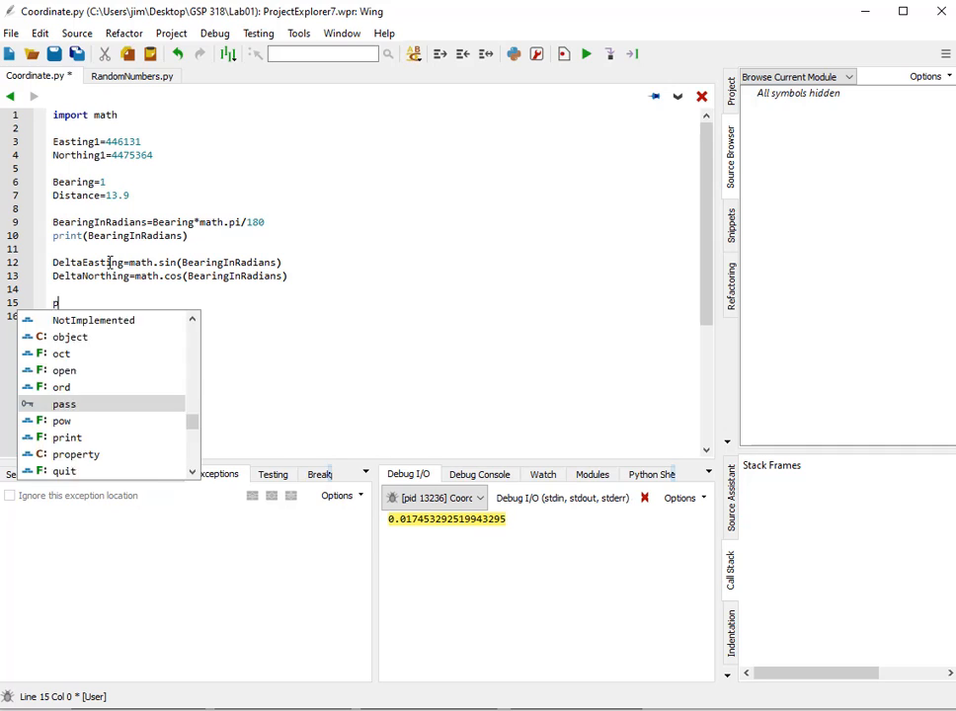
type("rint(DeltaEasting")
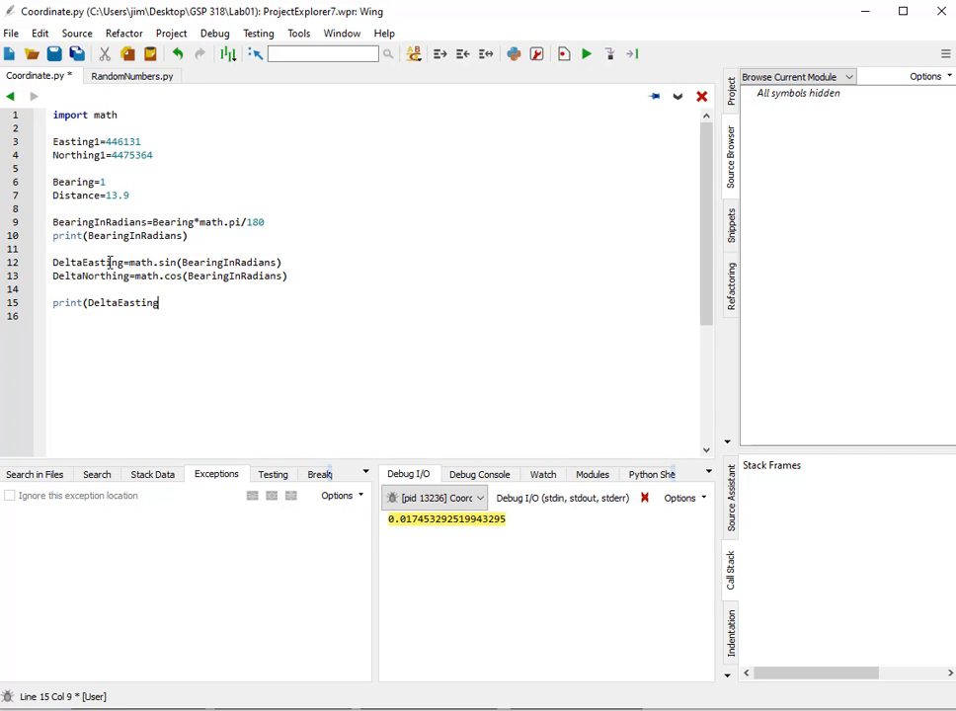
type("print(D")
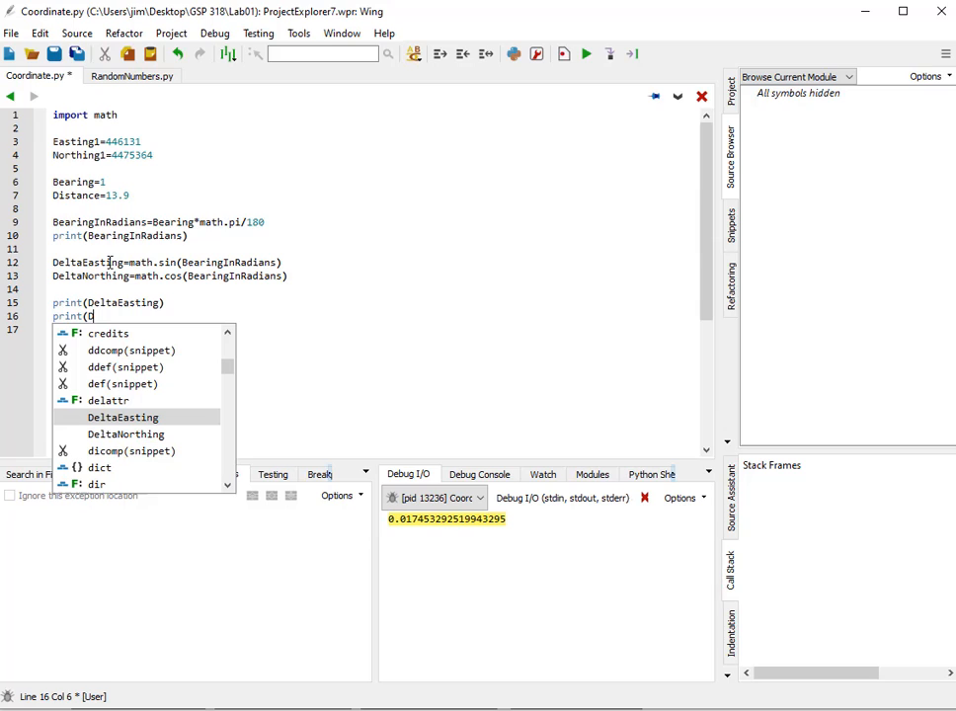
type("DeltaNorthing(")
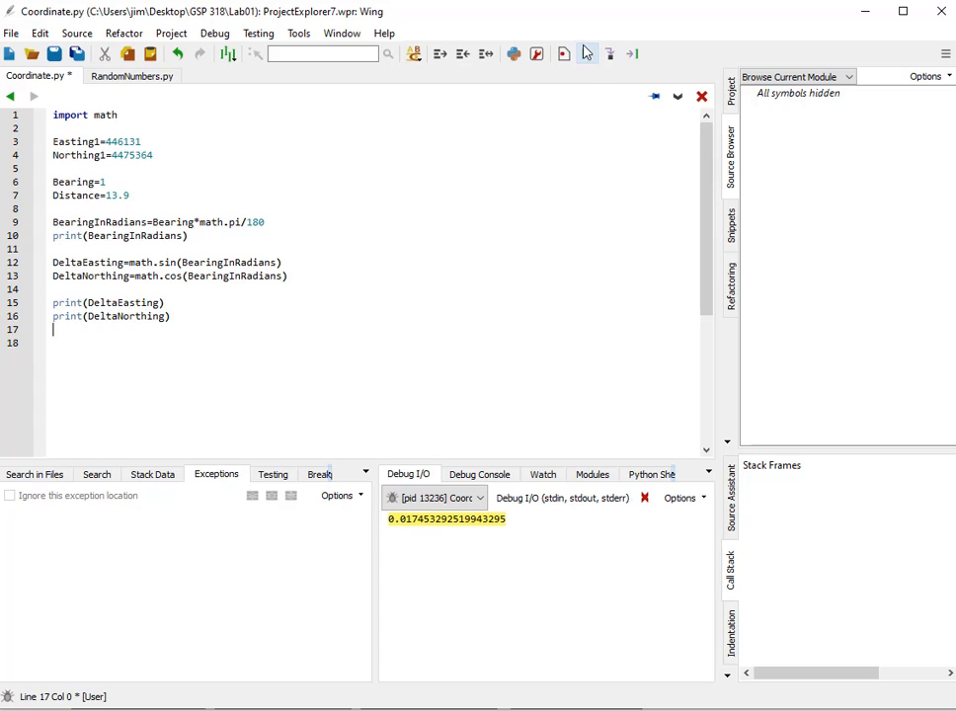
Run Coordinate.py to print the radians value plus the DeltaEasting and DeltaNorthing offsets.
left_click(584, 54)
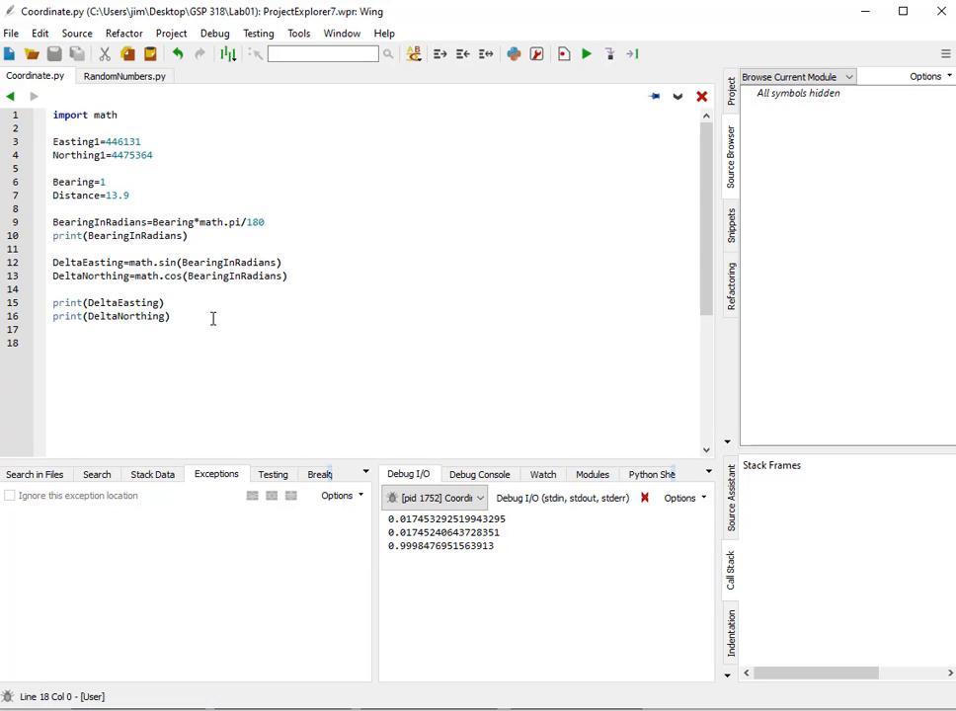
mouse_move(81, 190)
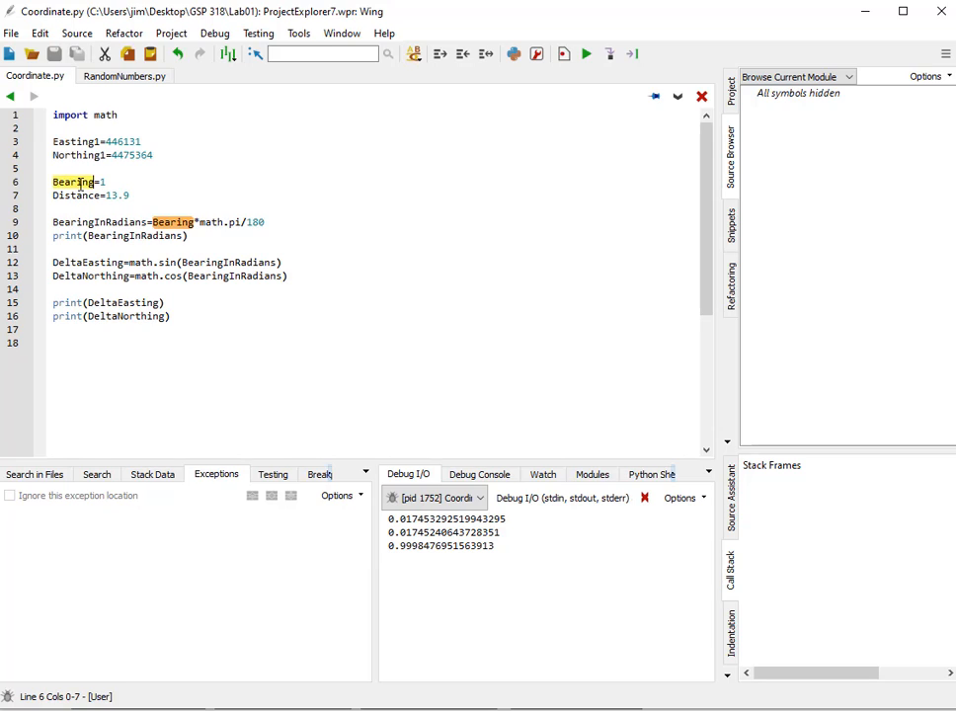
double_click(120, 303)
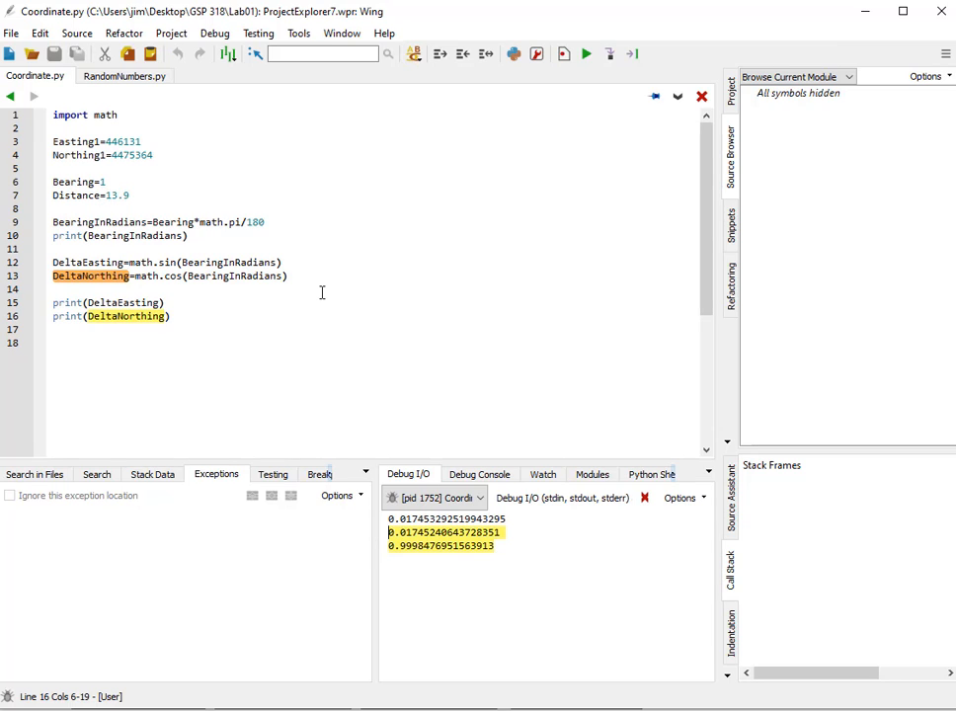
mouse_move(288, 277)
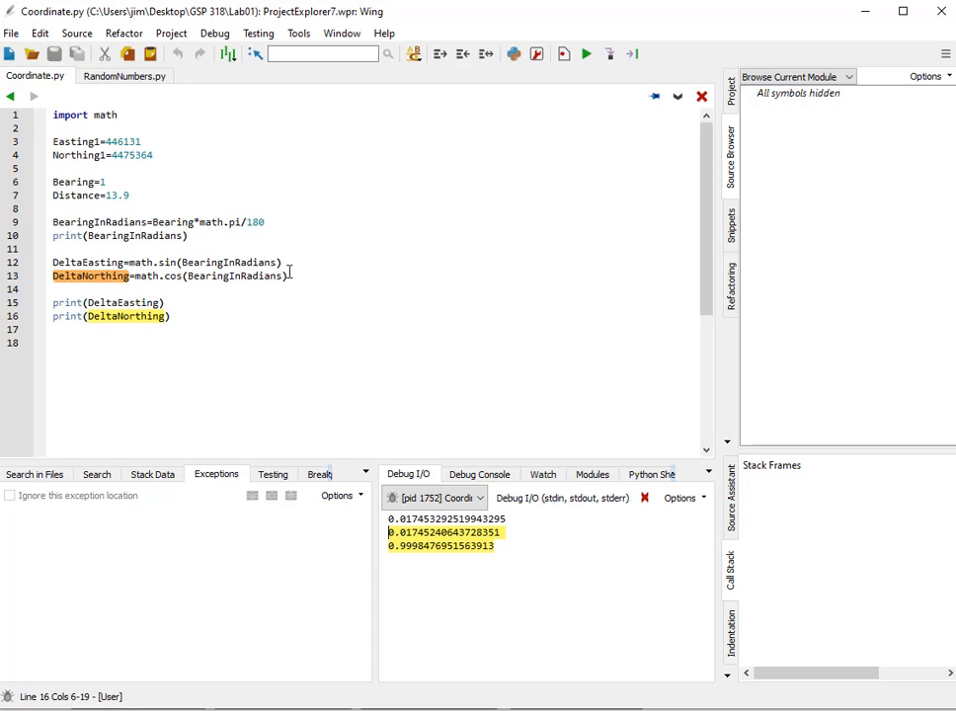
Multiply the DeltaNorthing cosine offset by Distance so it prints about 13.9, and start the Easting2 line.
type("*Distance")
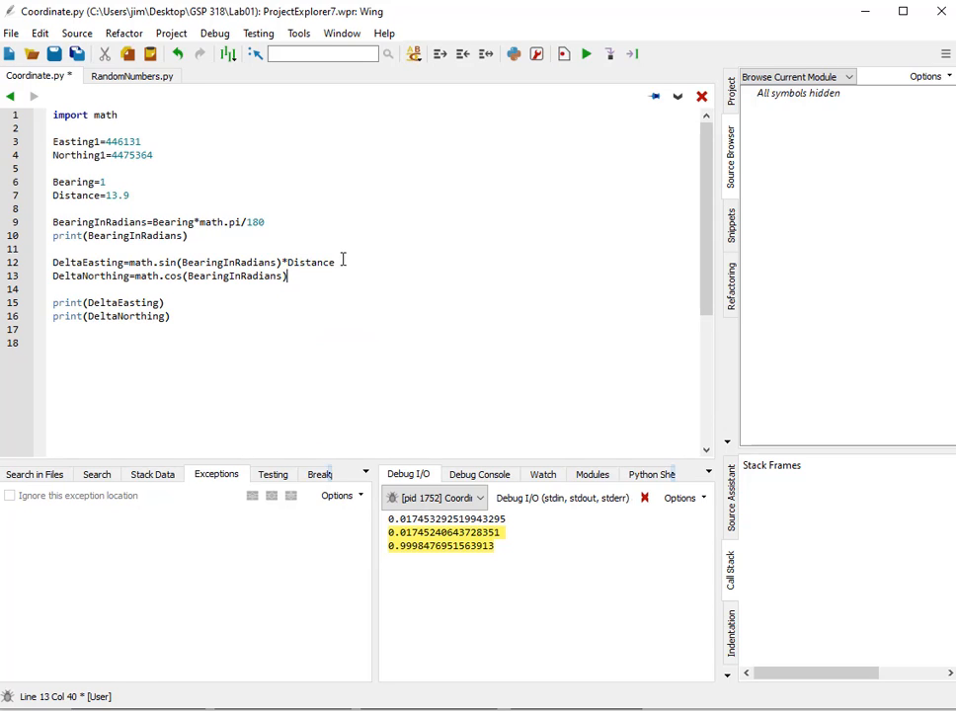
type("*Distance")
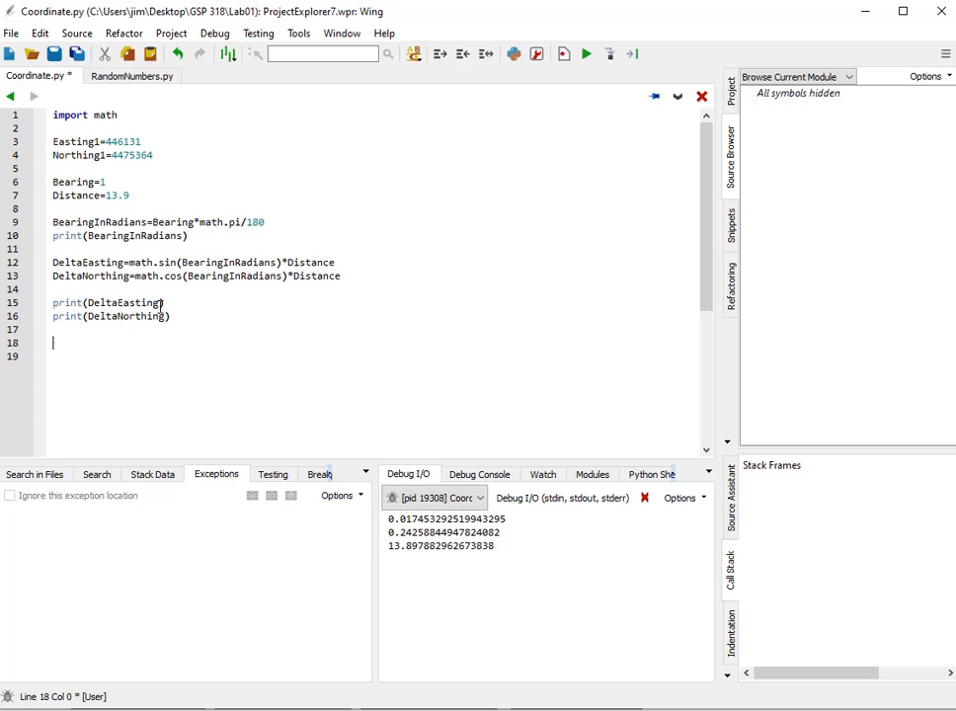
type("Easting2=Easting1+")
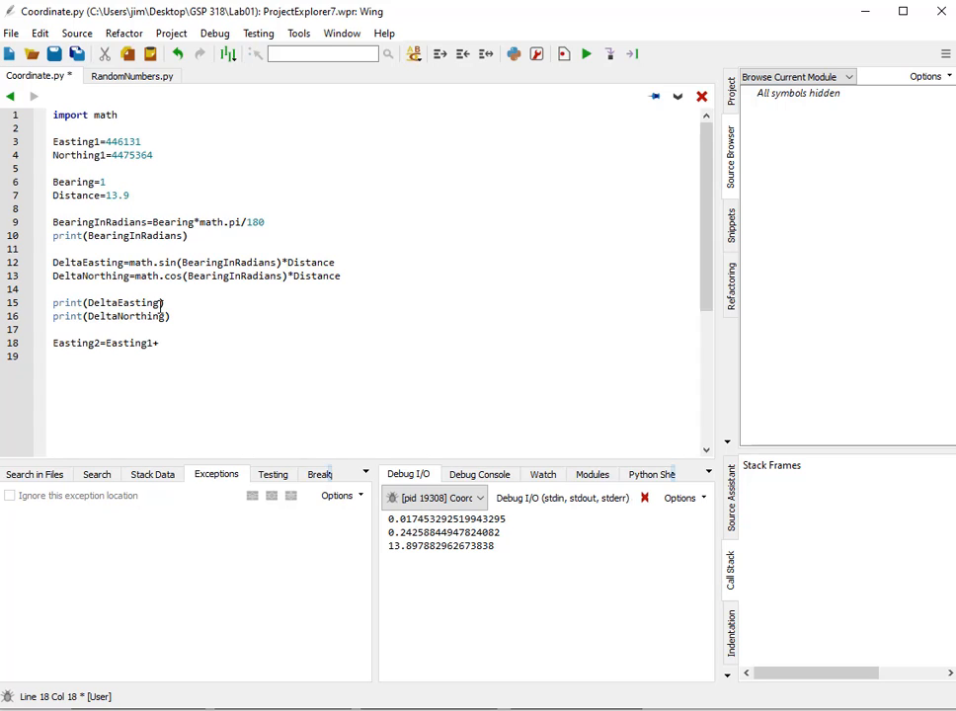
Compute Easting2=Easting1+DeltaEasting and Northing2=Northing1+DeltaNorthing.
type("DeltaEasting")
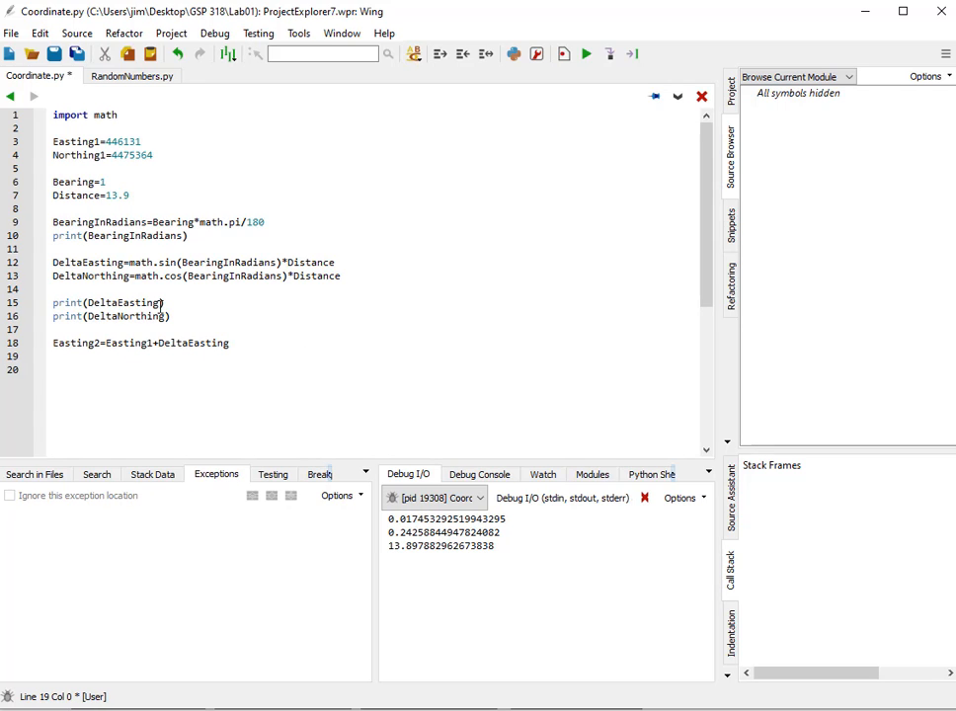
type("Northing2=")
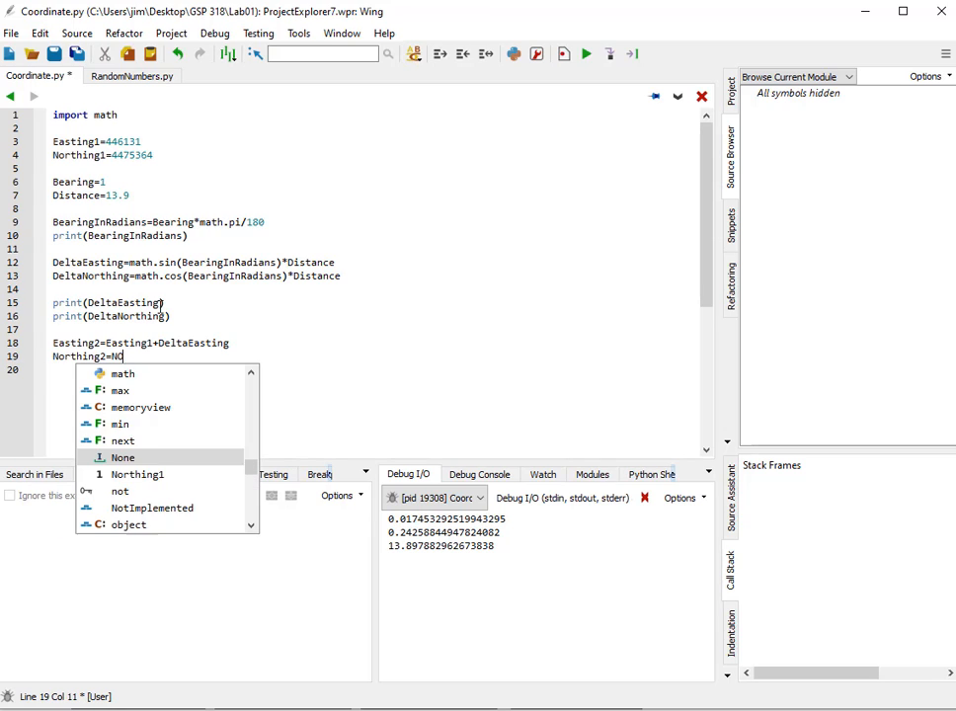
type("Northing1+")
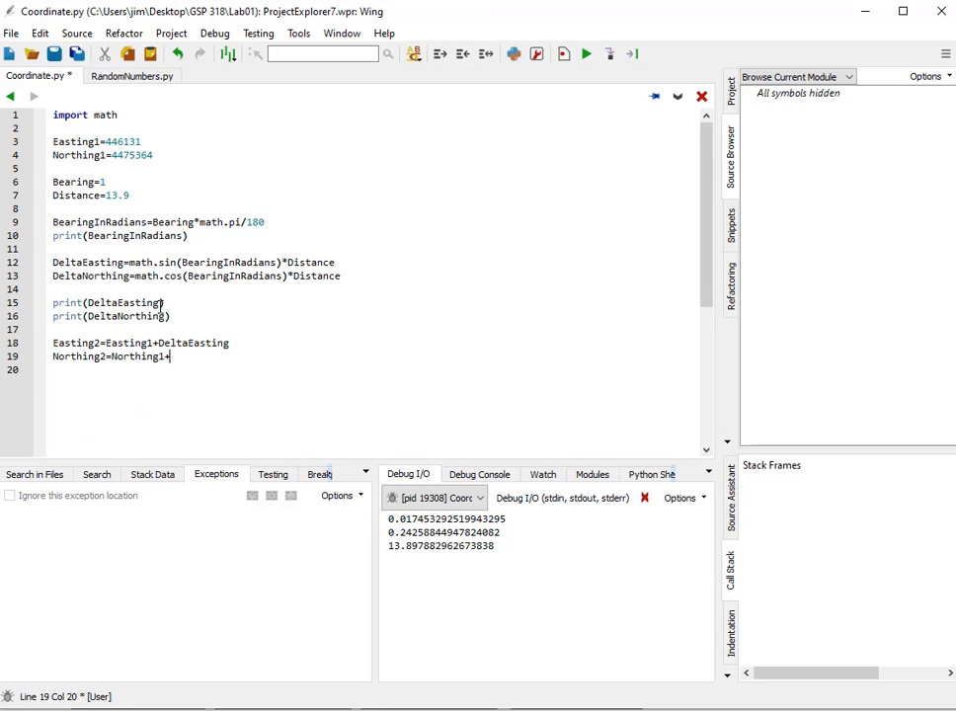
type("DeltaNorthing")
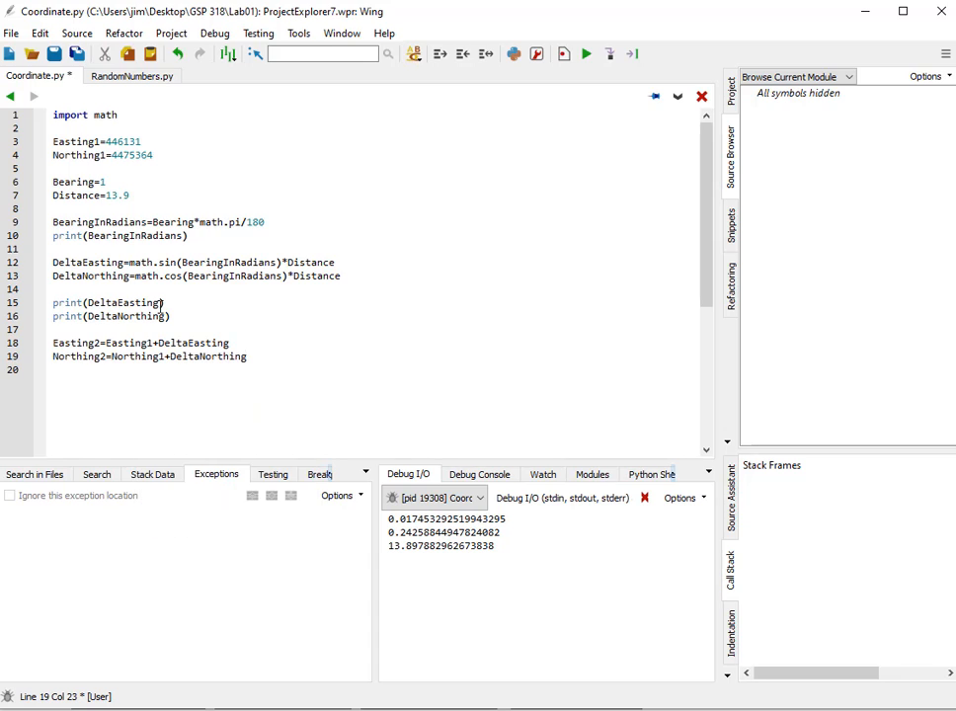
Print Easting2 and Northing2 and run, giving 446131.2425884495 and 4475377.897882963.
type("print(Easting2")
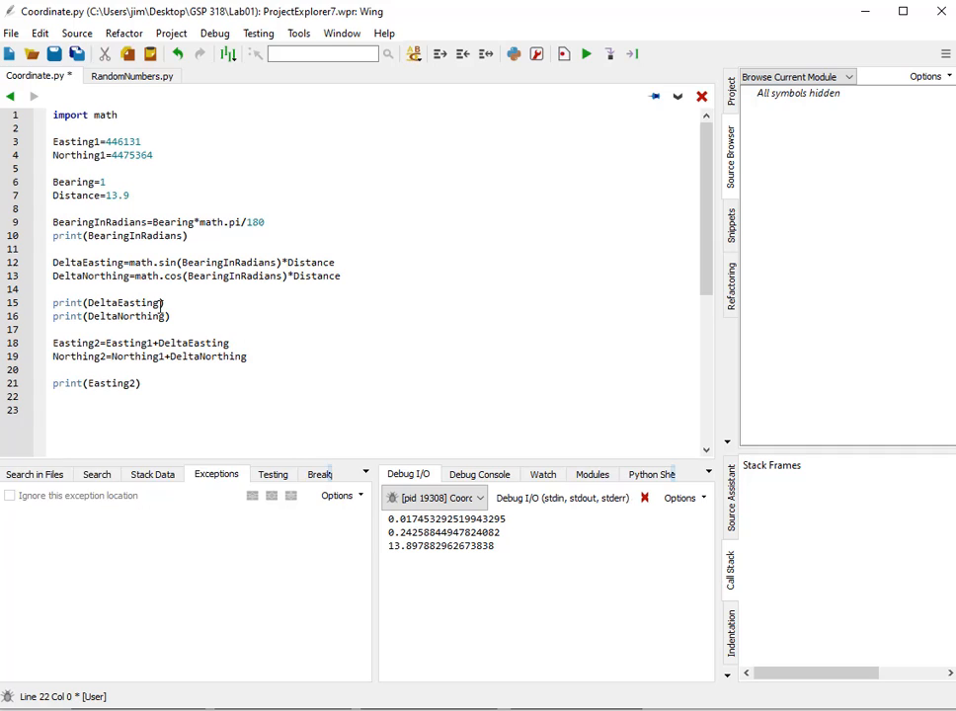
type("print(")
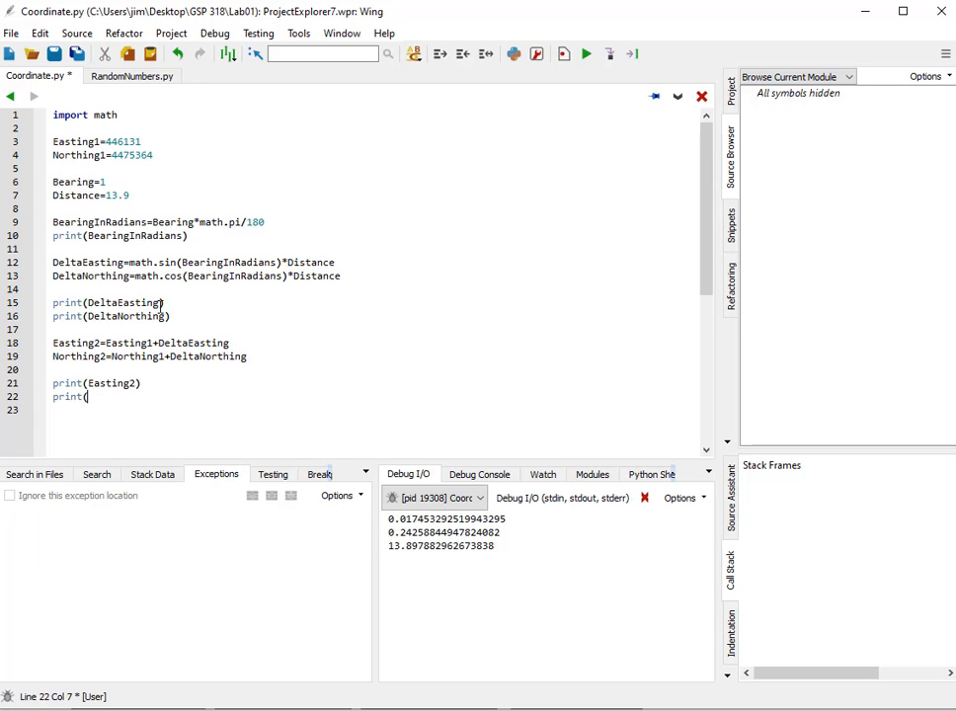
type("Northing2")
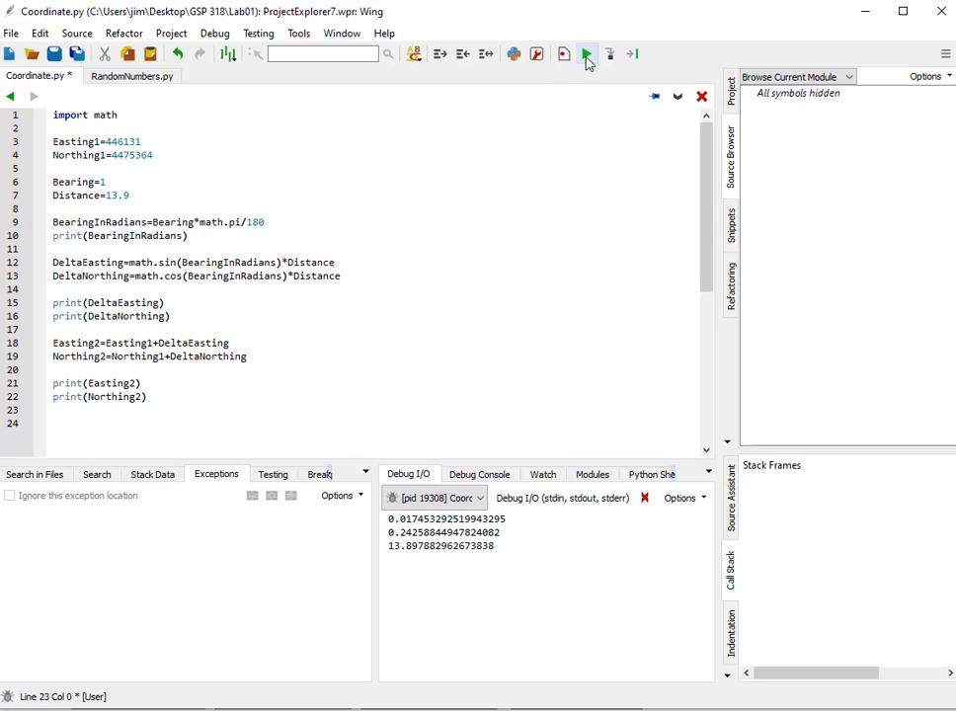
left_click(587, 56)
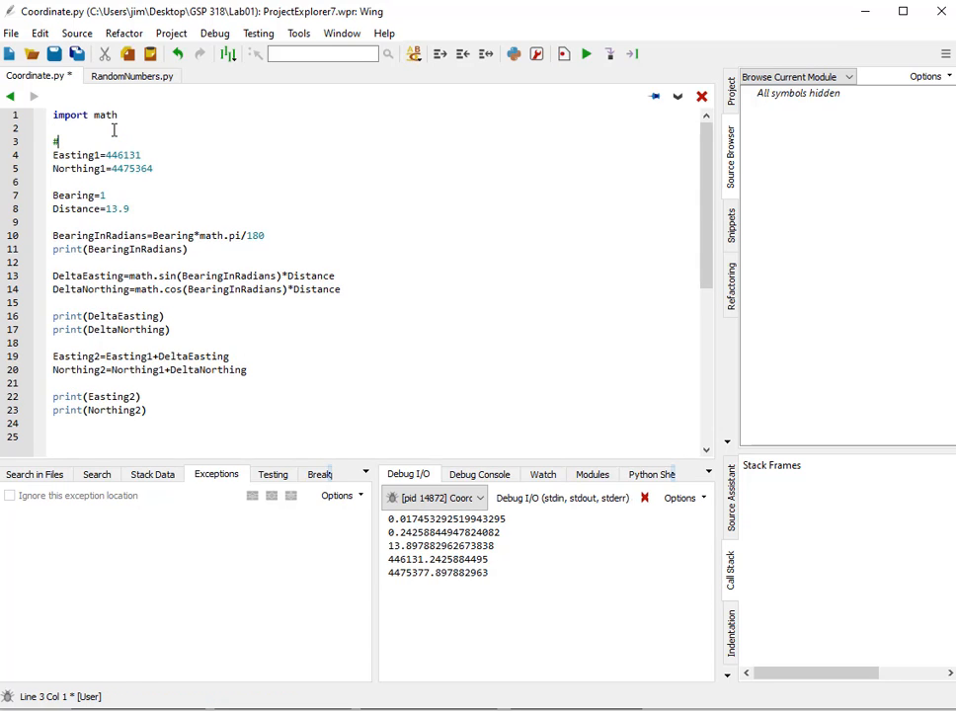
Add comments '# Setup the original coordinate' and '# Setup the bearing and distance' above their blocks.
type("# Setup the var")
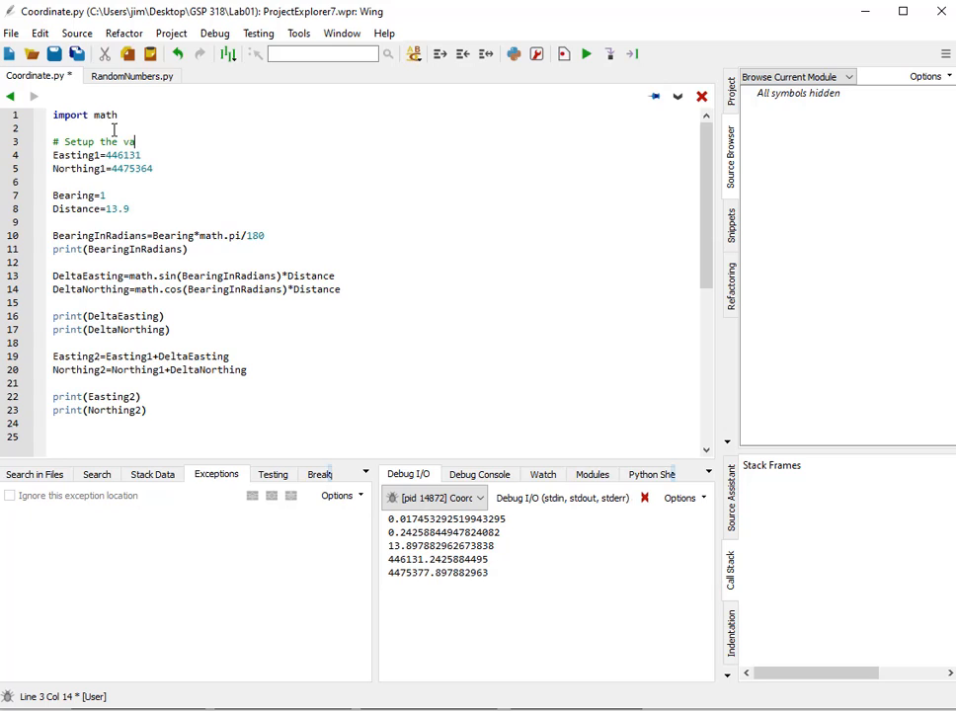
type("original coordinate")
type("#")
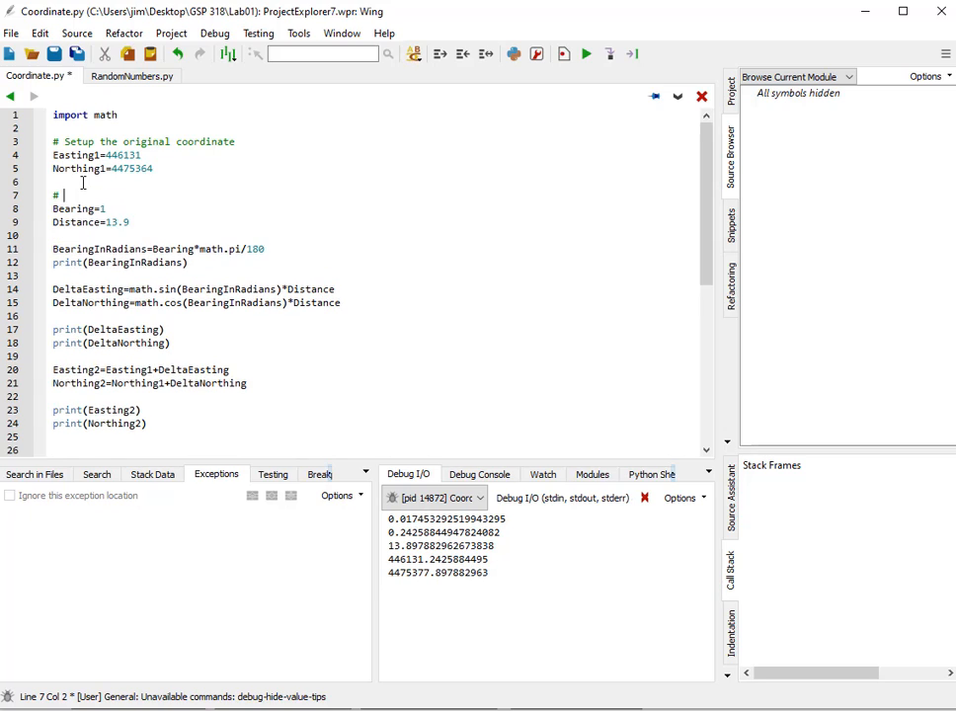
type("Setup the")
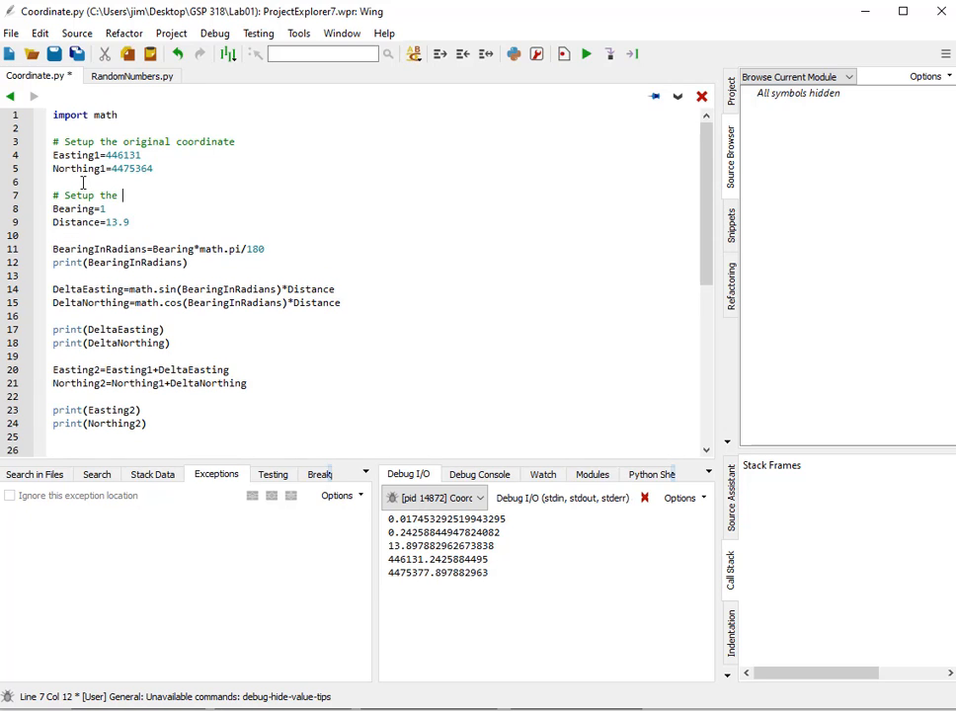
type("bearing and distance")
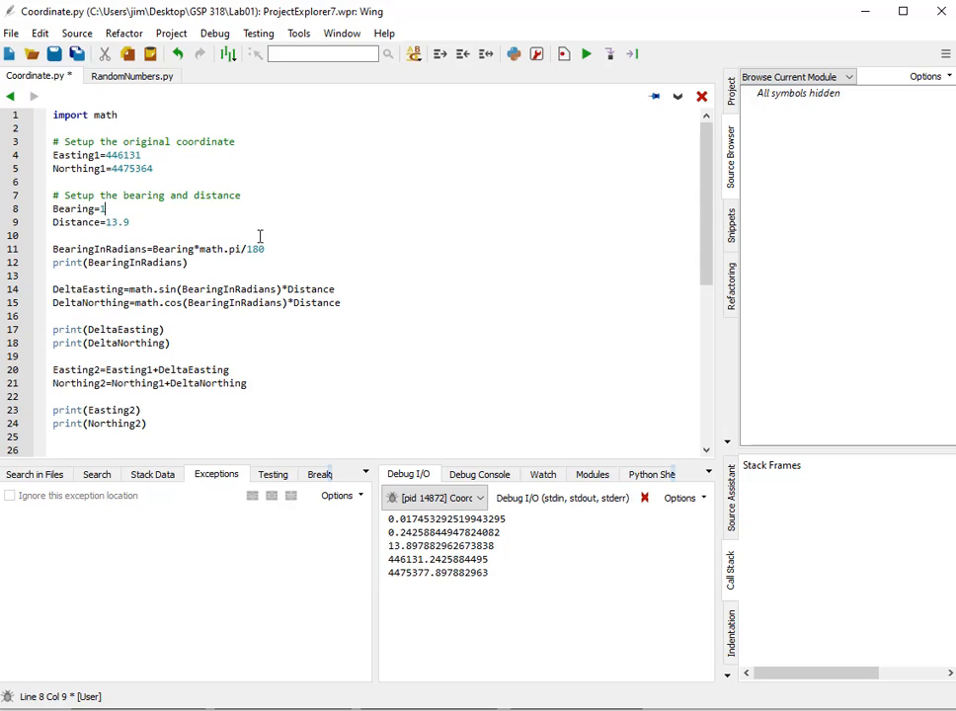
Set Bearing to 180 and rerun, showing -13.9 northing change and coordinate 446131.0, 4475350.1.
type("80")
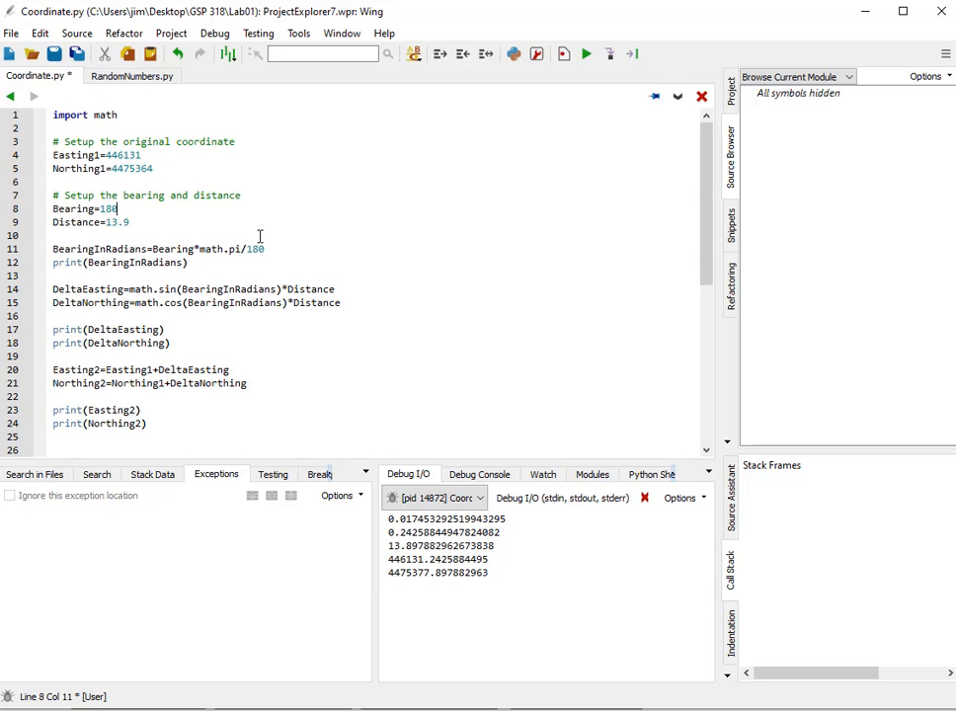
left_click(587, 55)
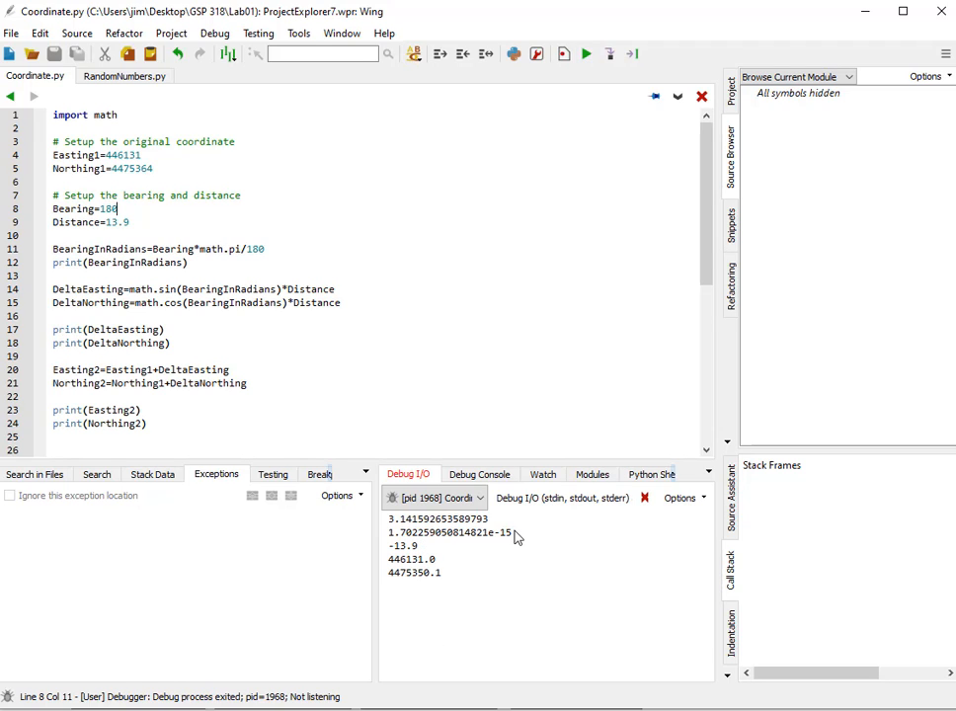
left_click_drag(387, 533, 514, 533)
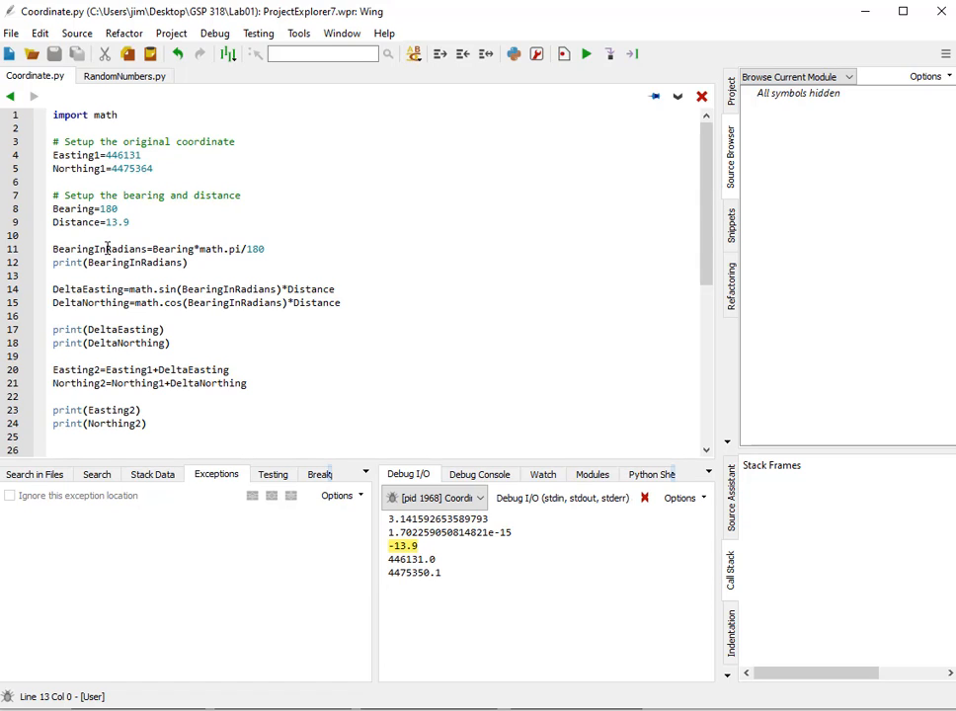
double_click(109, 209)
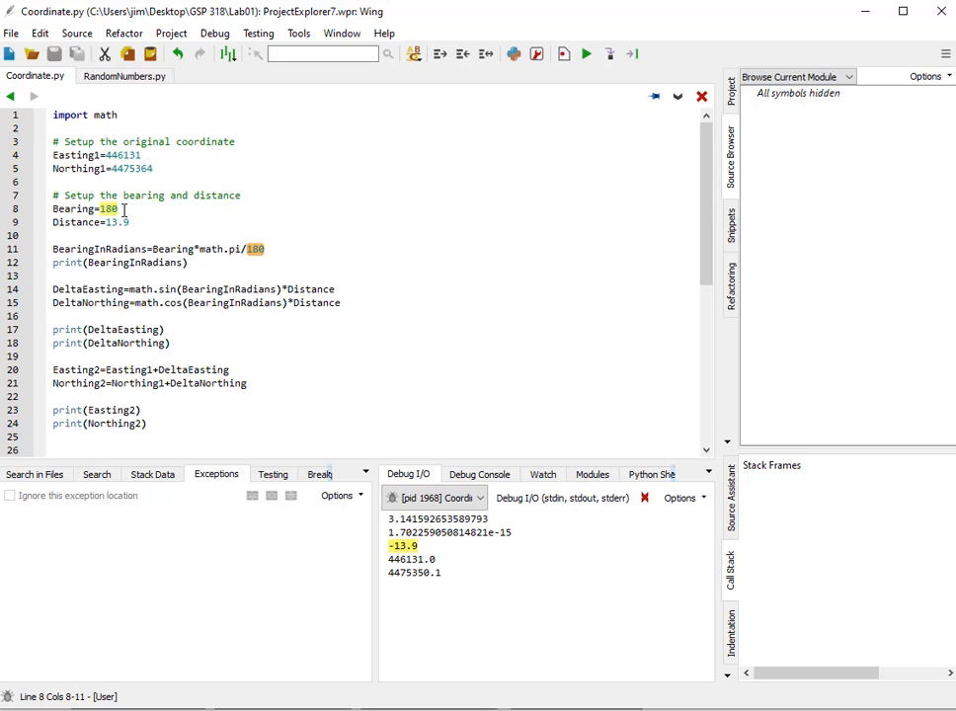
Set Bearing to 90 and rerun, giving a 13.9 easting change and coordinate 446144.9, 4475364.0.
type("90")
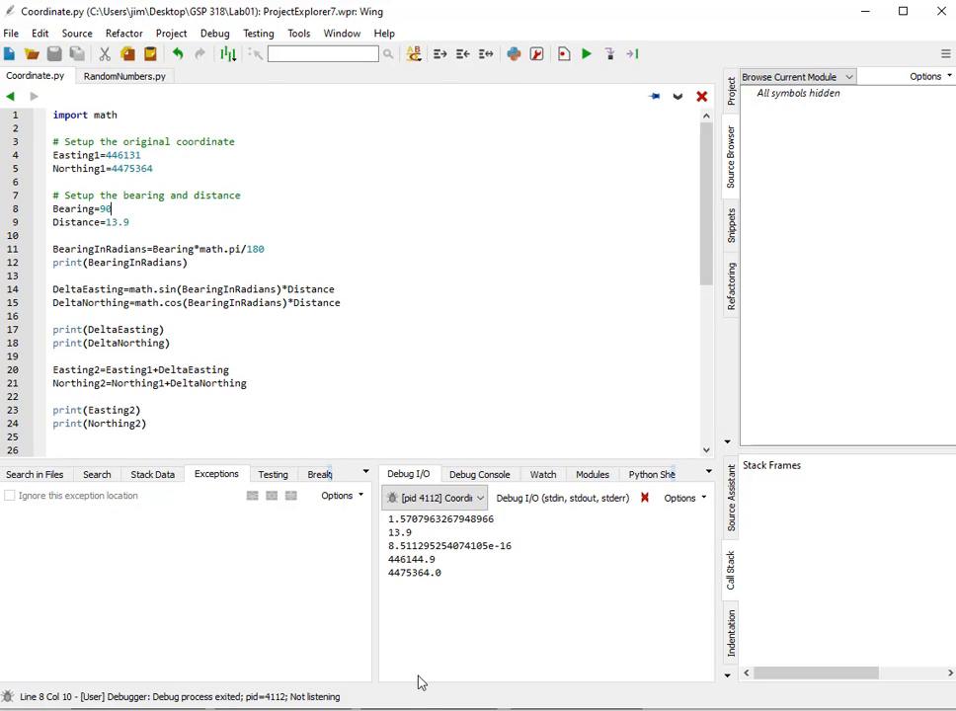
double_click(399, 533)
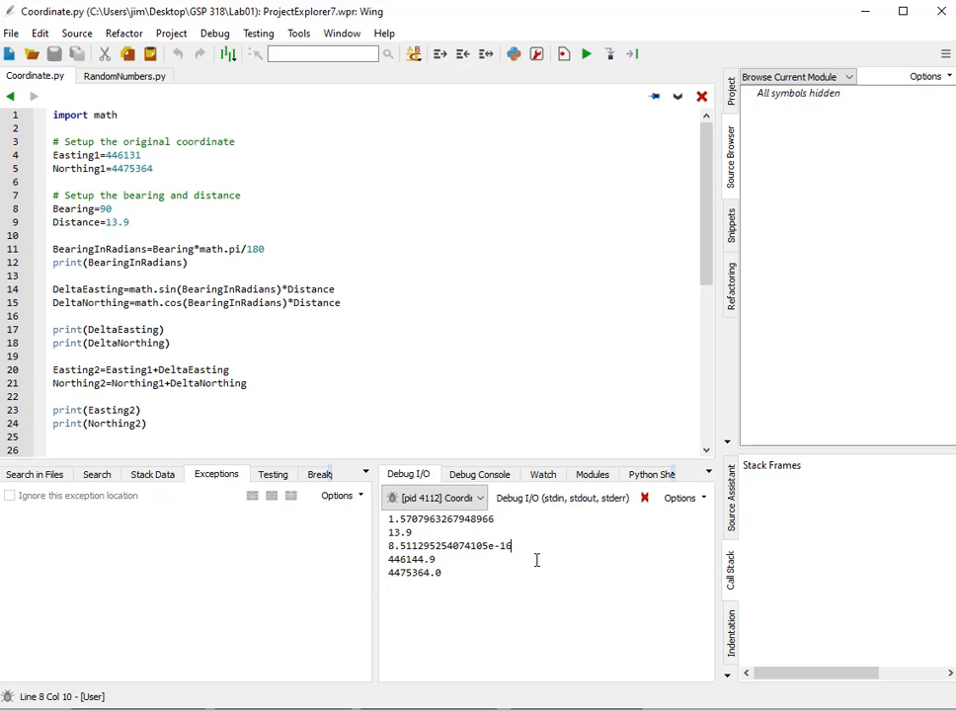
mouse_move(537, 556)
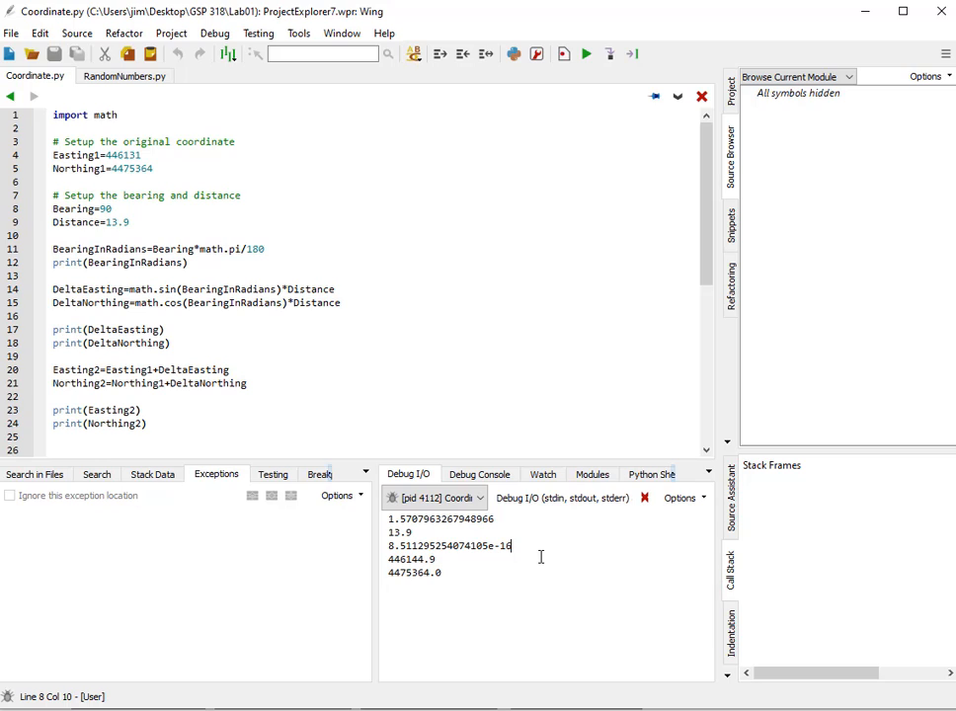
mouse_move(544, 563)
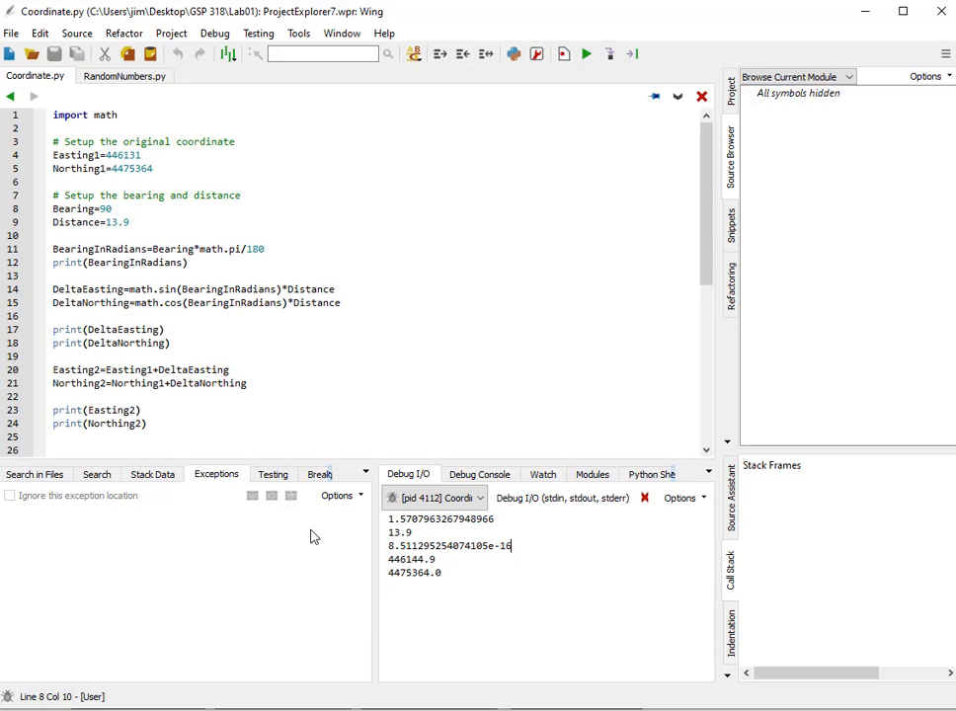
mouse_move(470, 549)
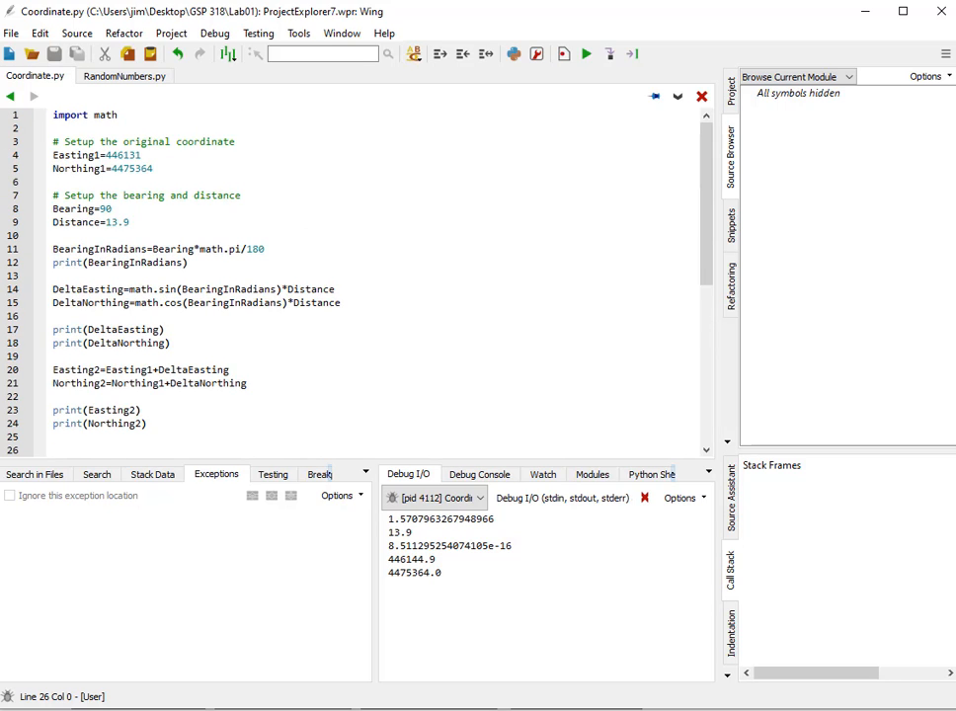
mouse_move(687, 403)
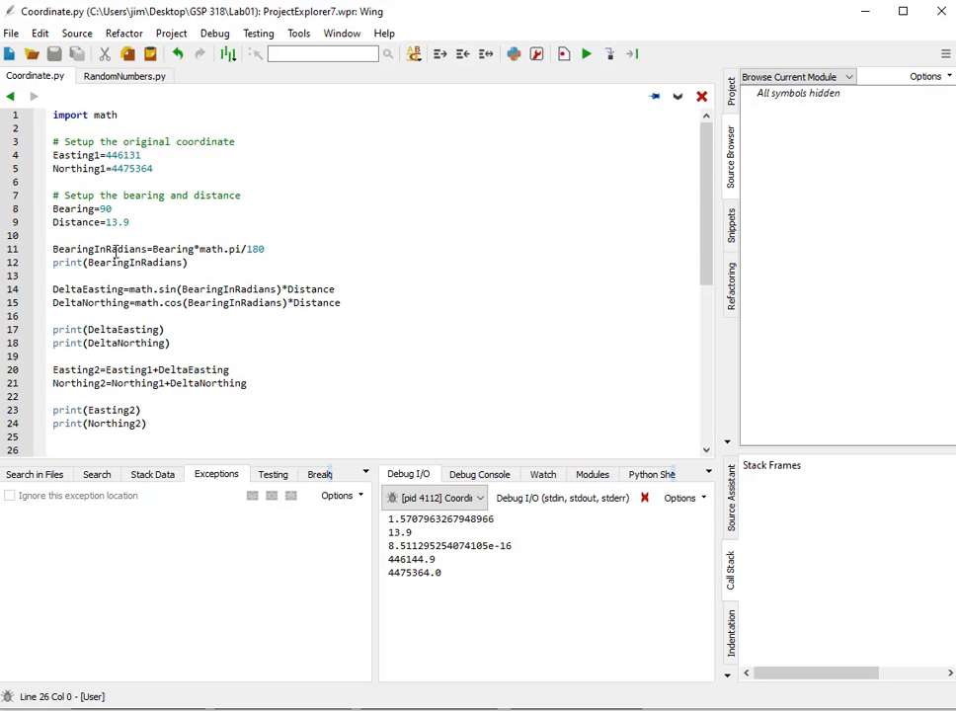
Rewrite line 11 as BearingInRadians=(Bearing*math.pi)/180 and rerun with unchanged output.
double_click(174, 249)
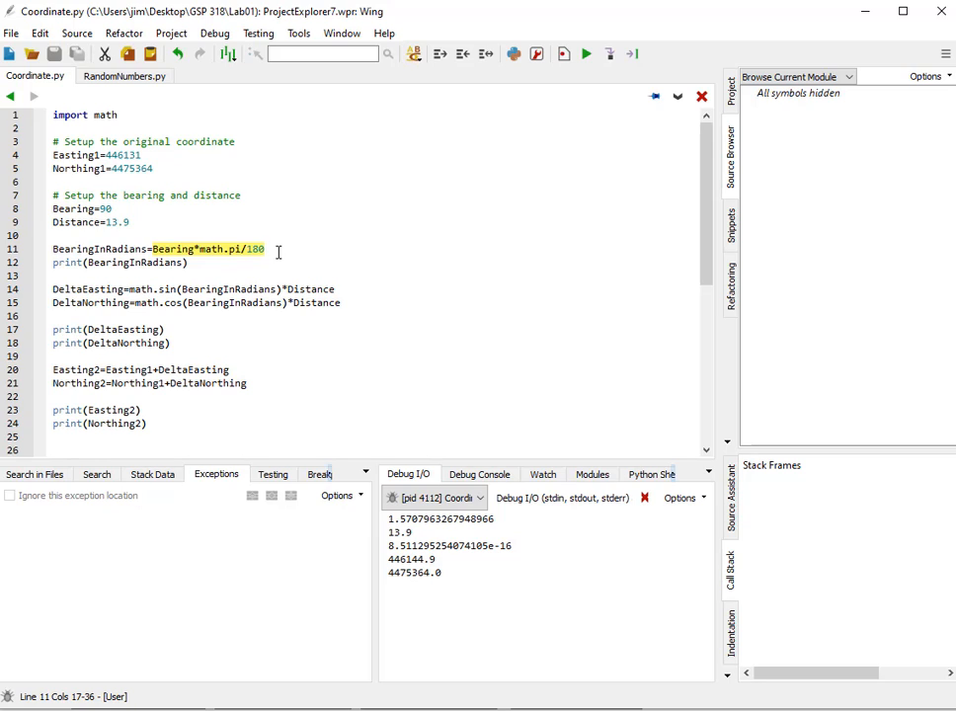
left_click(264, 249)
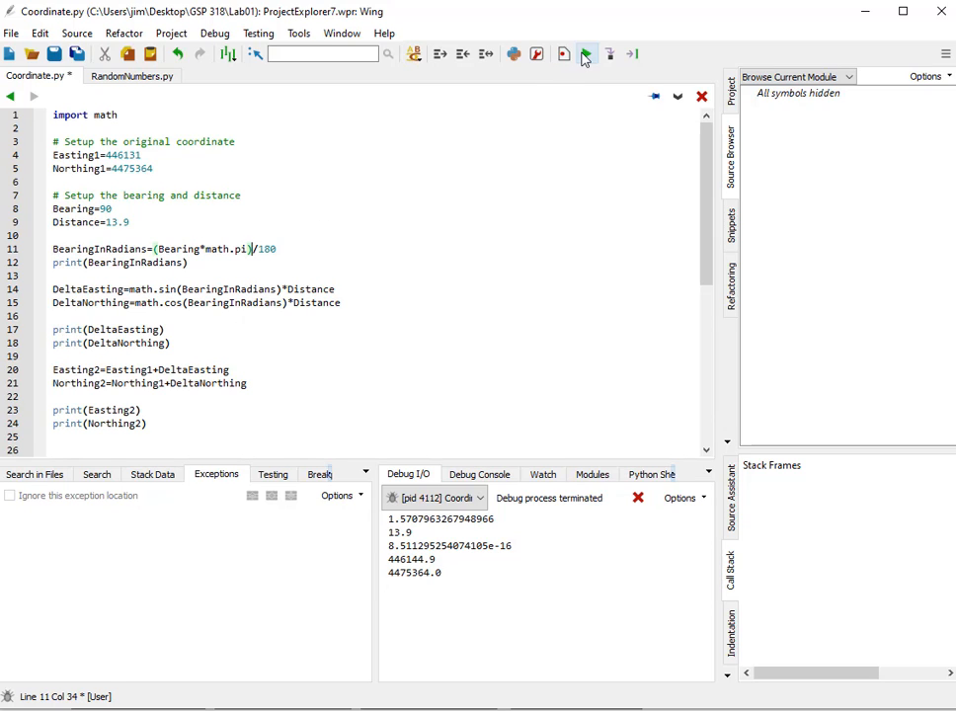
left_click(584, 53)
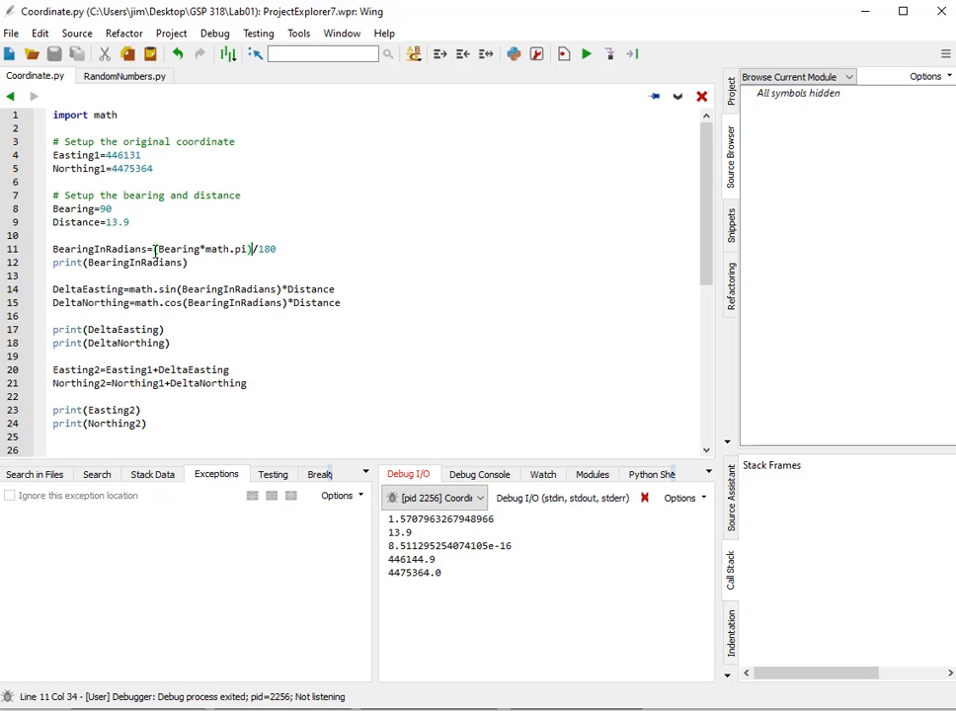
left_click_drag(154, 249, 249, 248)
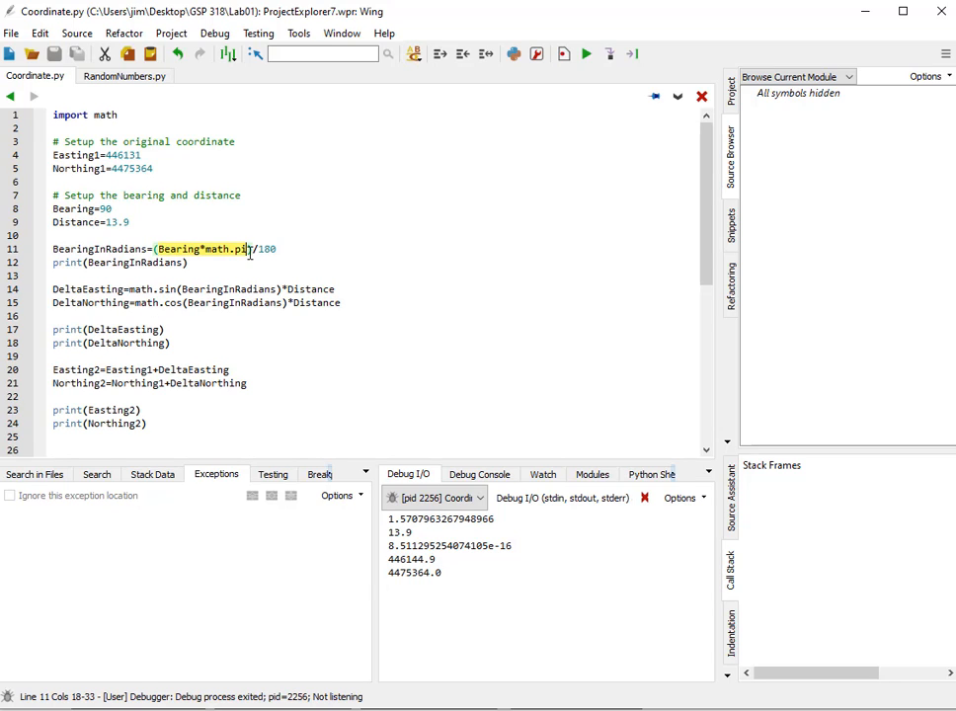